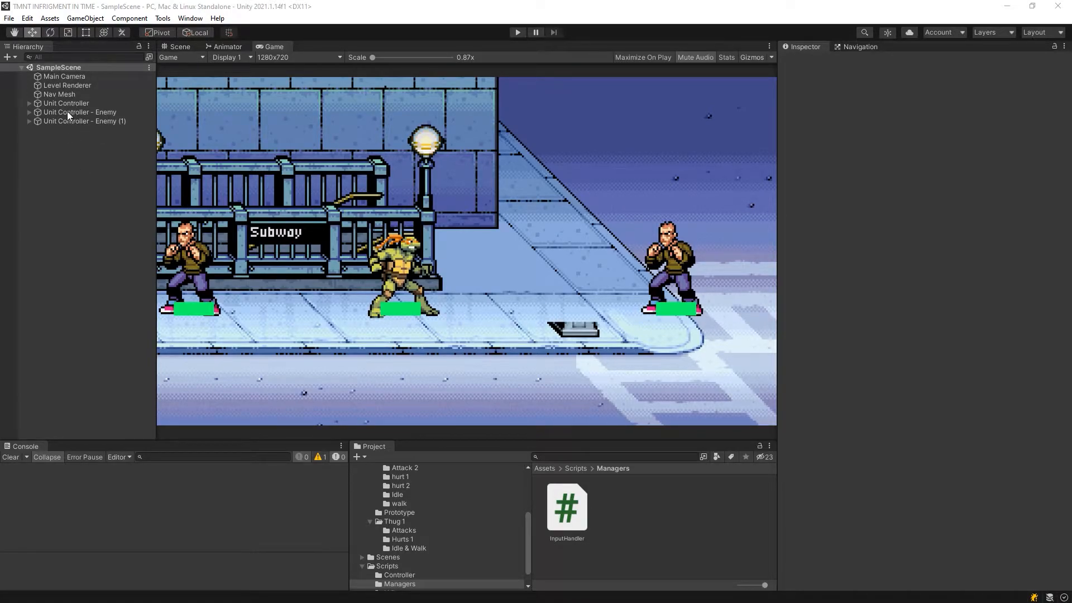
Preview the turtle's getup_front and getup_back animation clips frame by frame
{"action": "left_click", "coordinate": [190, 18]}
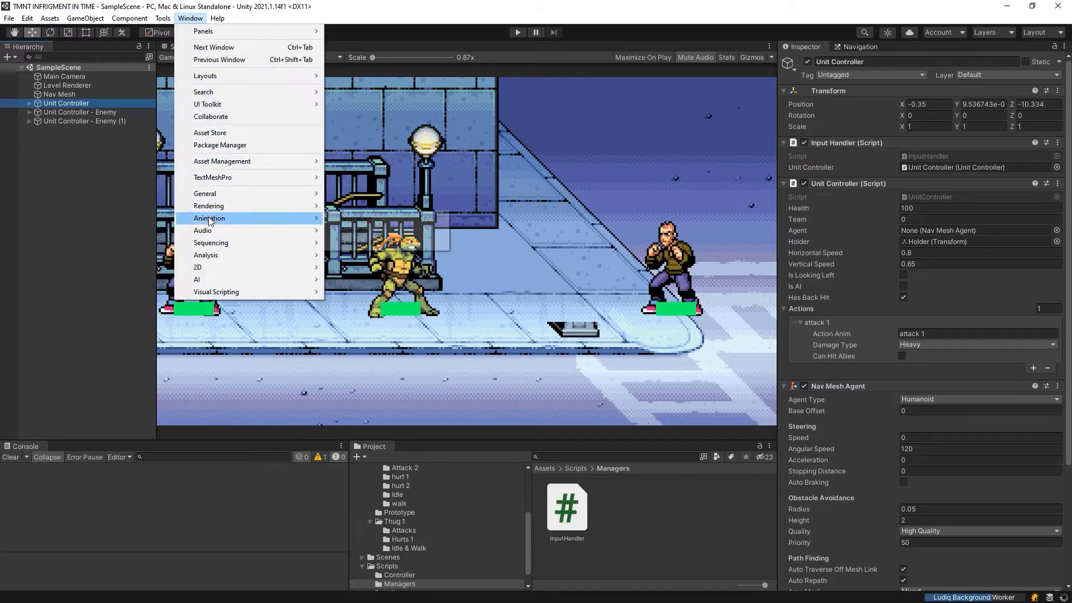
{"action": "left_click", "coordinate": [209, 218]}
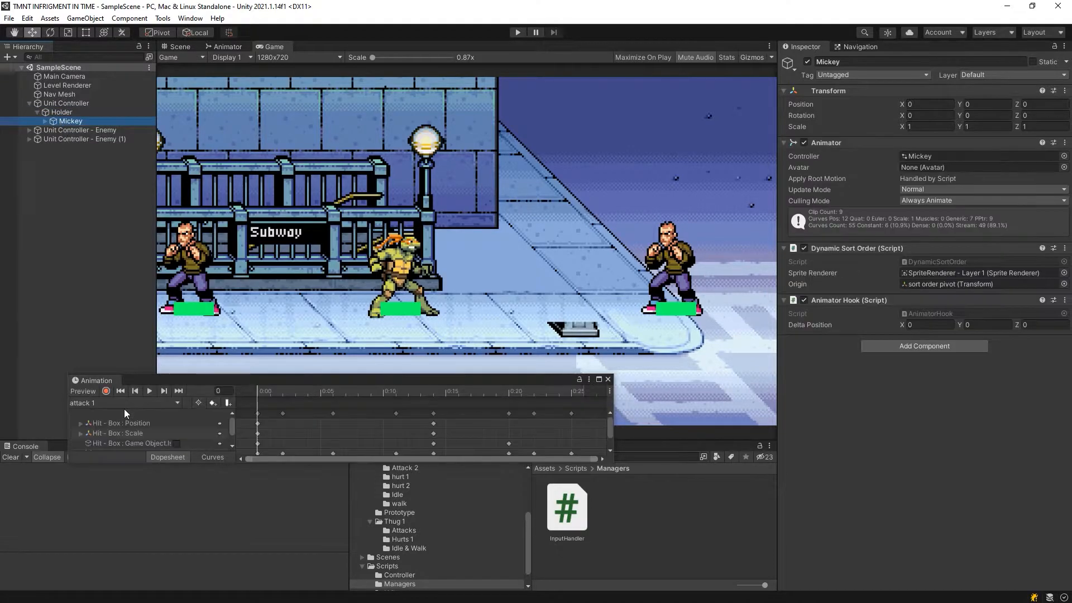
{"action": "left_click", "coordinate": [126, 403]}
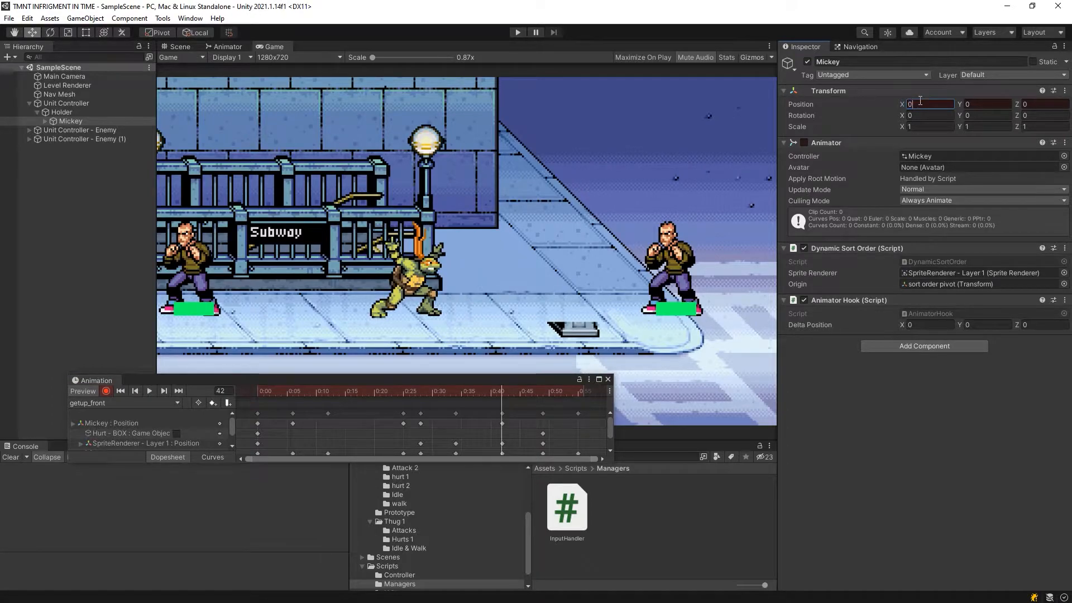
{"action": "left_click_drag", "start_coordinate": [502, 397], "coordinate": [468, 396]}
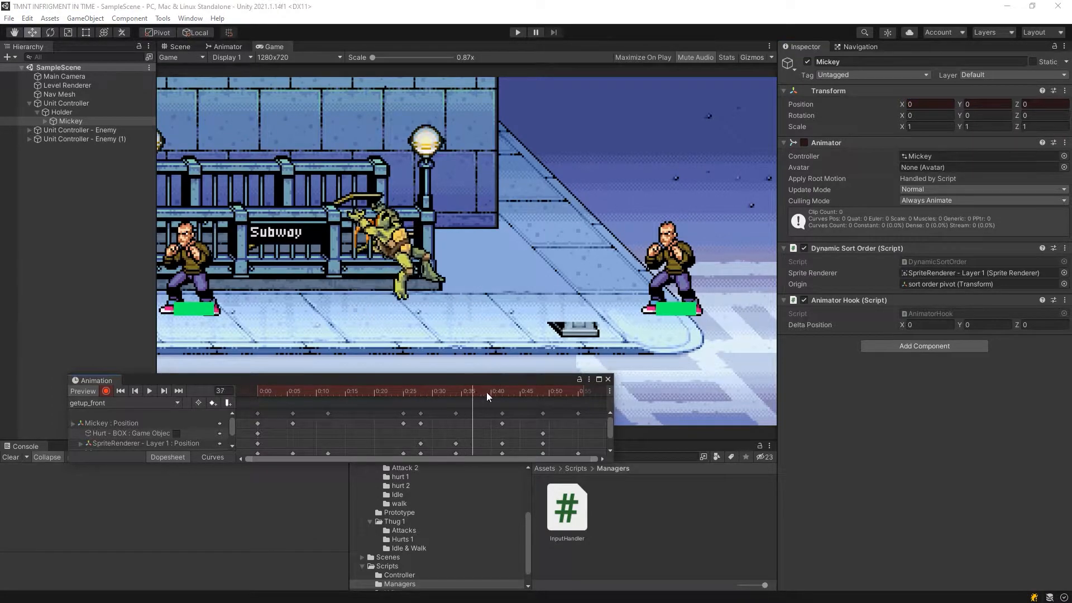
{"action": "left_click", "coordinate": [149, 391]}
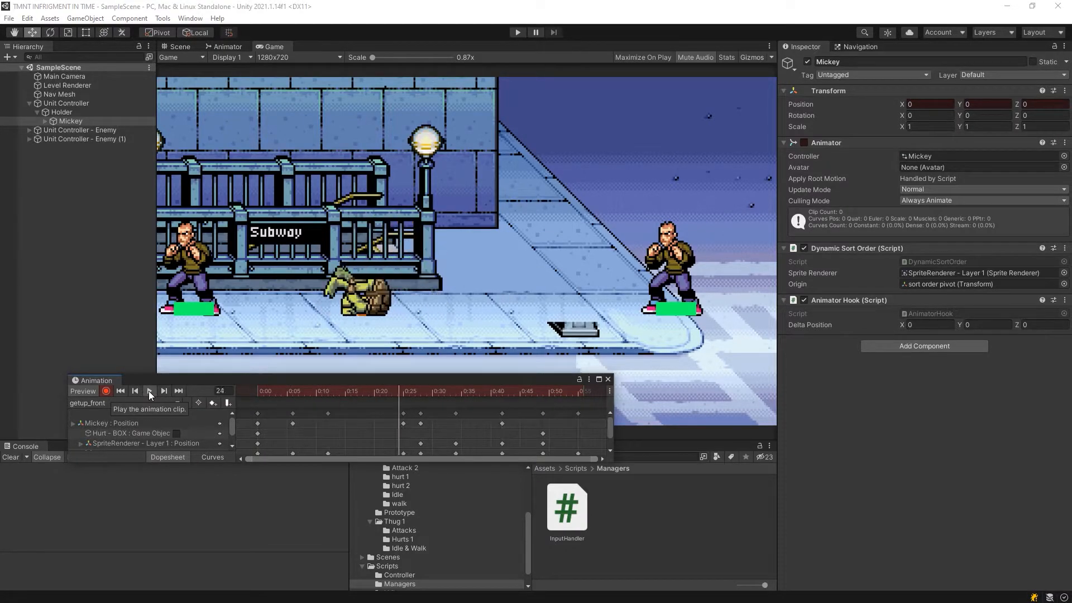
{"action": "left_click", "coordinate": [87, 403]}
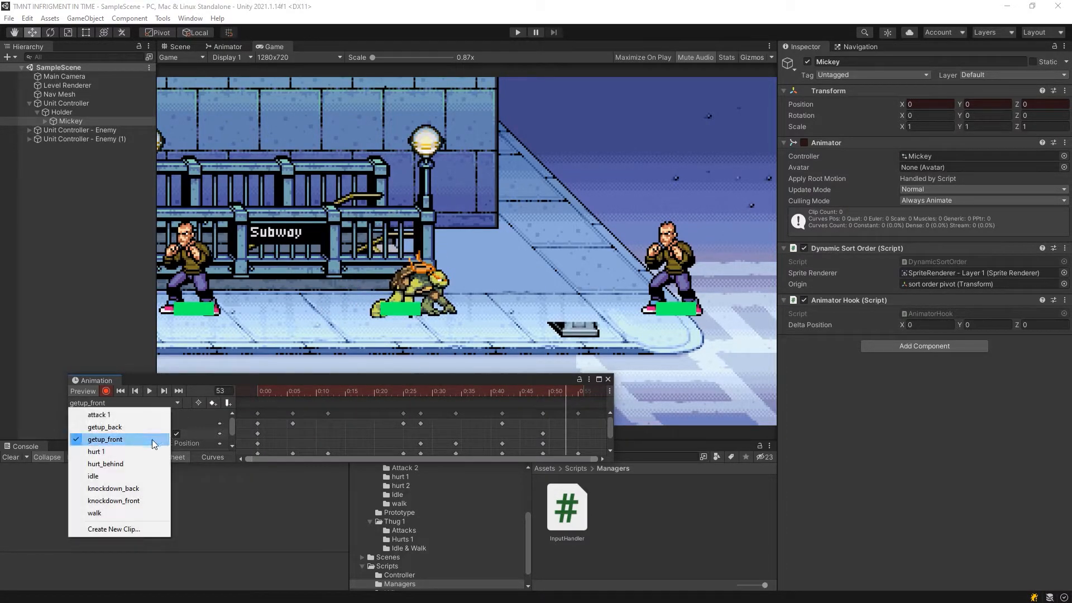
{"action": "left_click", "coordinate": [105, 426]}
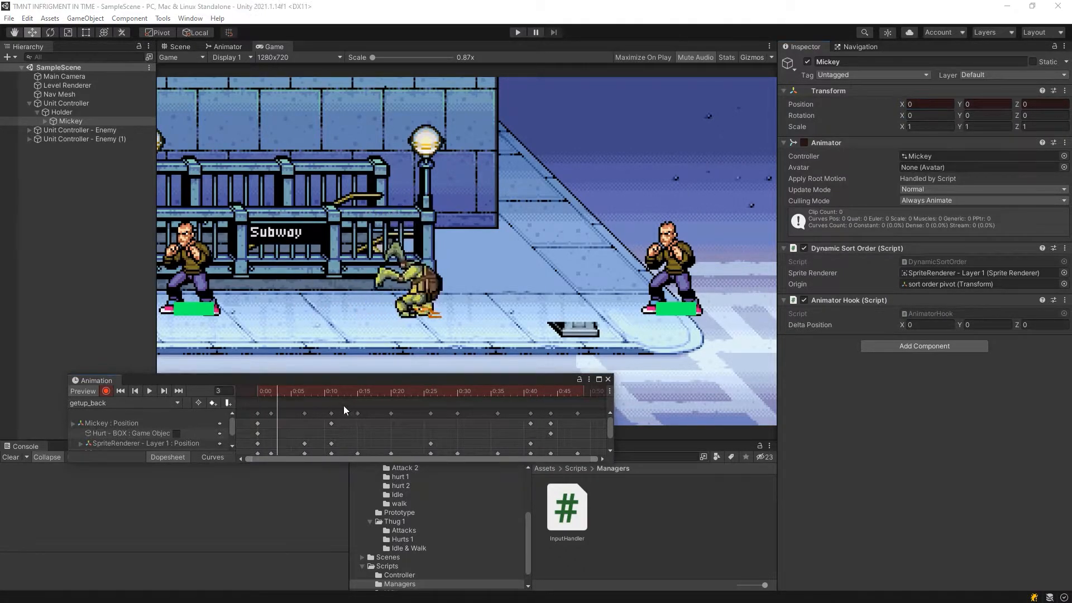
{"action": "left_click", "coordinate": [120, 391]}
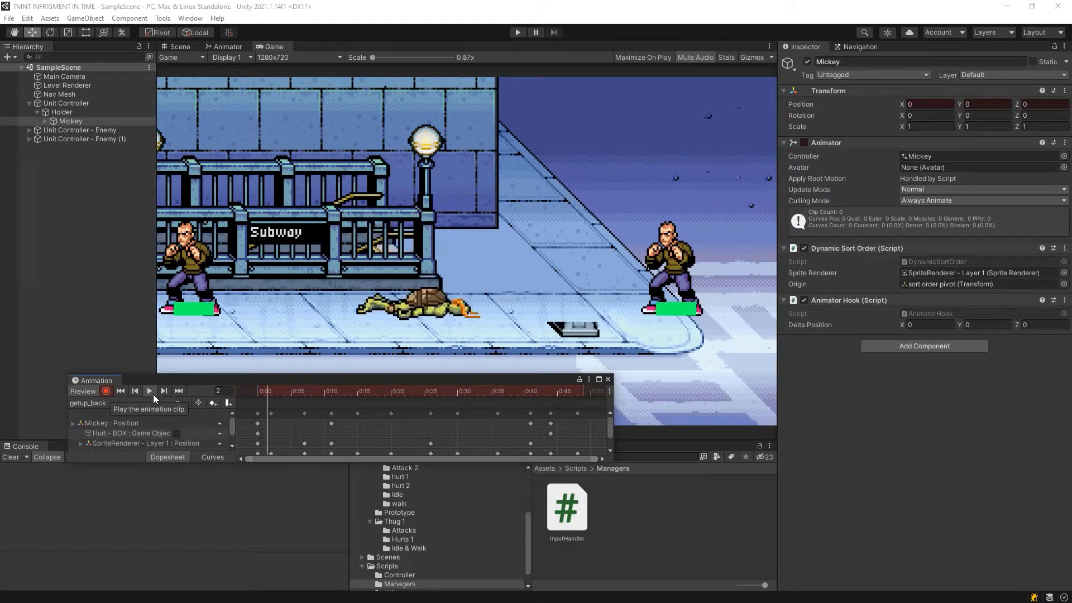
{"action": "left_click", "coordinate": [126, 403]}
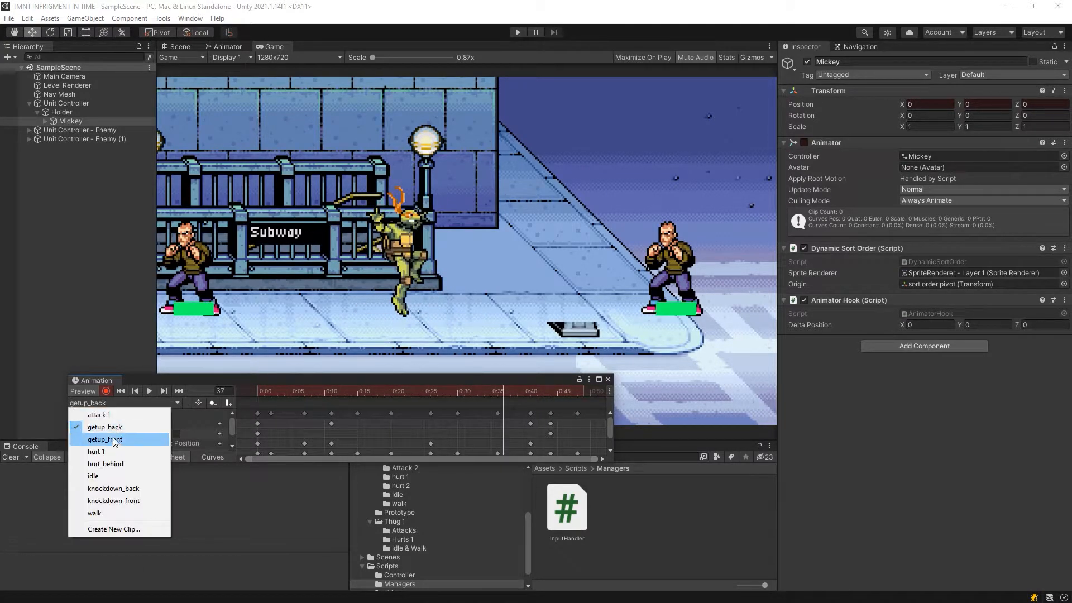
{"action": "left_click", "coordinate": [105, 439]}
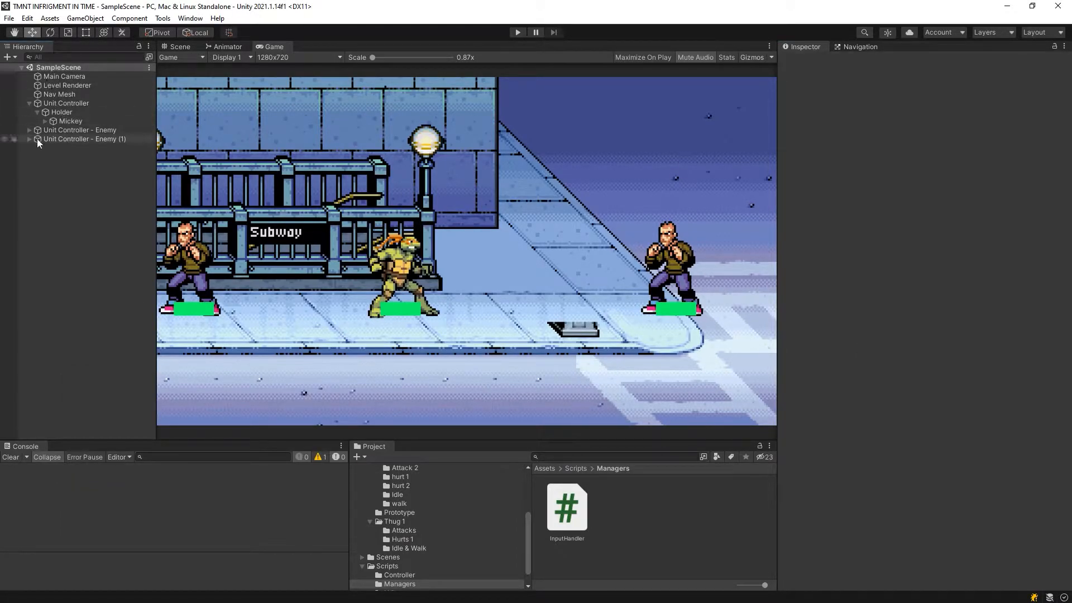
Preview the thug's knockdown_front and idle clips, then reselect the first enemy unit controller
{"action": "left_click", "coordinate": [79, 129]}
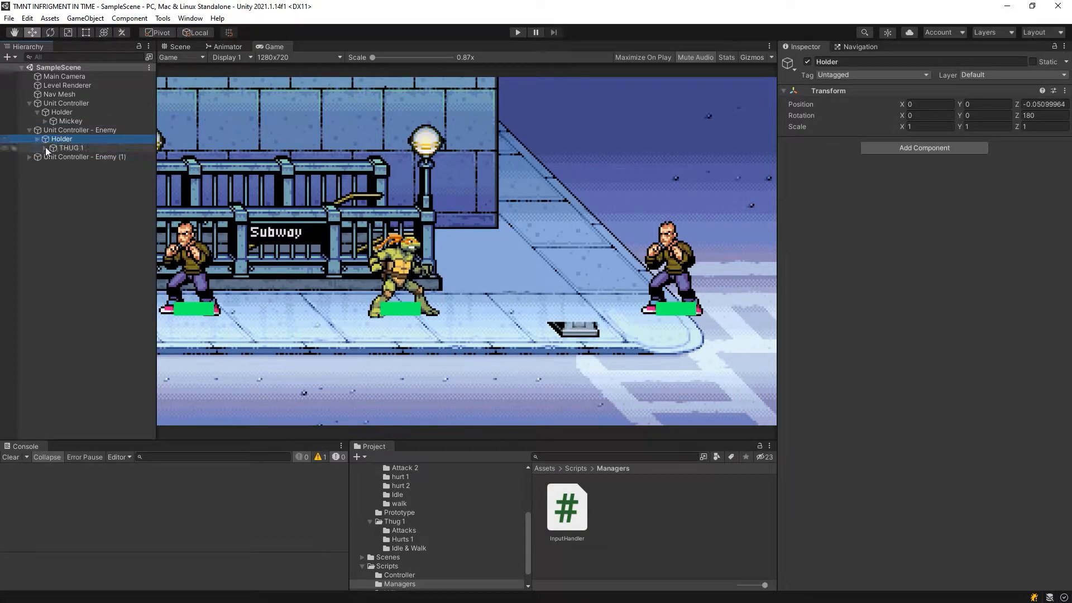
{"action": "left_click", "coordinate": [190, 18]}
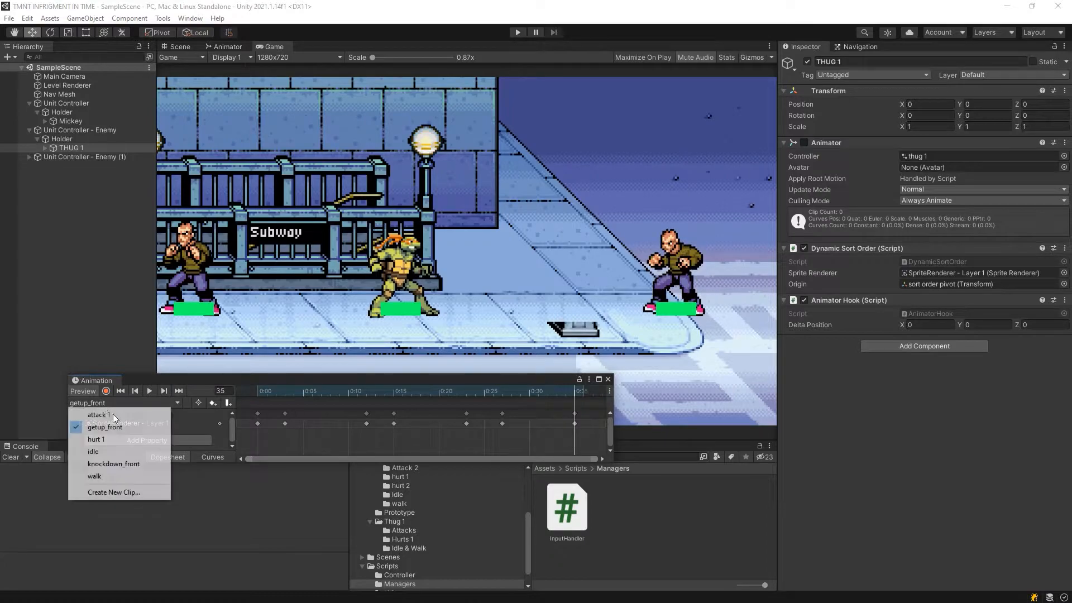
{"action": "left_click", "coordinate": [113, 464]}
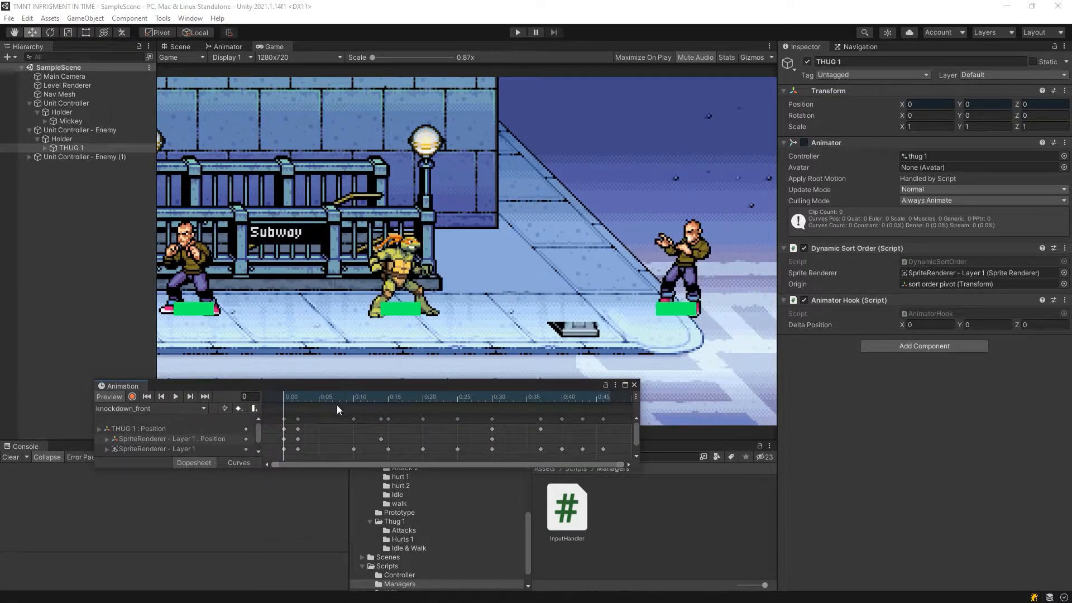
{"action": "left_click", "coordinate": [151, 408]}
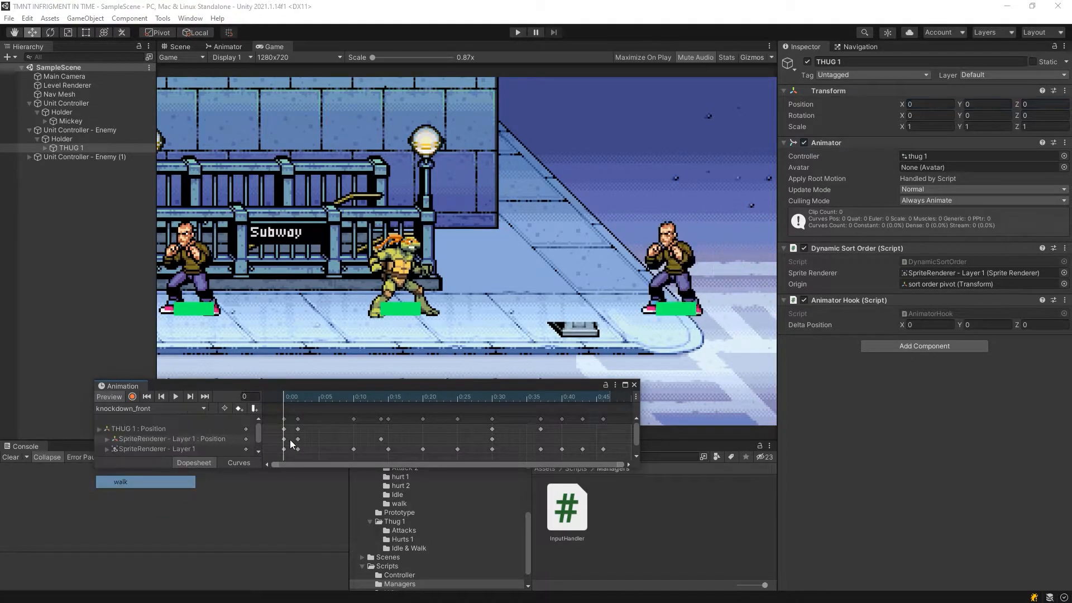
{"action": "left_click", "coordinate": [152, 408]}
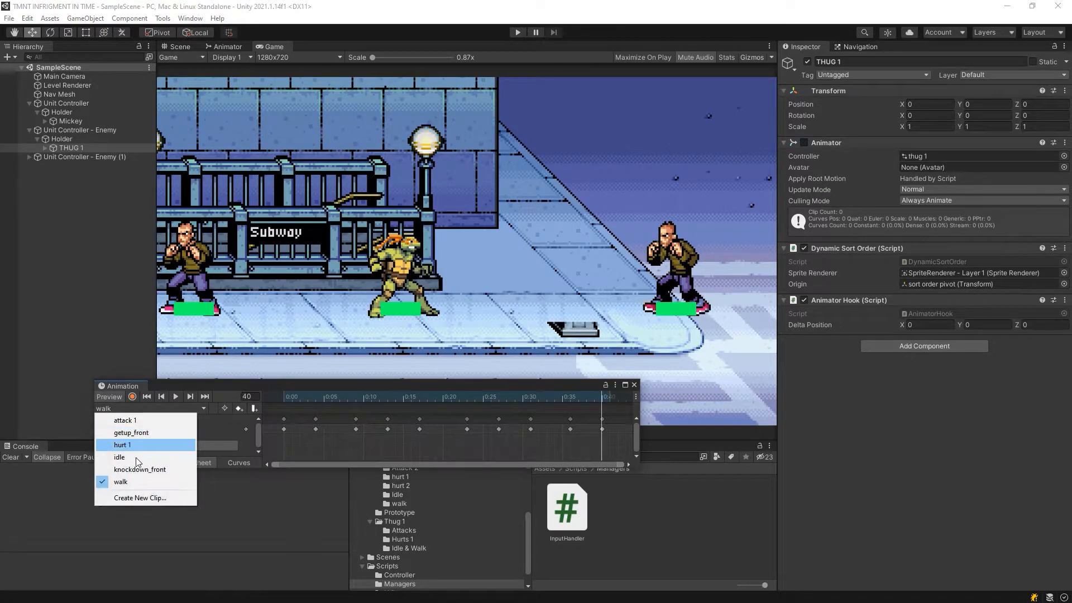
{"action": "left_click", "coordinate": [140, 468]}
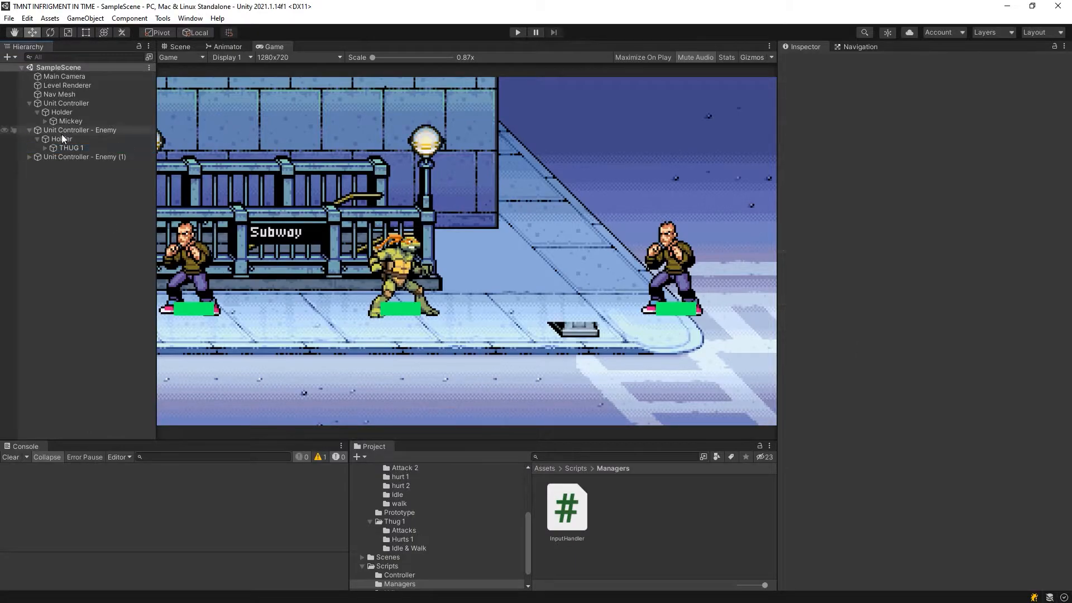
{"action": "left_click", "coordinate": [79, 130]}
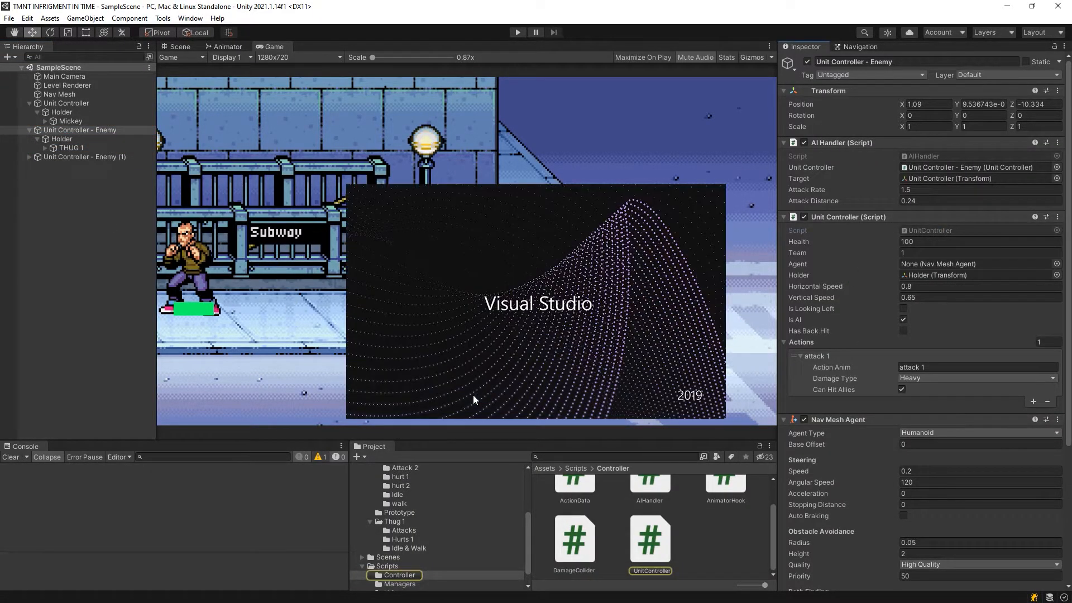
In UnitController.cs, give ActionData a 'public int damage;' field via Peek Definition
{"action": "double_click", "coordinate": [650, 539]}
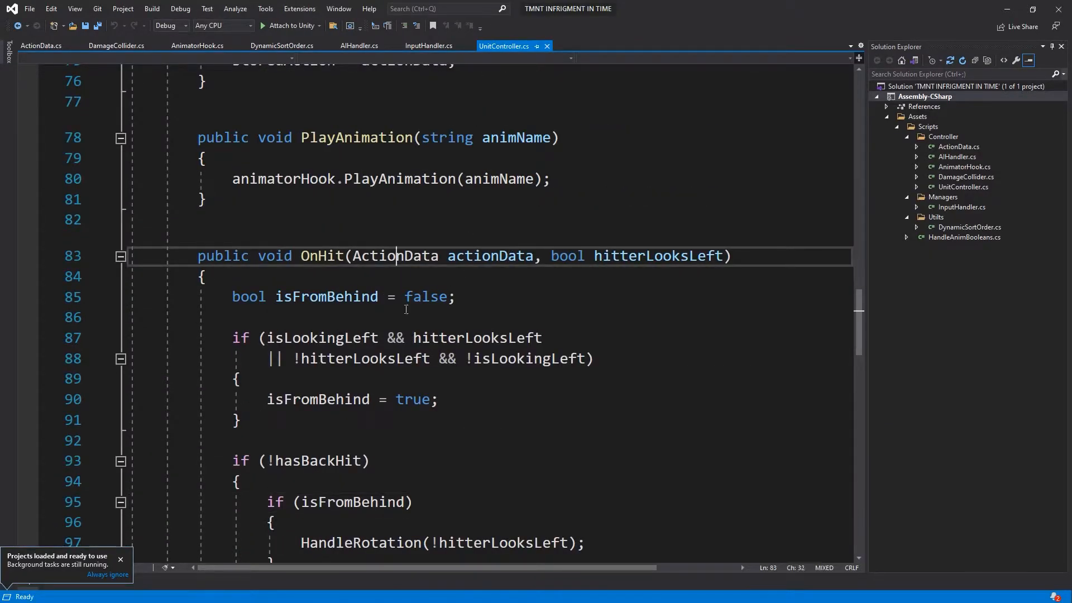
{"action": "left_click", "coordinate": [395, 256]}
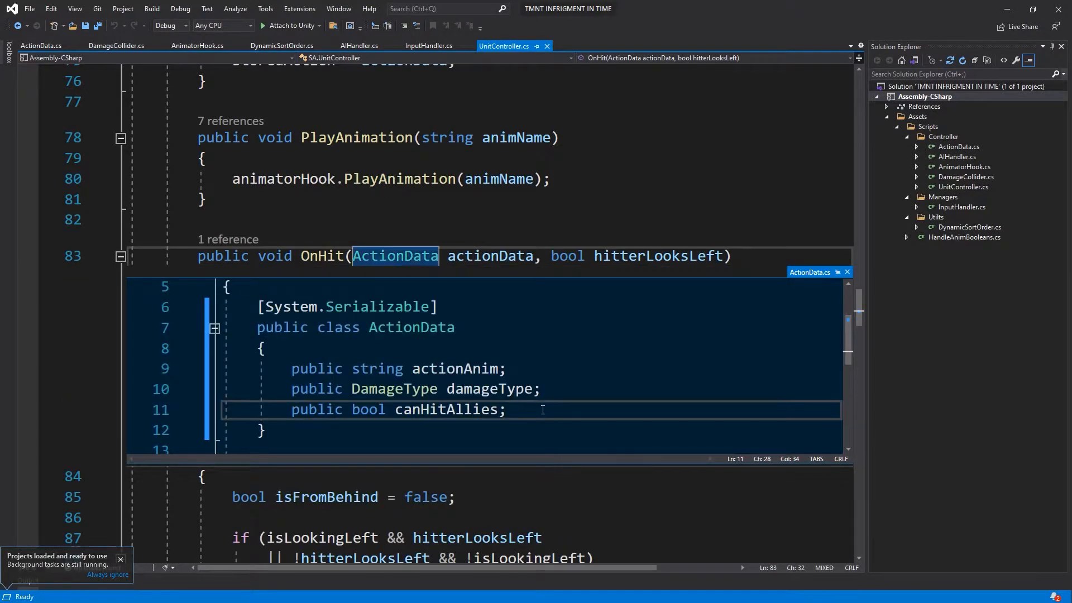
{"action": "type", "text": "public int"}
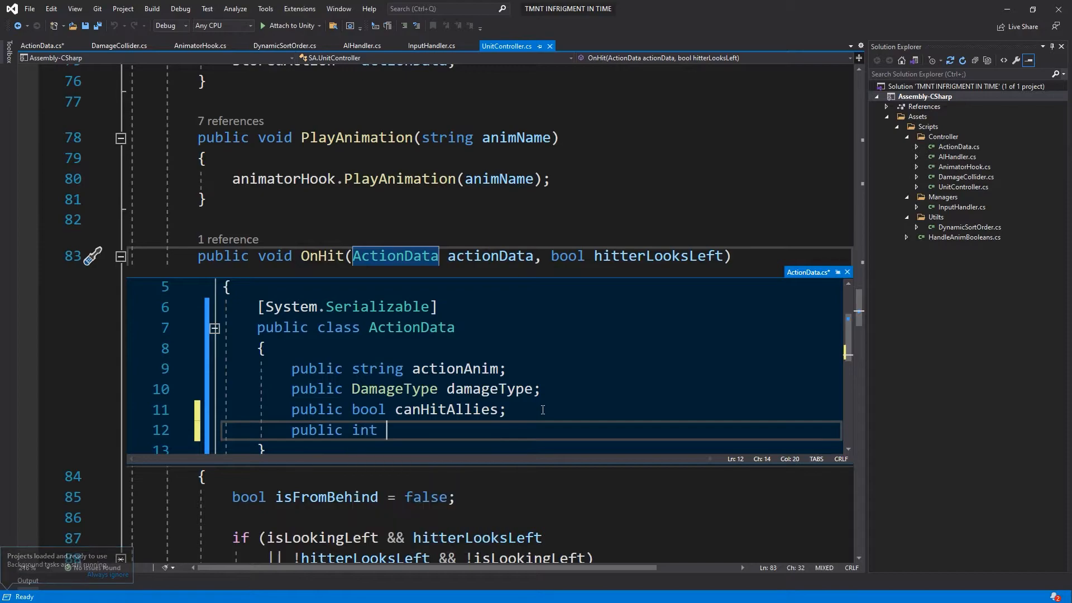
{"action": "type", "text": "damage;"}
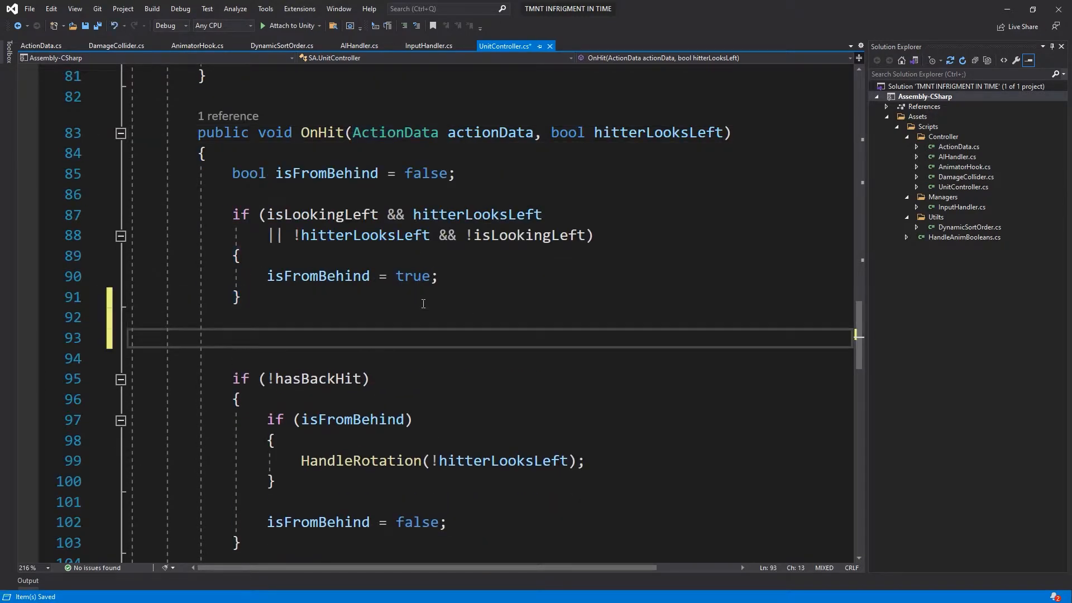
Re-check the ActionData definition and move into OnHit's damage-type switch for editing
{"action": "right_click", "coordinate": [394, 133]}
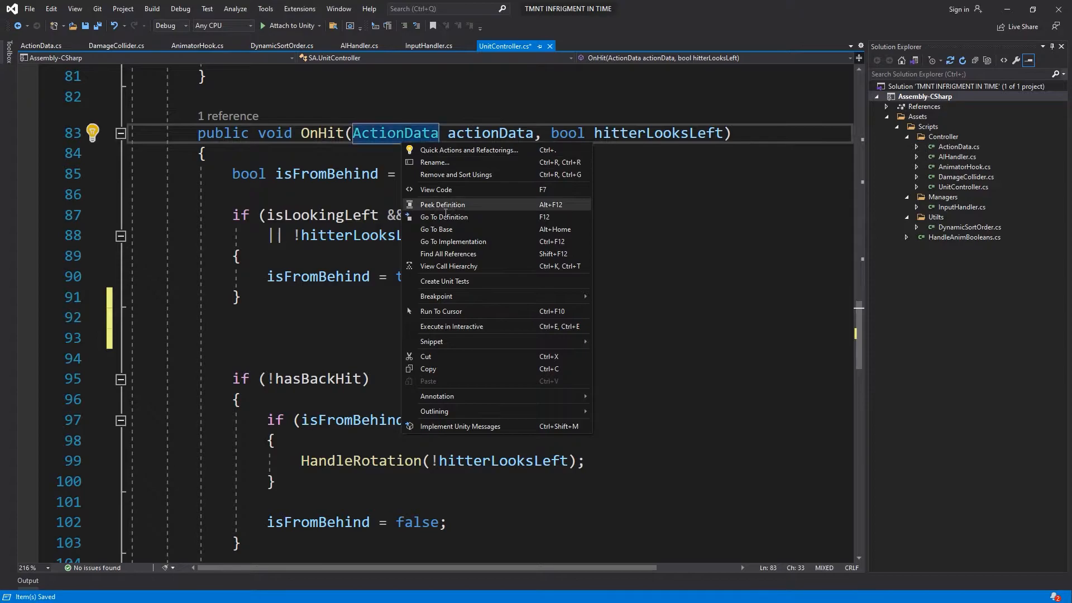
{"action": "left_click", "coordinate": [442, 205]}
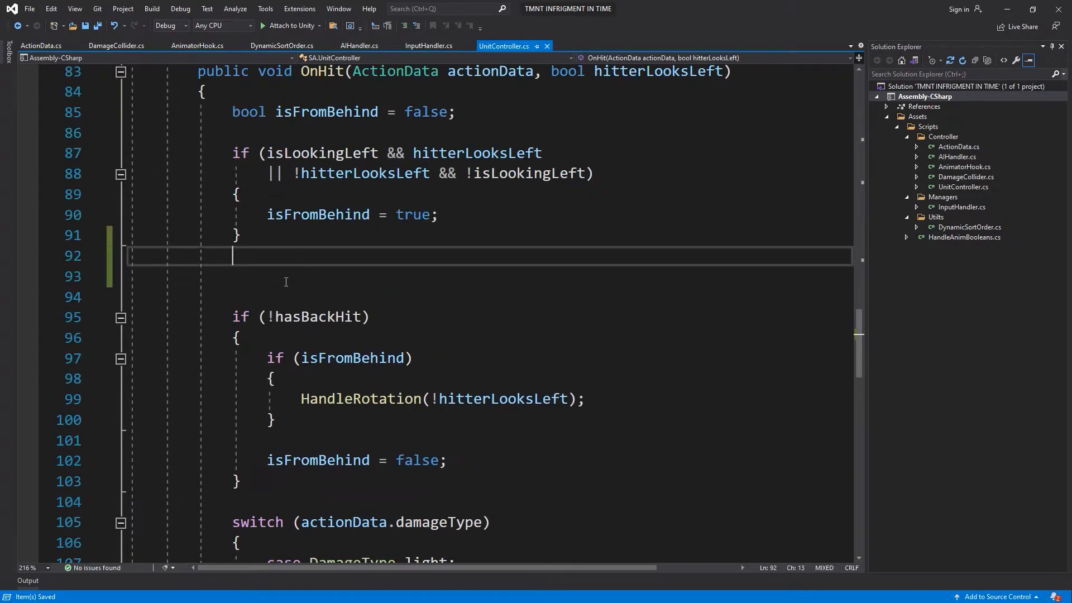
{"action": "scroll", "scroll_direction": "down", "scroll_amount": 3}
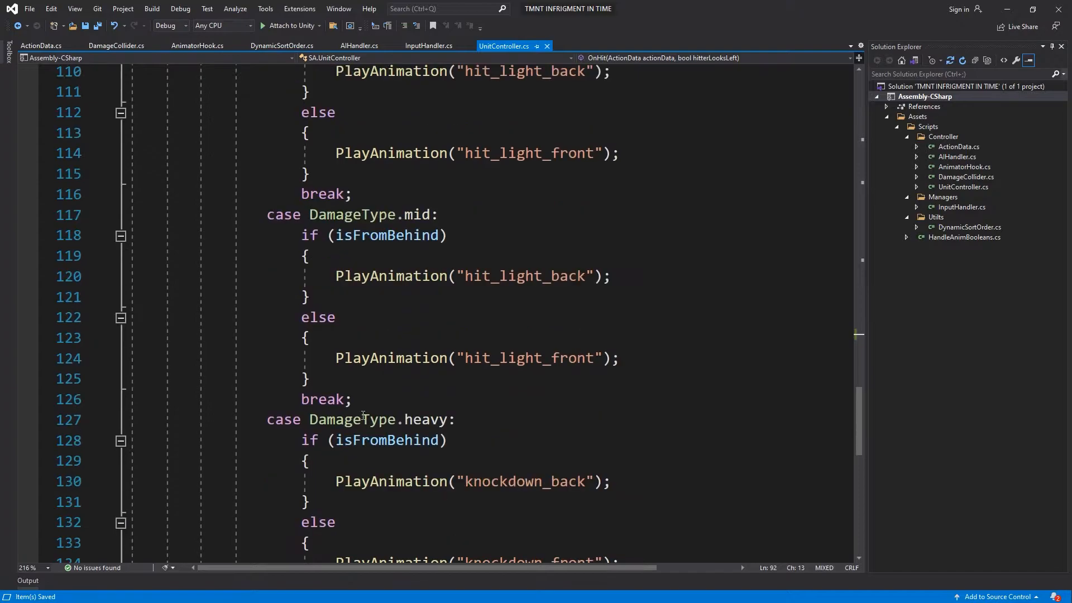
{"action": "double_click", "coordinate": [525, 420]}
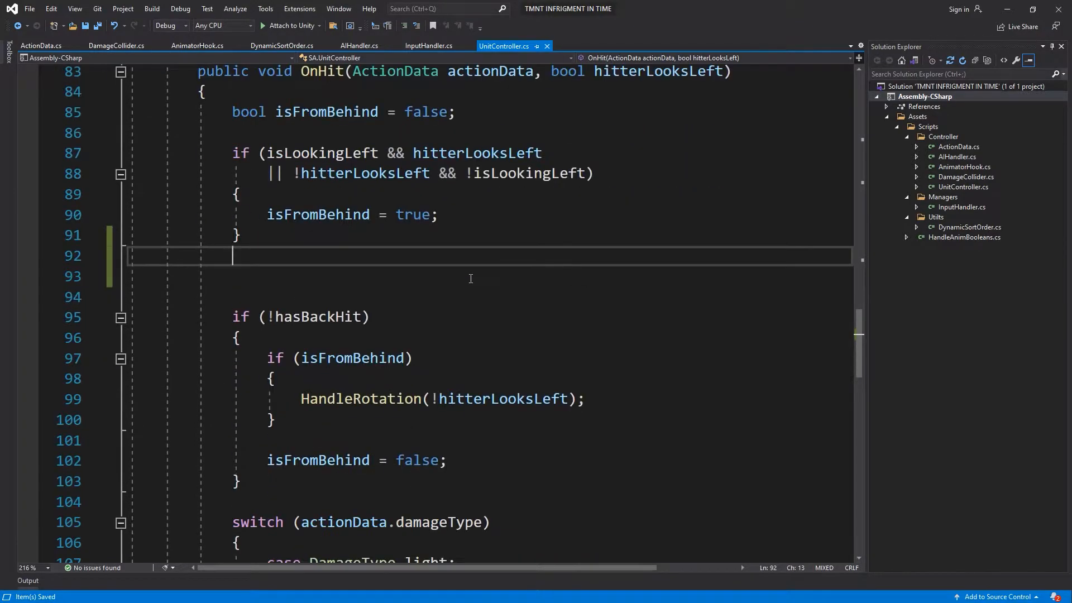
Add a local damageType from actionData and 'health -= actionData.damage;' in OnHit
{"action": "scroll", "scroll_direction": "down", "scroll_amount": 3}
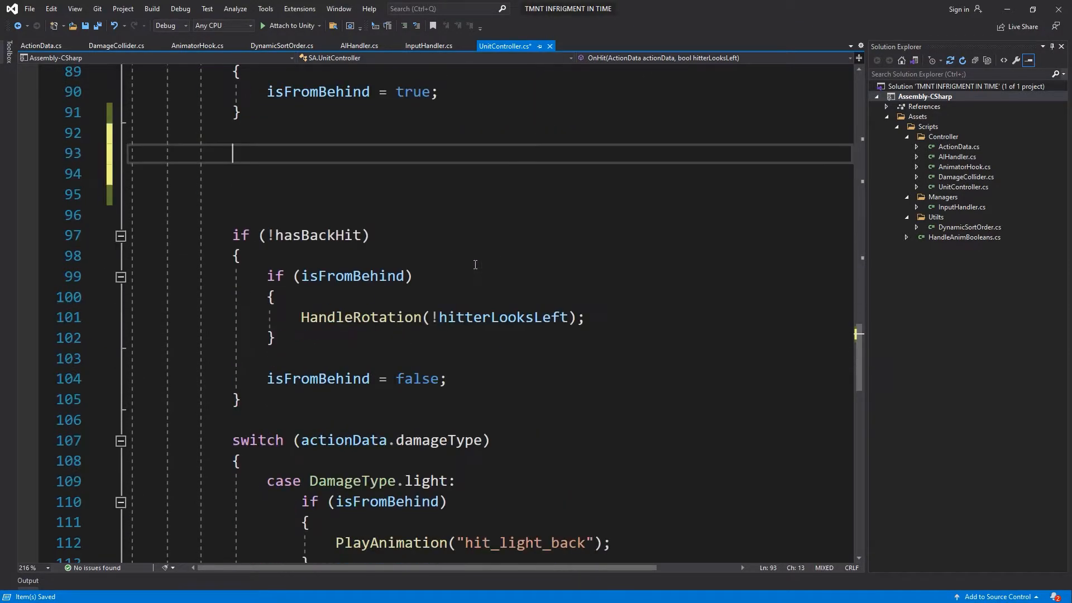
{"action": "double_click", "coordinate": [351, 480]}
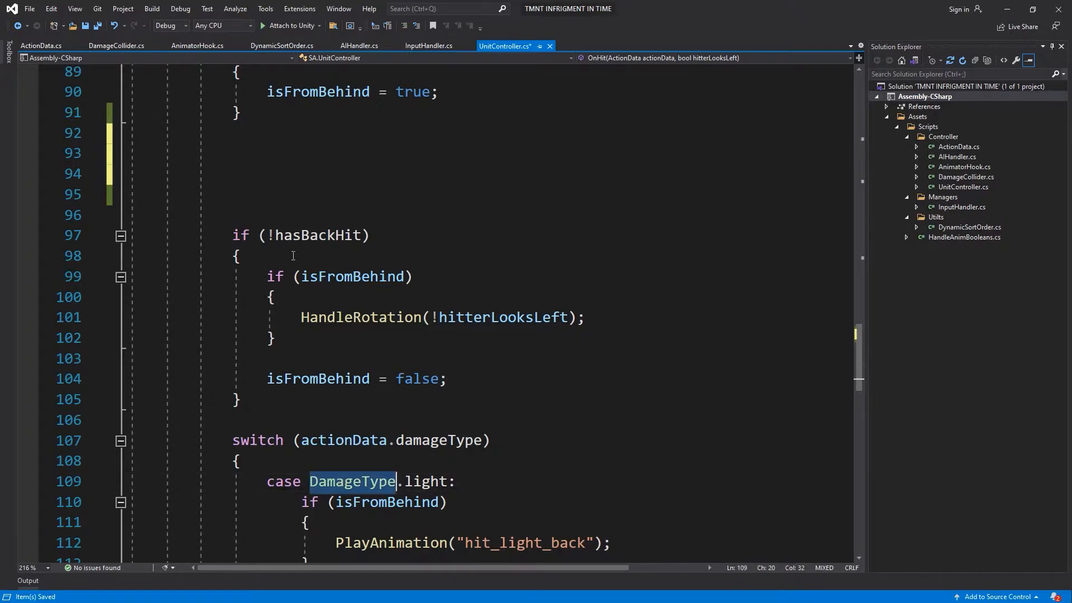
{"action": "type", "text": "DamageType"}
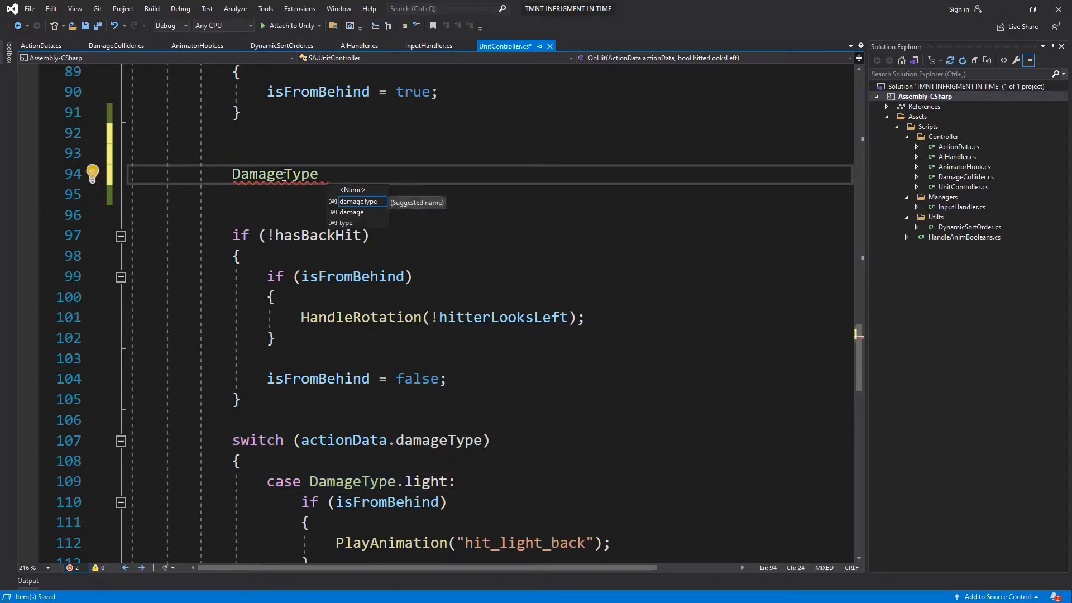
{"action": "type", "text": "damageType ="}
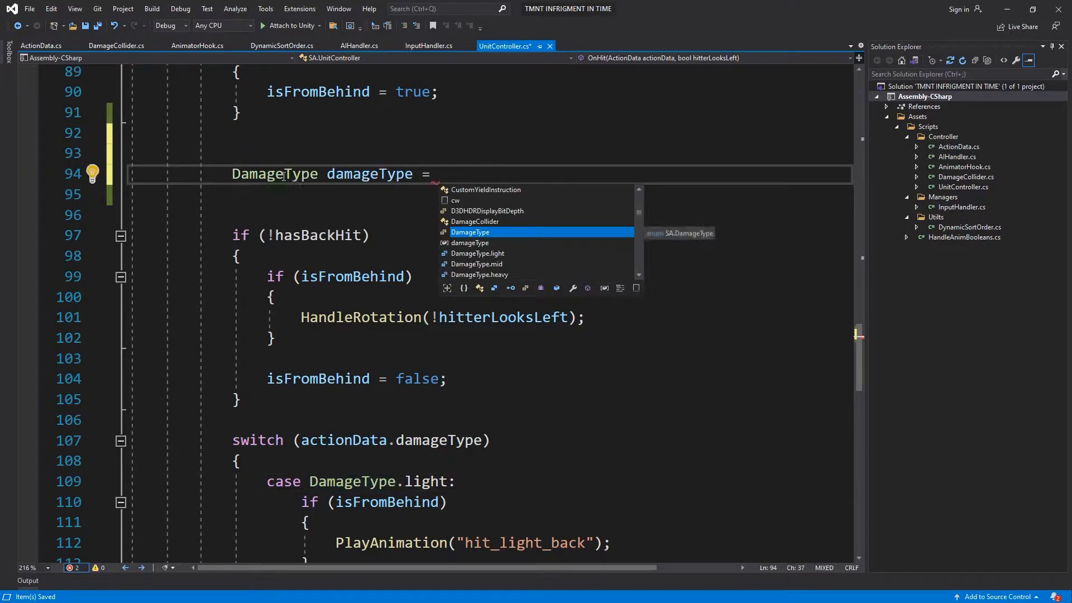
{"action": "type", "text": "actionData."}
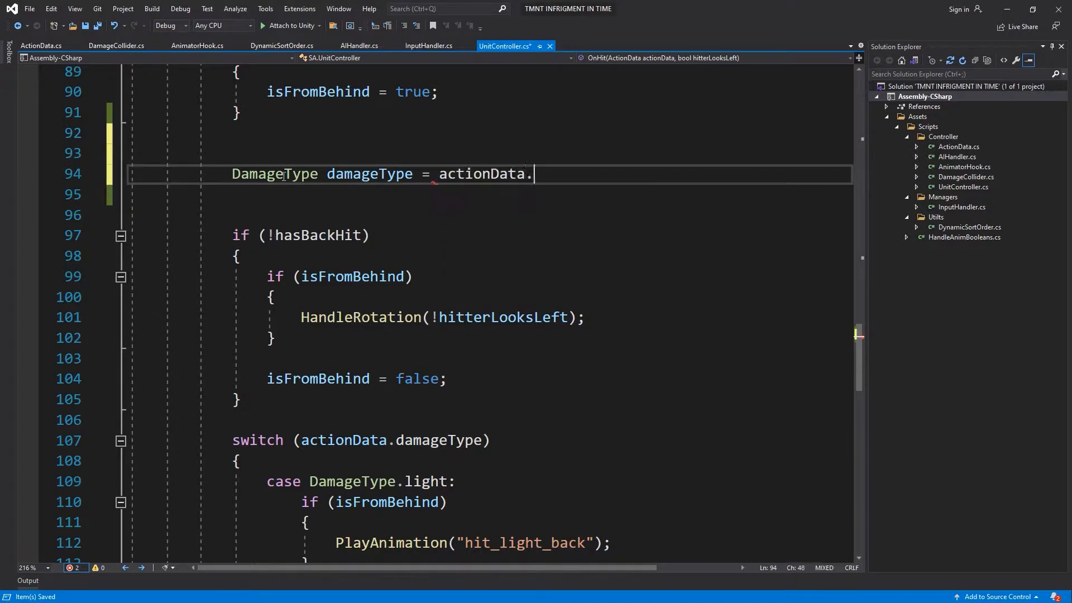
{"action": "type", "text": "damageType;"}
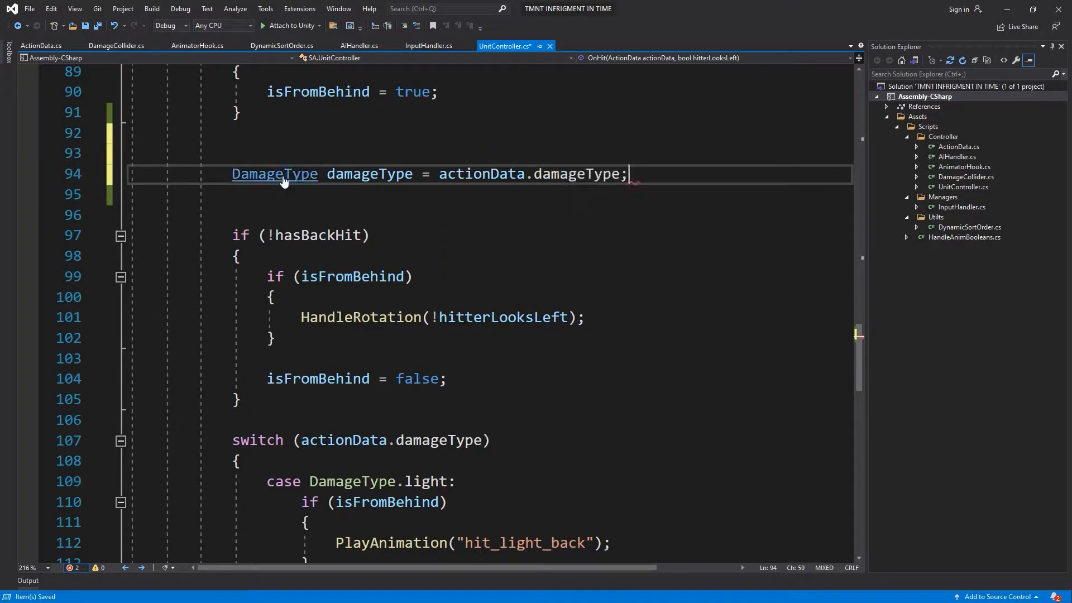
{"action": "type", "text": "health-"}
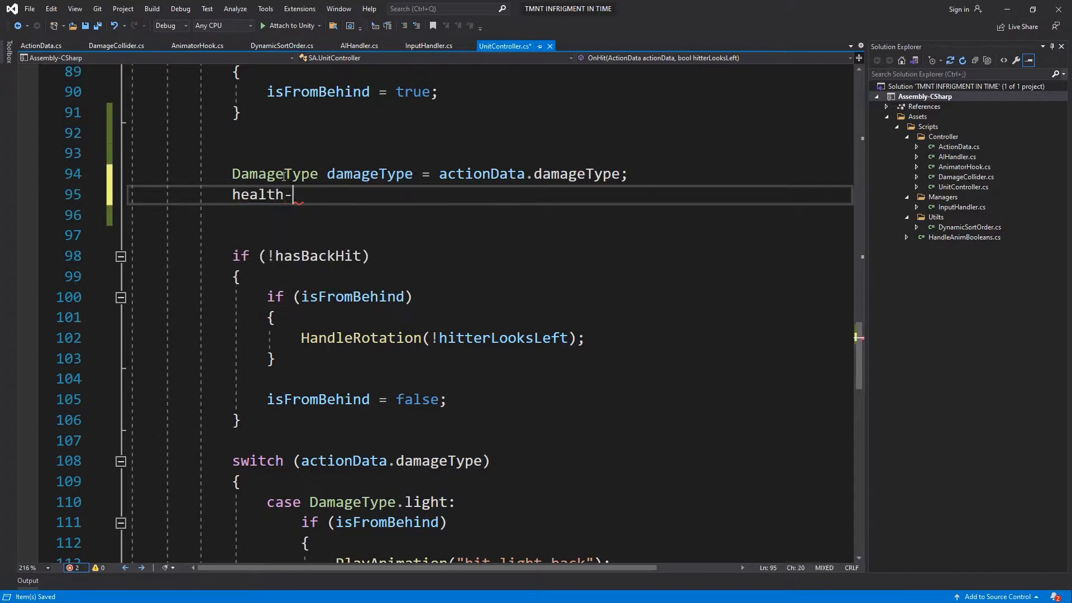
{"action": "type", "text": "= da"}
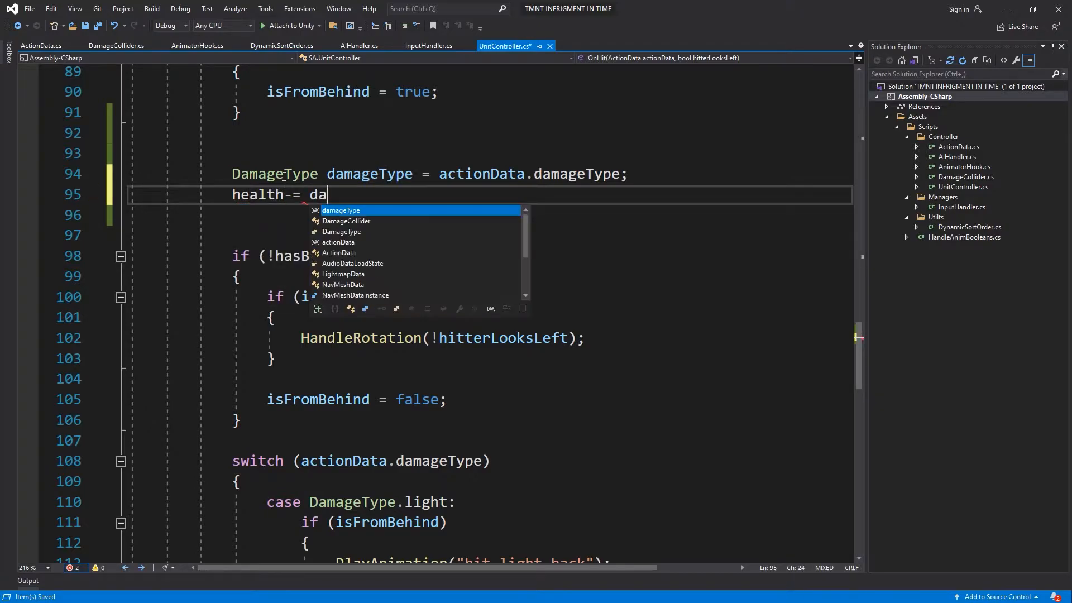
{"action": "type", "text": "ctionData.damage;"}
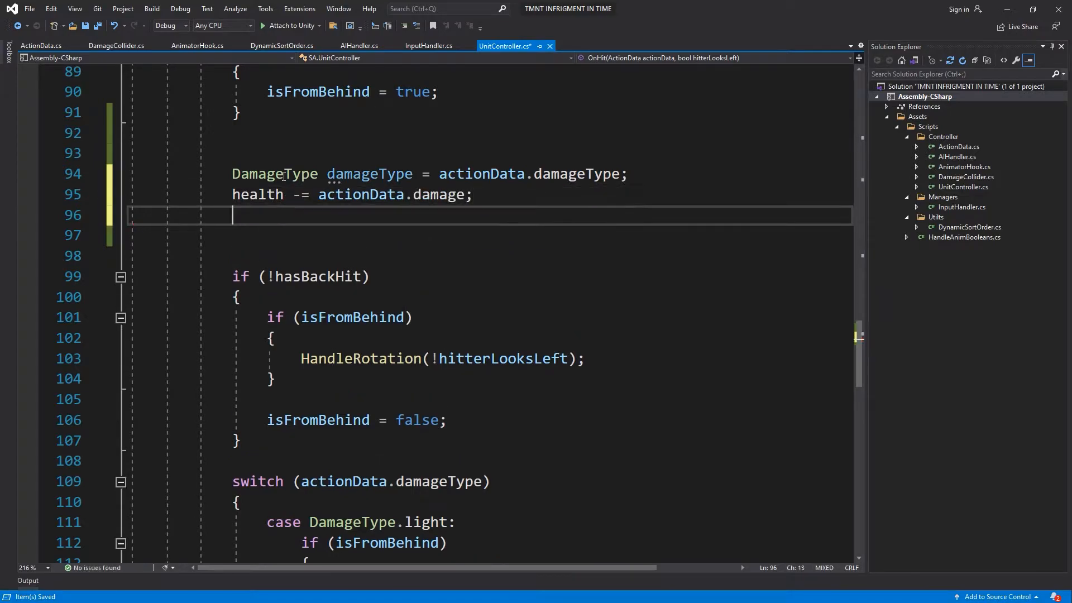
Add 'if (health <= 0) damageType = DamageType.heavy;' and start an animatorHook call
{"action": "type", "text": "if(health"}
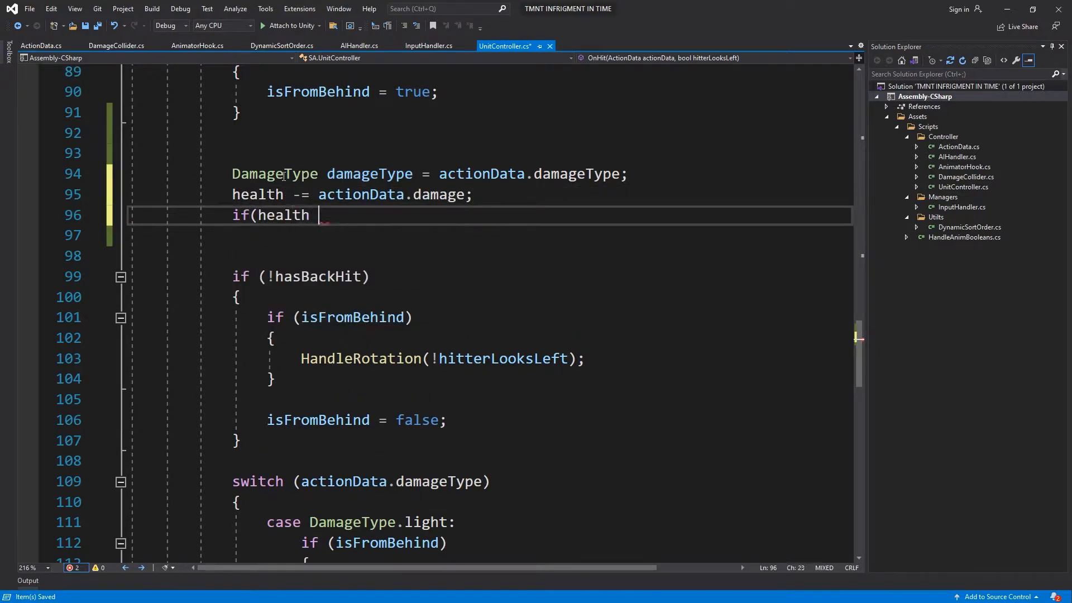
{"action": "type", "text": "<= 0"}
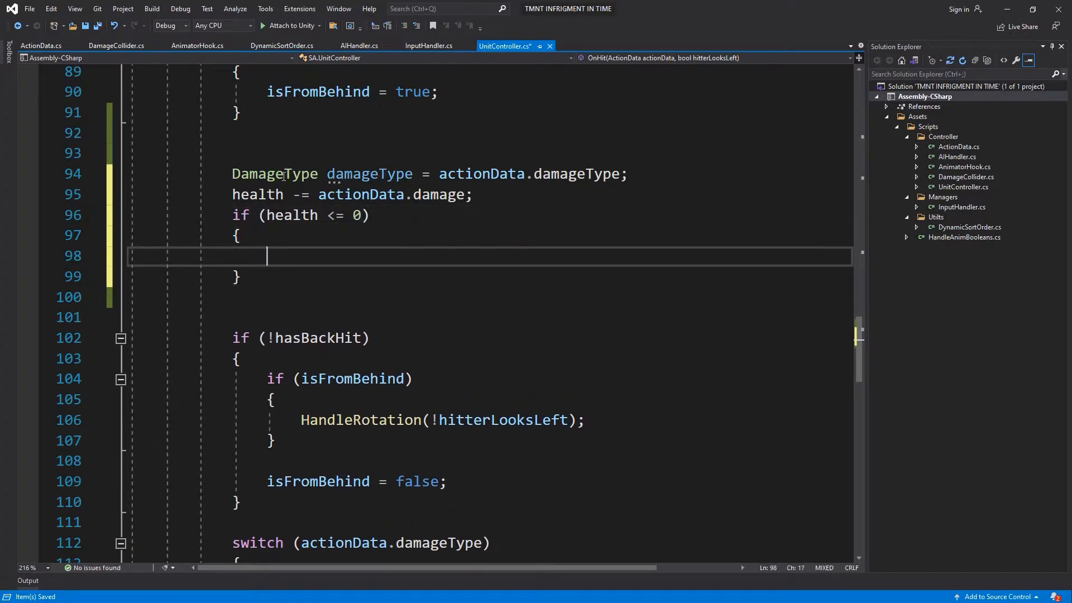
{"action": "type", "text": "damageType ="}
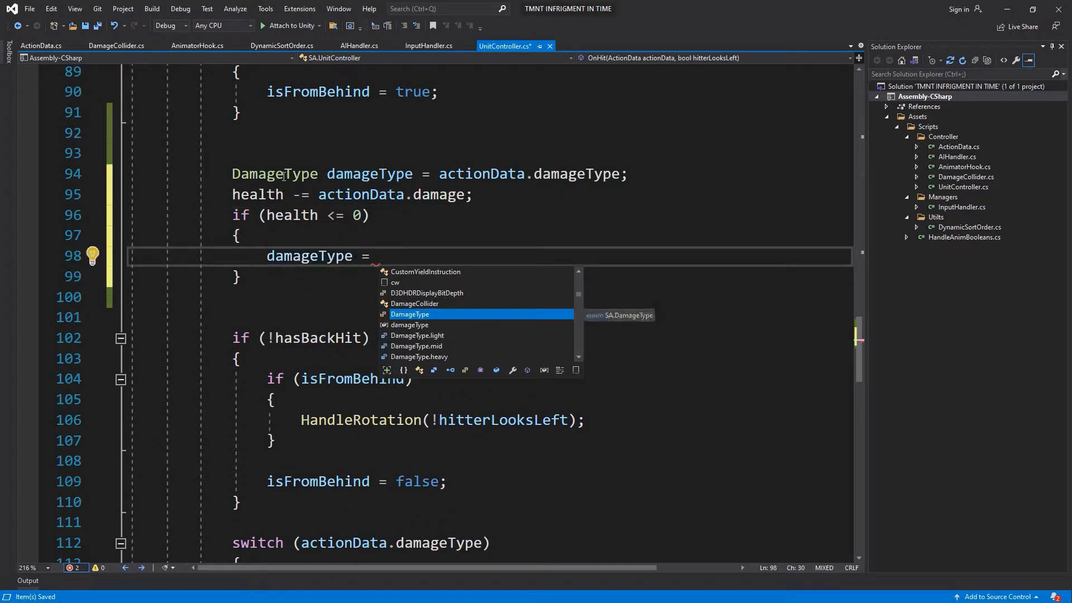
{"action": "type", "text": "h"}
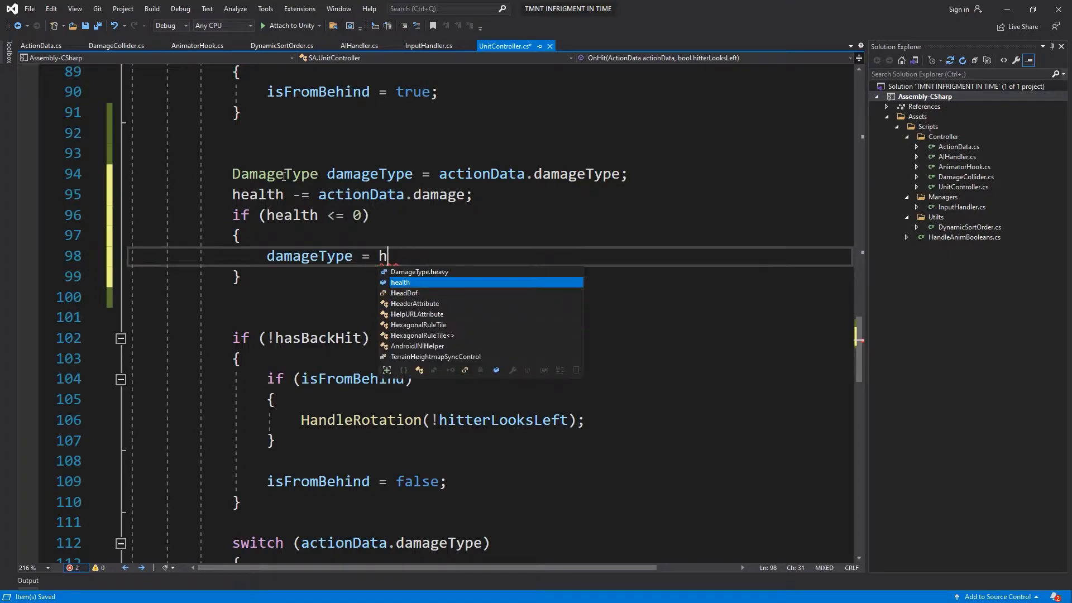
{"action": "type", "text": "DamageType.heavy;"}
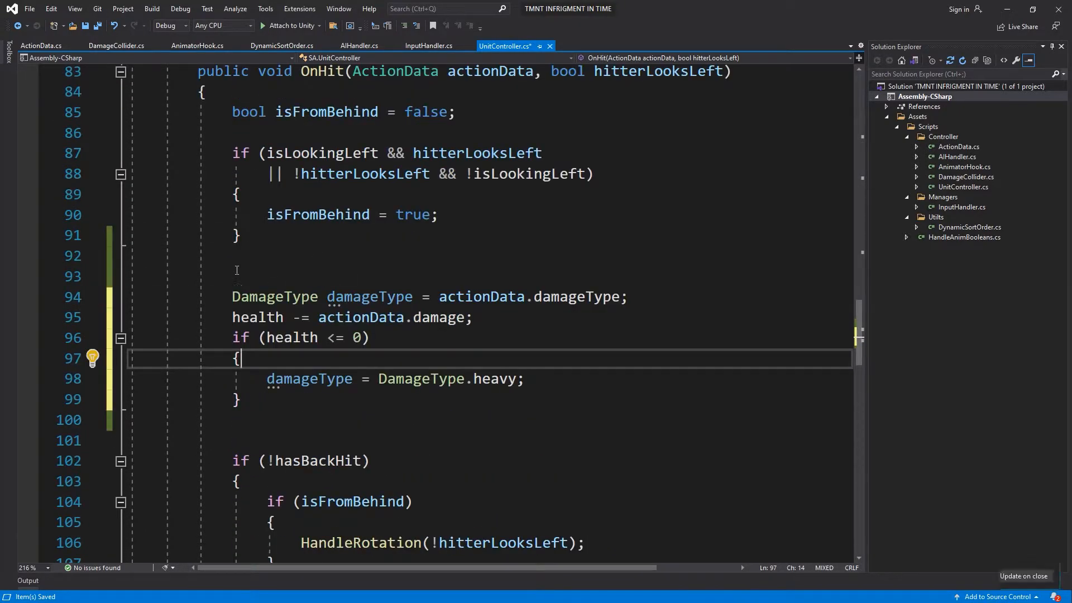
{"action": "scroll", "scroll_direction": "down", "scroll_amount": 3}
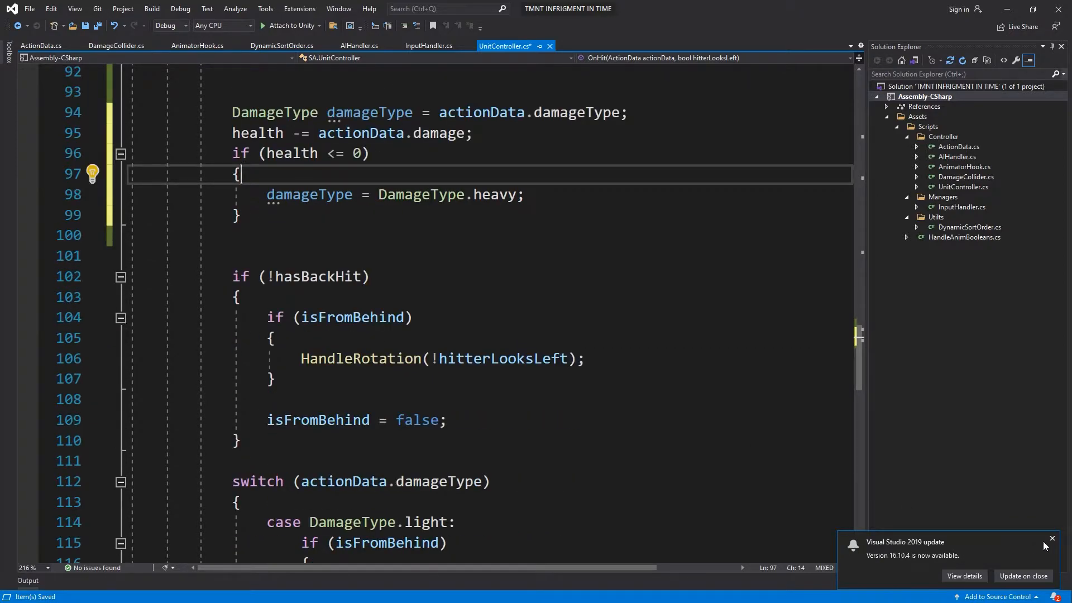
{"action": "scroll", "scroll_direction": "up", "scroll_amount": 3}
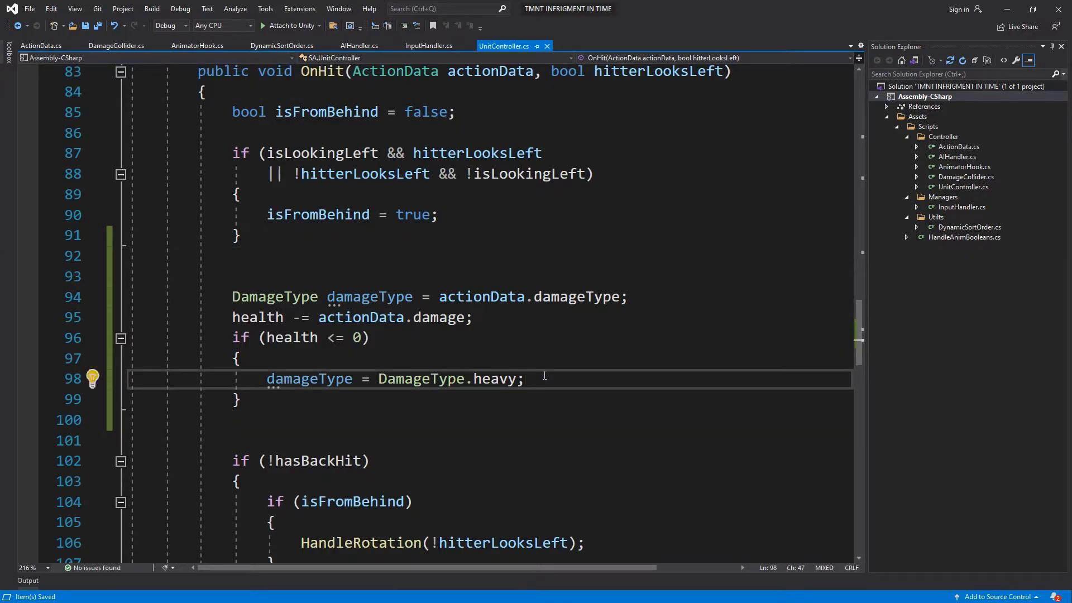
{"action": "type", "text": "animatorHook.is"}
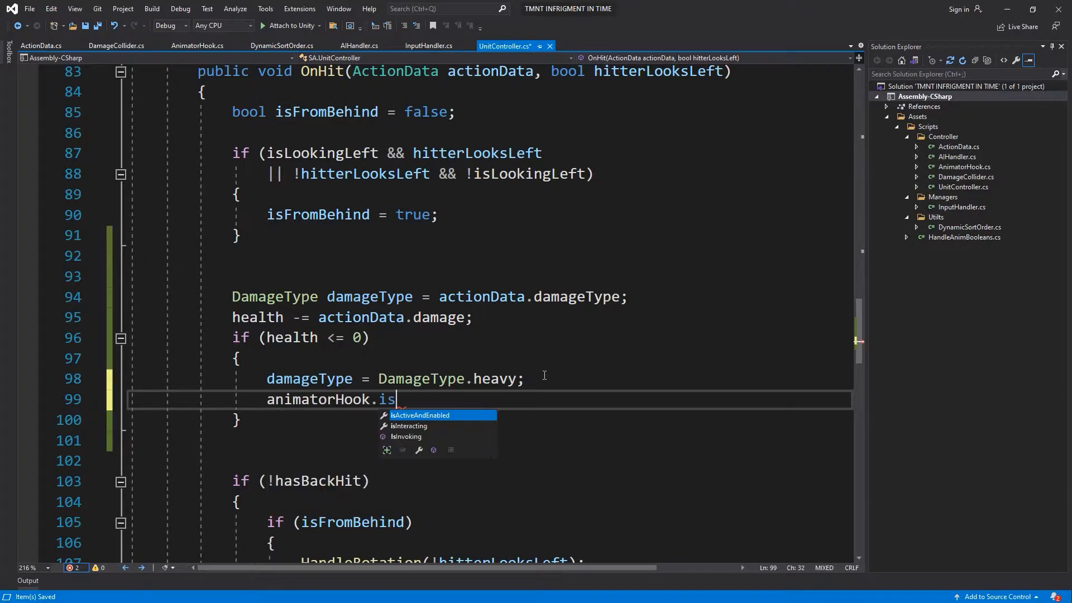
{"action": "type", "text": "an"}
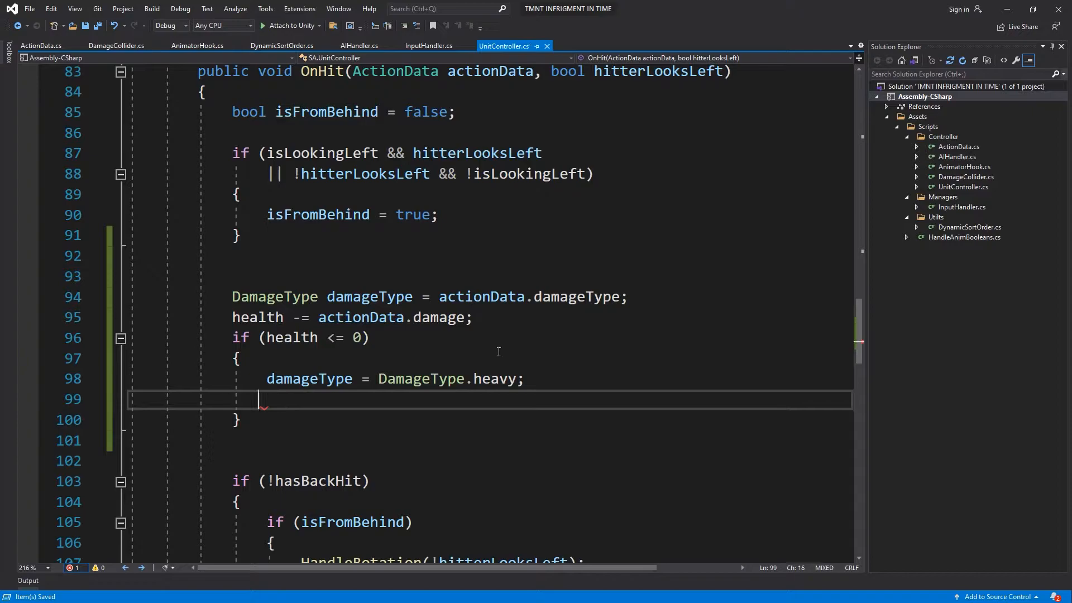
Add 'public void SetIsDead() { anim.SetBool("isDead", true); }' to AnimatorHook
{"action": "left_click", "coordinate": [198, 45]}
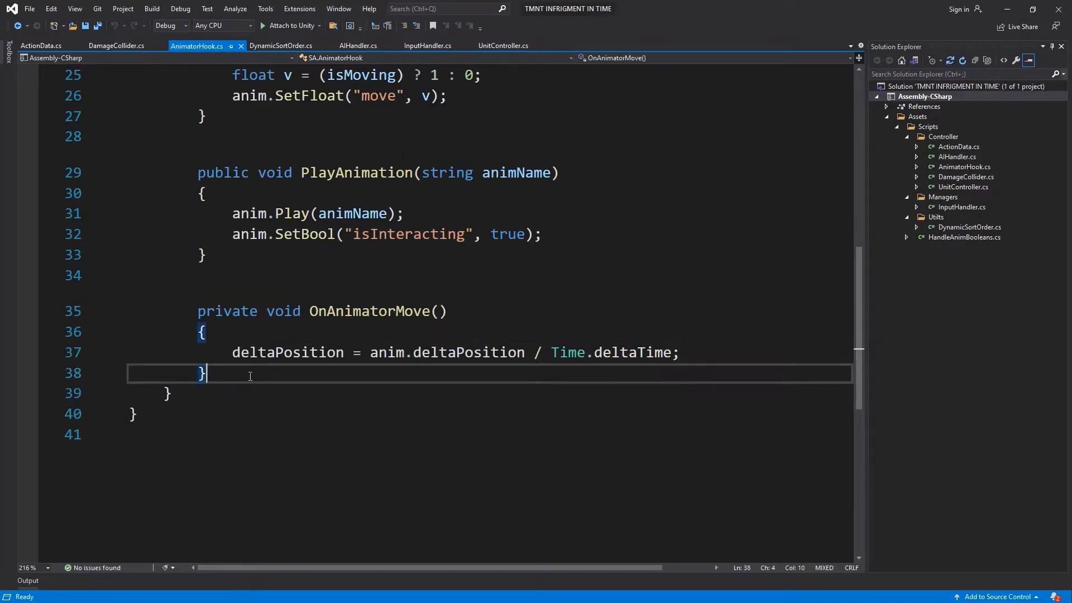
{"action": "type", "text": "public void Set"}
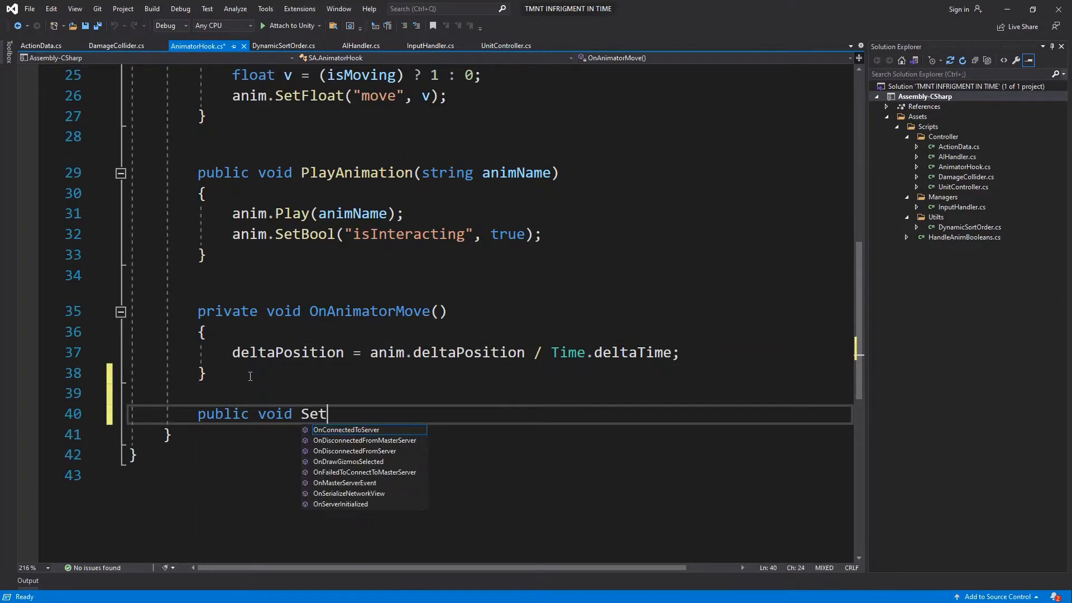
{"action": "type", "text": "IsDead()"}
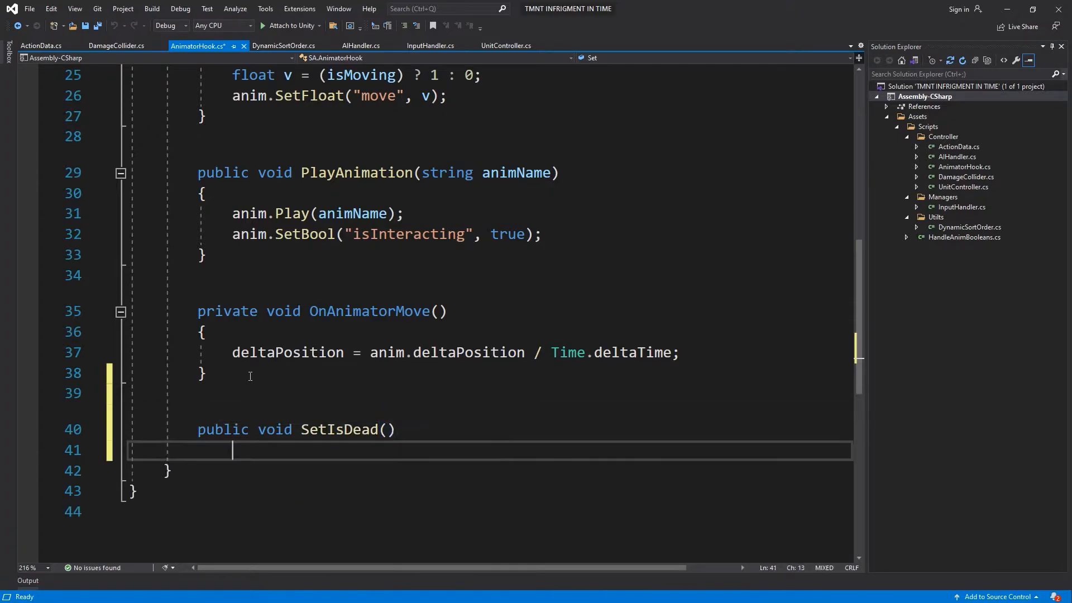
{"action": "type", "text": "anim.SetBool(\"isDead"}
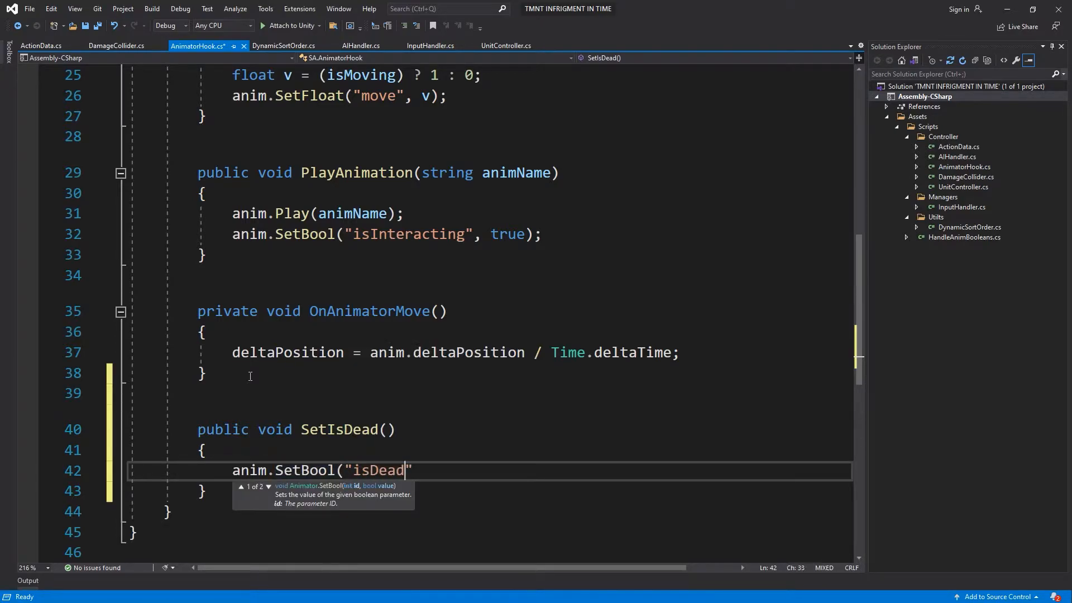
{"action": "type", "text": "\", true);"}
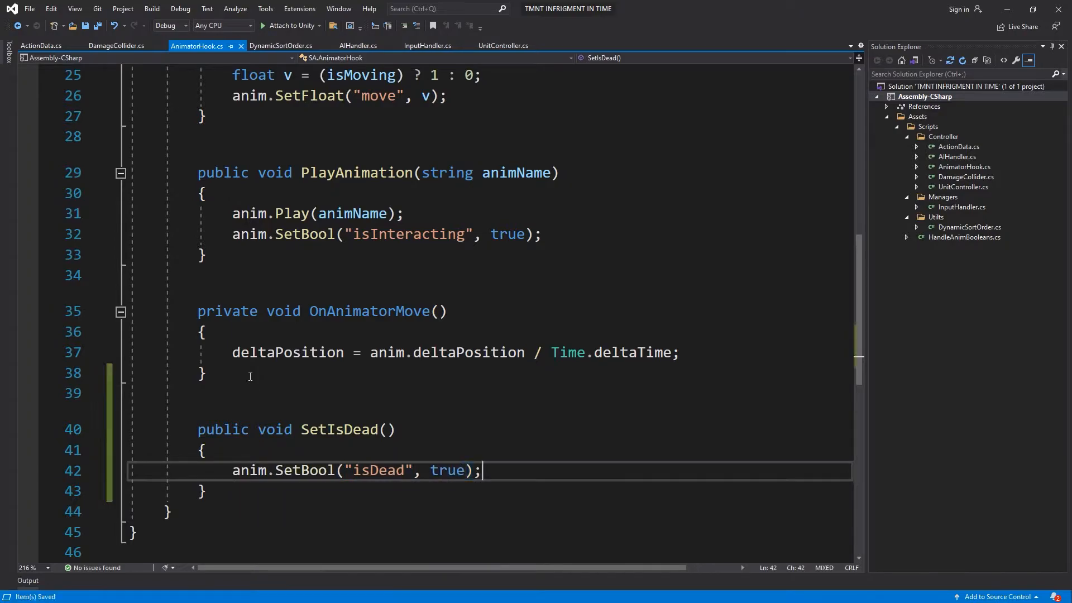
In UnitController, add a SetIsDead method calling animatorHook.SetIsDead and call it when health <= 0
{"action": "left_click", "coordinate": [504, 46]}
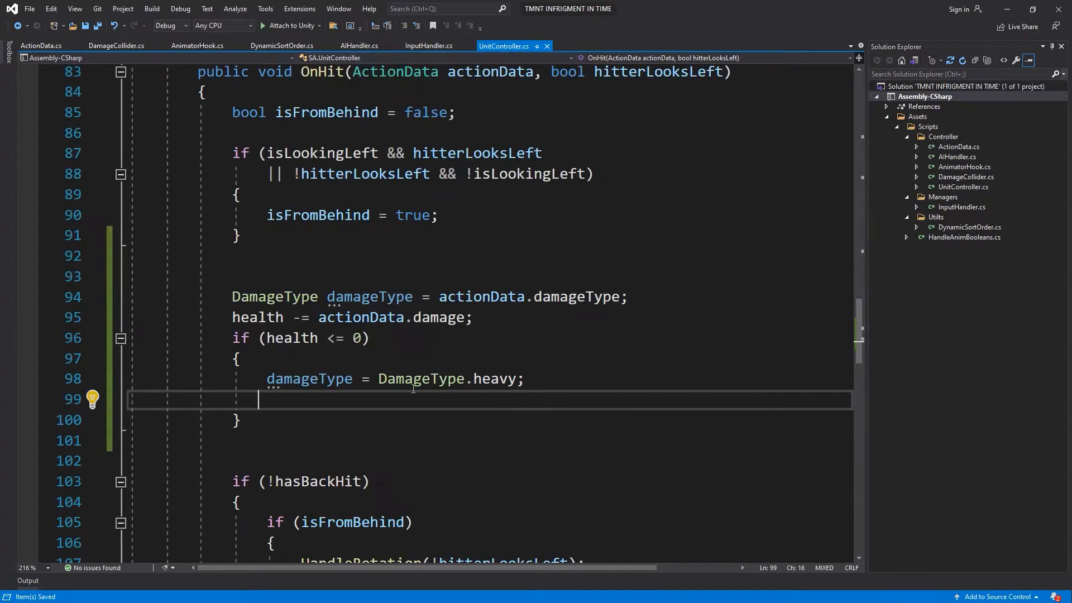
{"action": "type", "text": "an"}
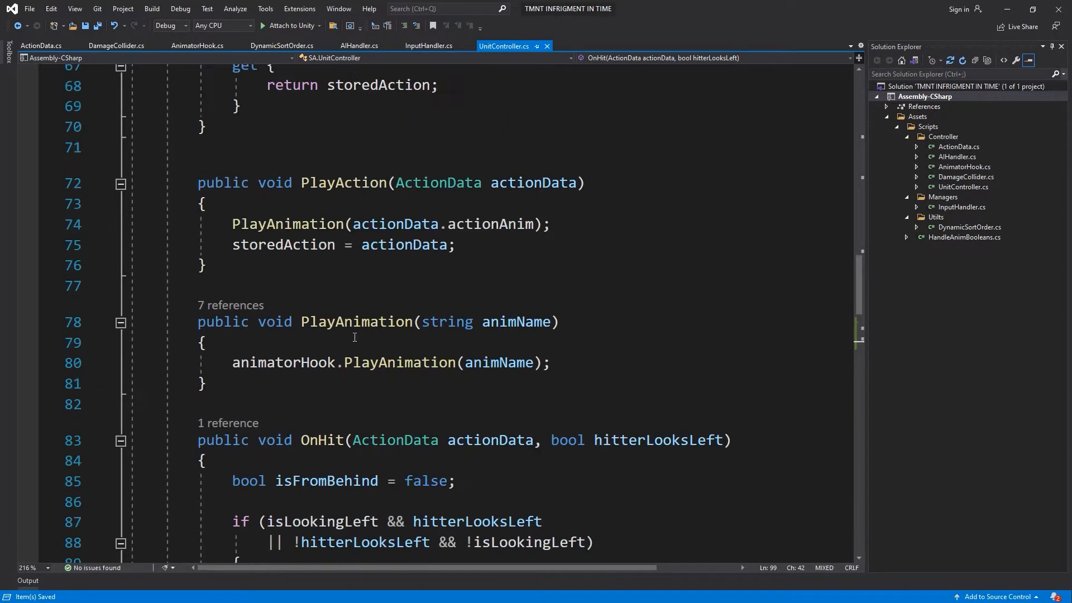
{"action": "type", "text": "public void IsDead"}
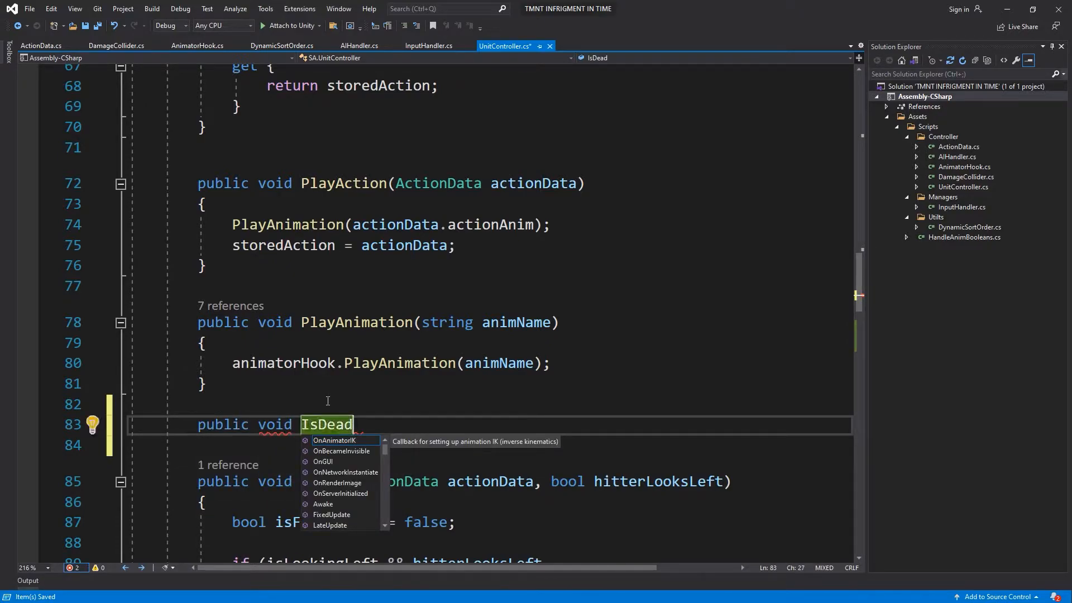
{"action": "type", "text": "Set"}
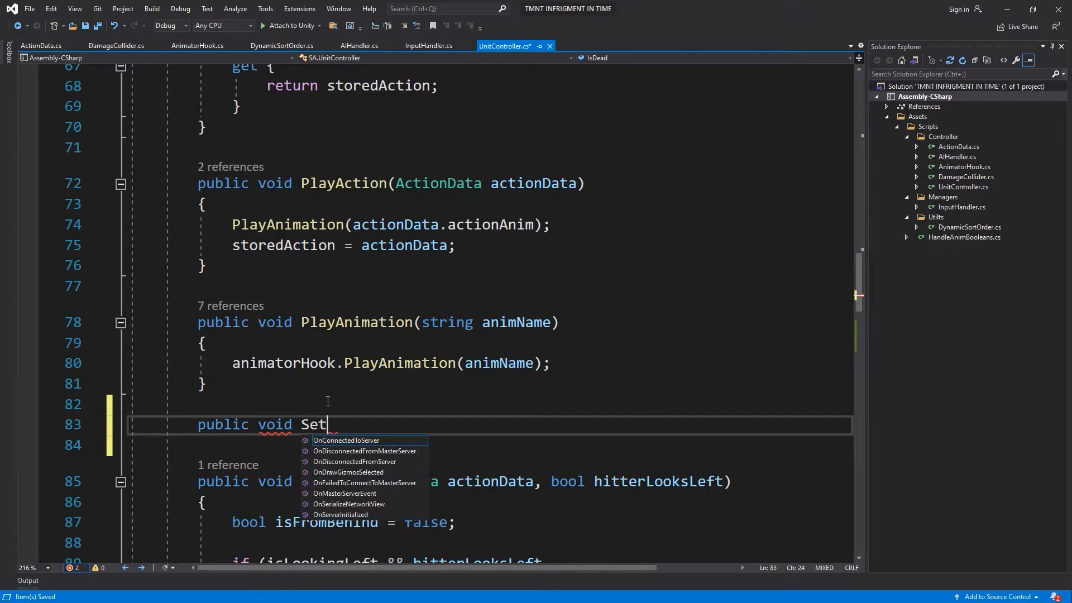
{"action": "type", "text": "IsDead()"}
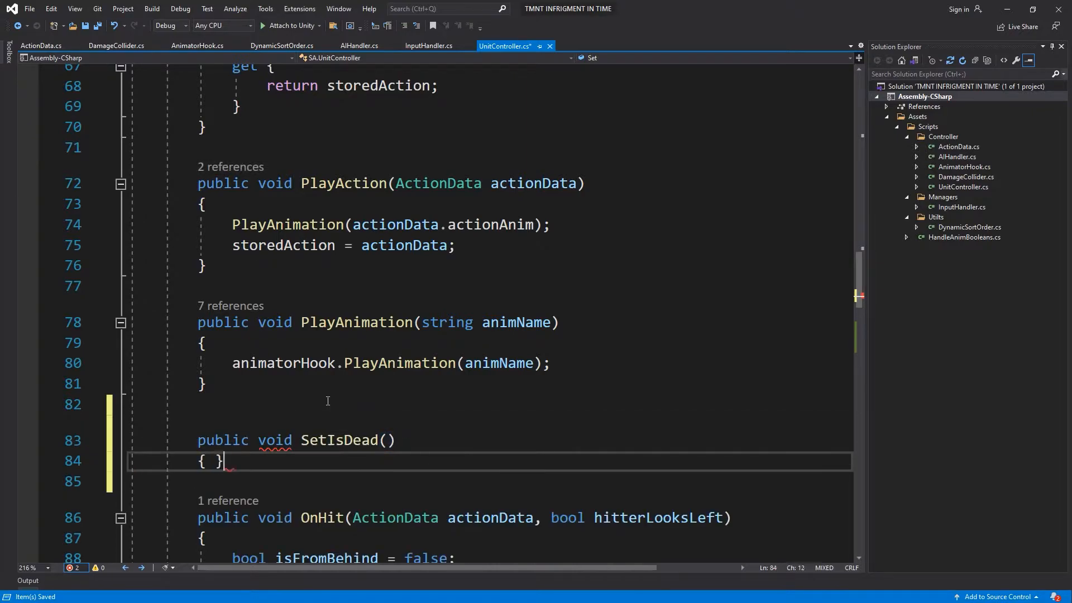
{"action": "scroll", "scroll_direction": "down", "scroll_amount": 3}
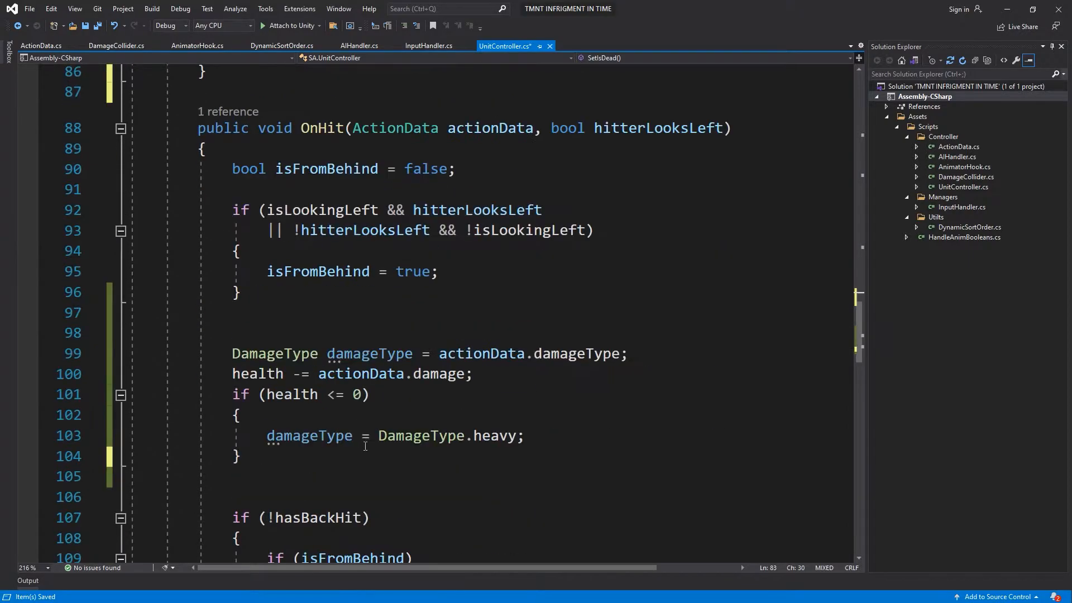
{"action": "type", "text": "SetIsDead();"}
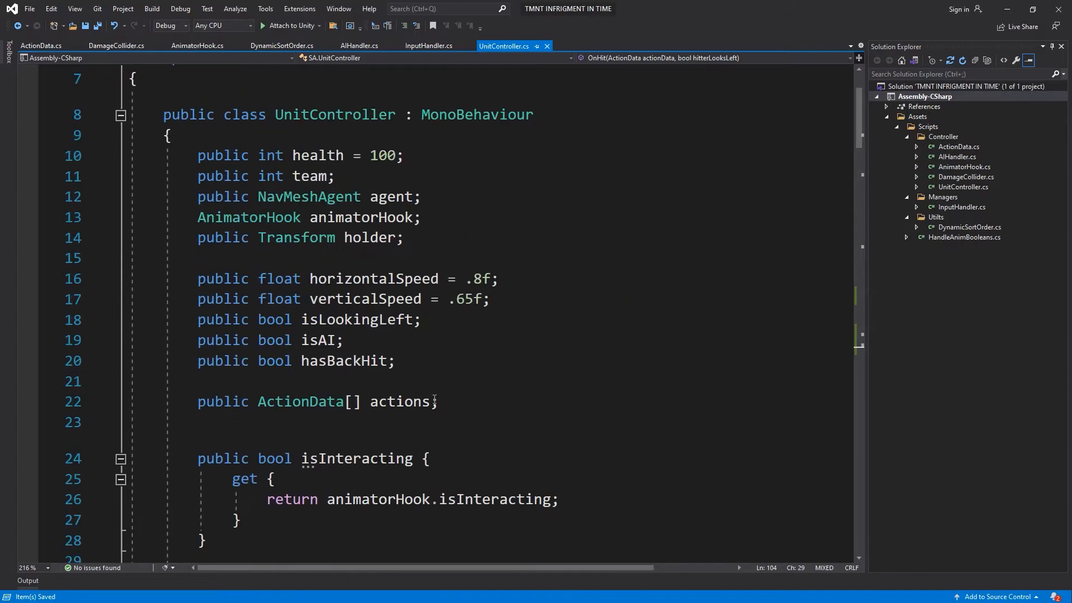
Add a 'public bool isDead;' field and set isDead inside SetIsDead
{"action": "type", "text": "public"}
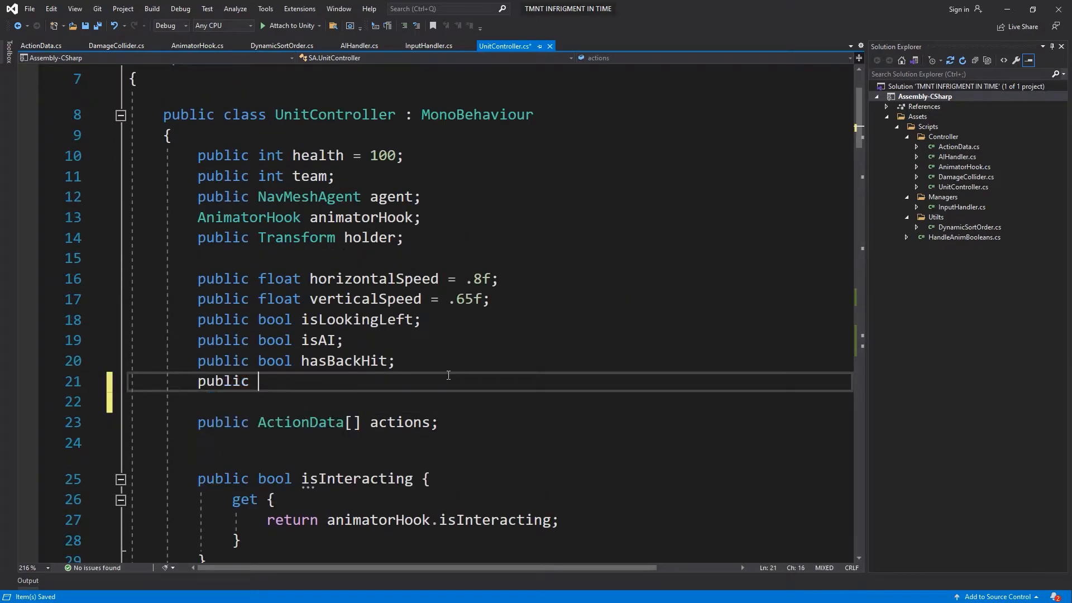
{"action": "type", "text": "bool isDead;"}
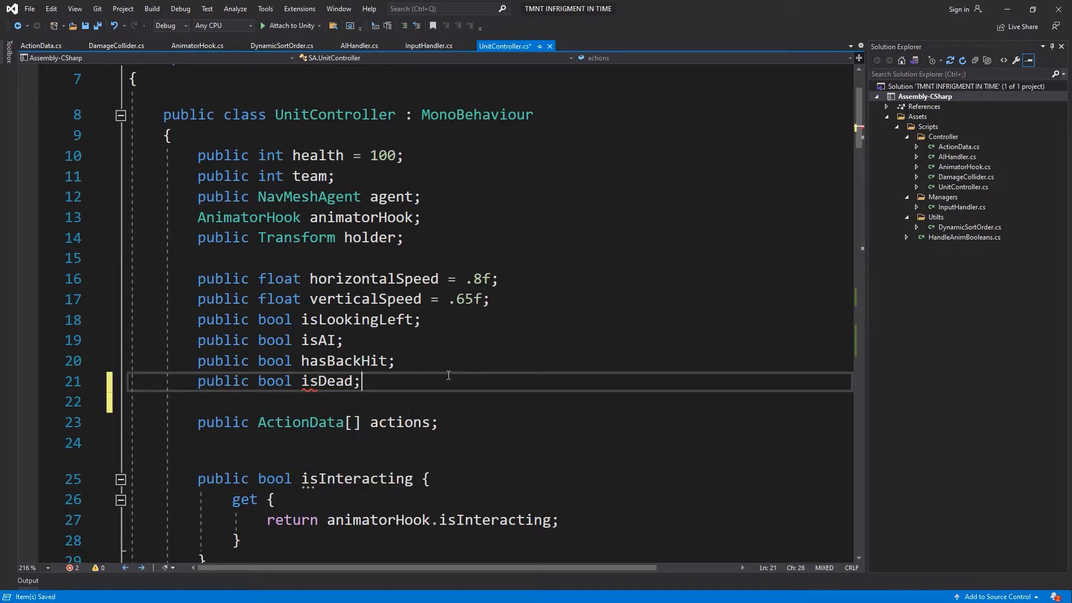
{"action": "scroll", "scroll_direction": "down", "scroll_amount": 3}
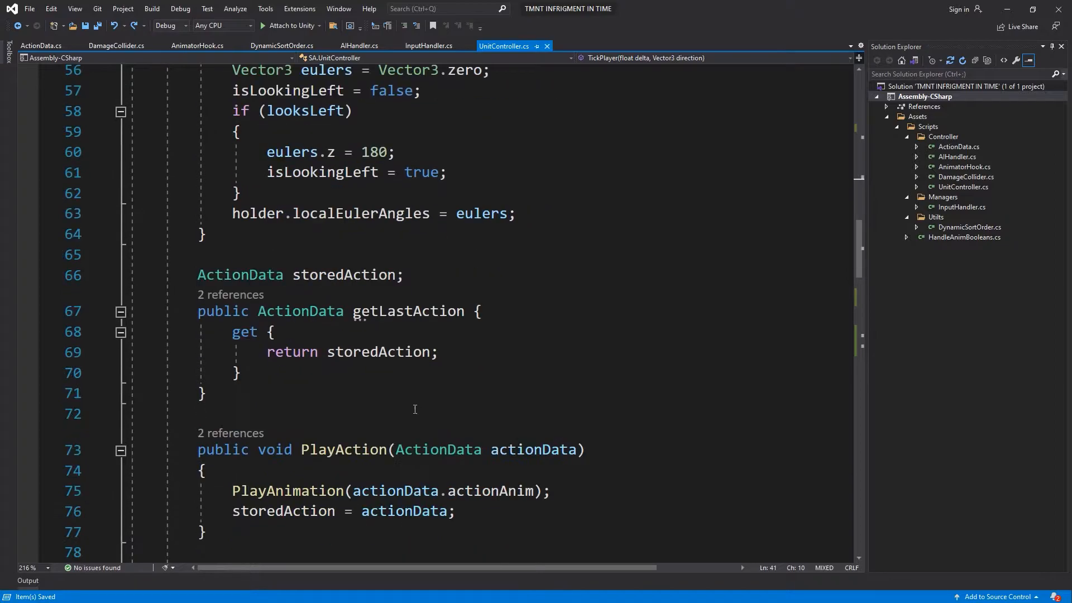
{"action": "scroll", "scroll_direction": "down", "scroll_amount": 3}
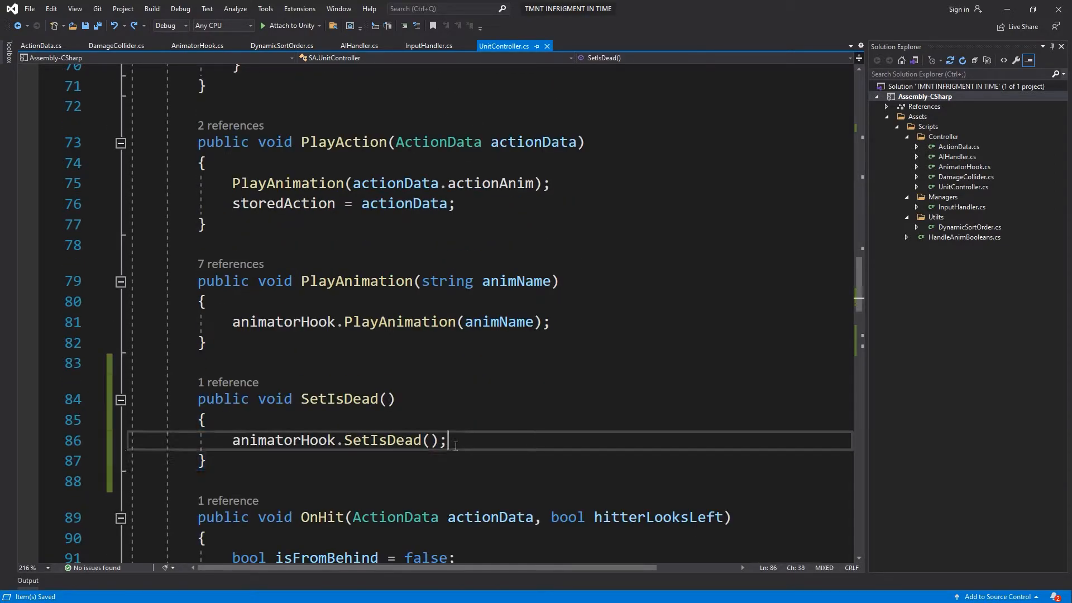
{"action": "type", "text": "isDead"}
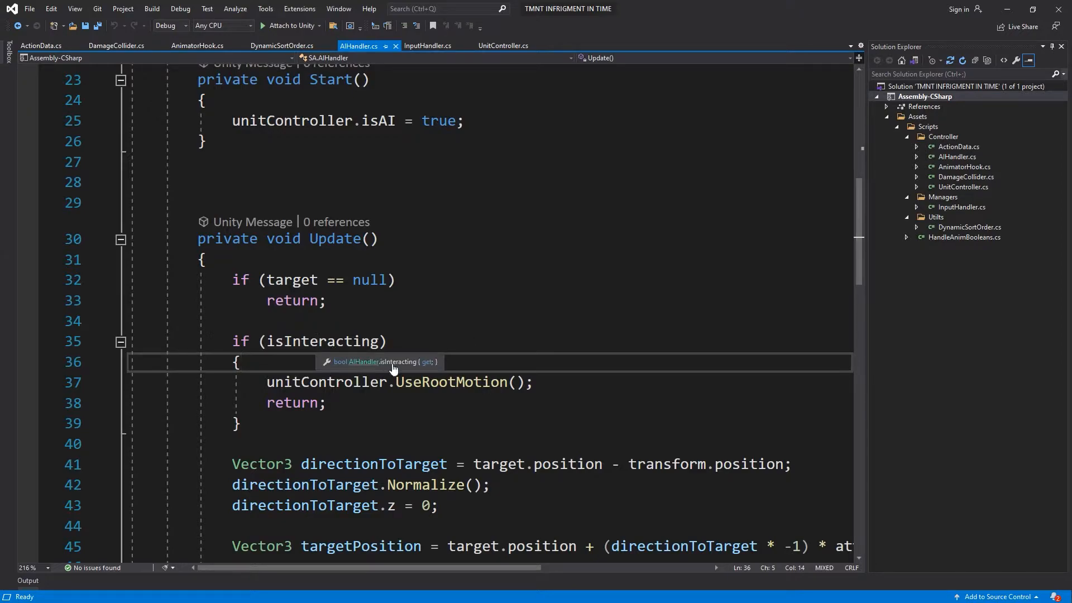
Change AIHandler Update's early return to 'if (isInteracting || unitController.isDead)' and save
{"action": "double_click", "coordinate": [321, 340]}
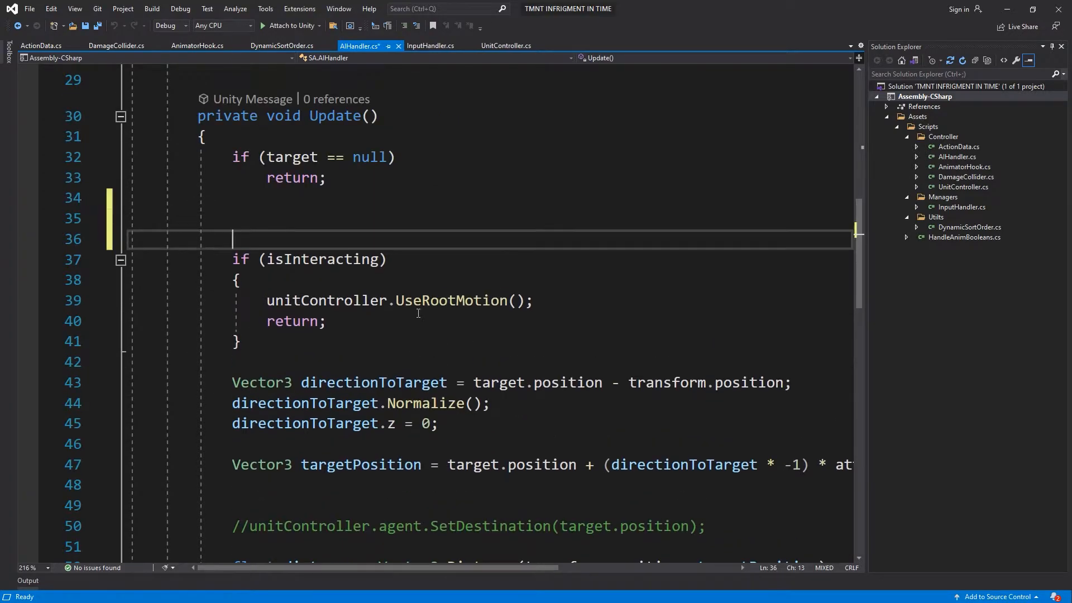
{"action": "type", "text": "if("}
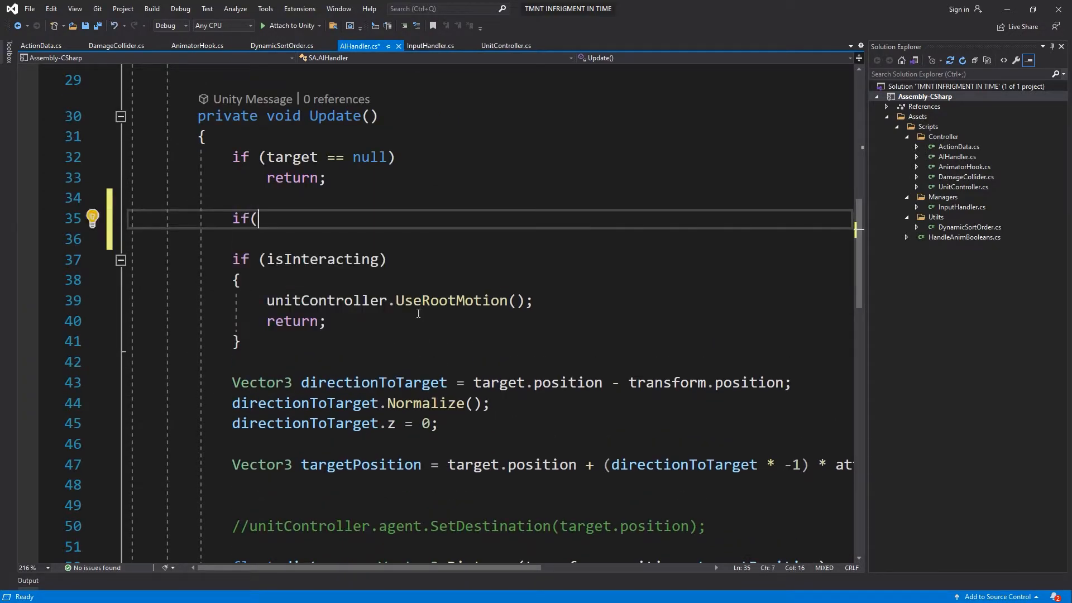
{"action": "type", "text": "unitController.isDead"}
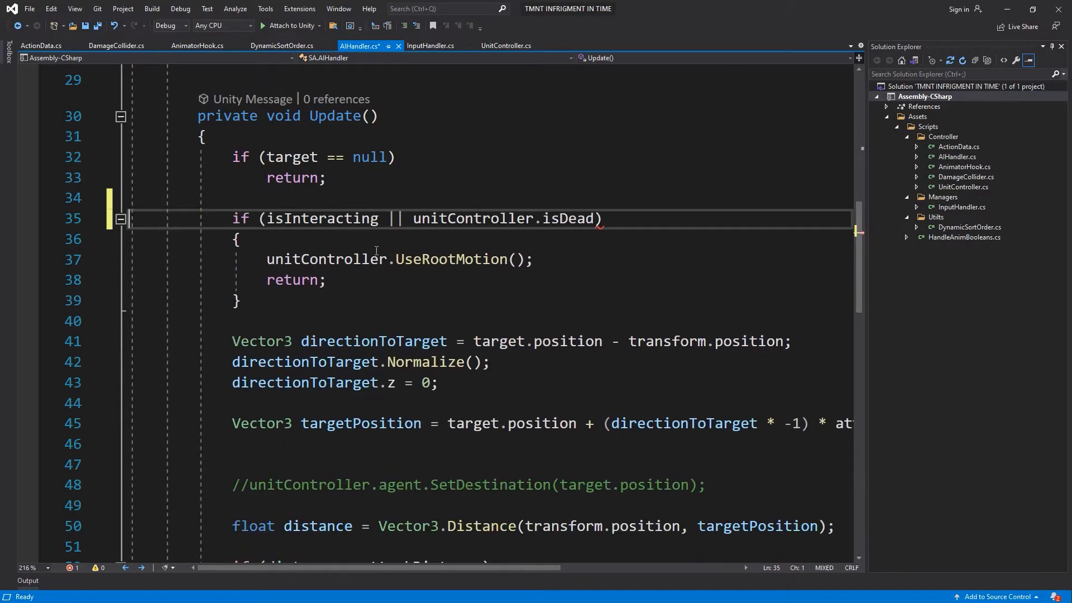
{"action": "key", "text": "ctrl+s"}
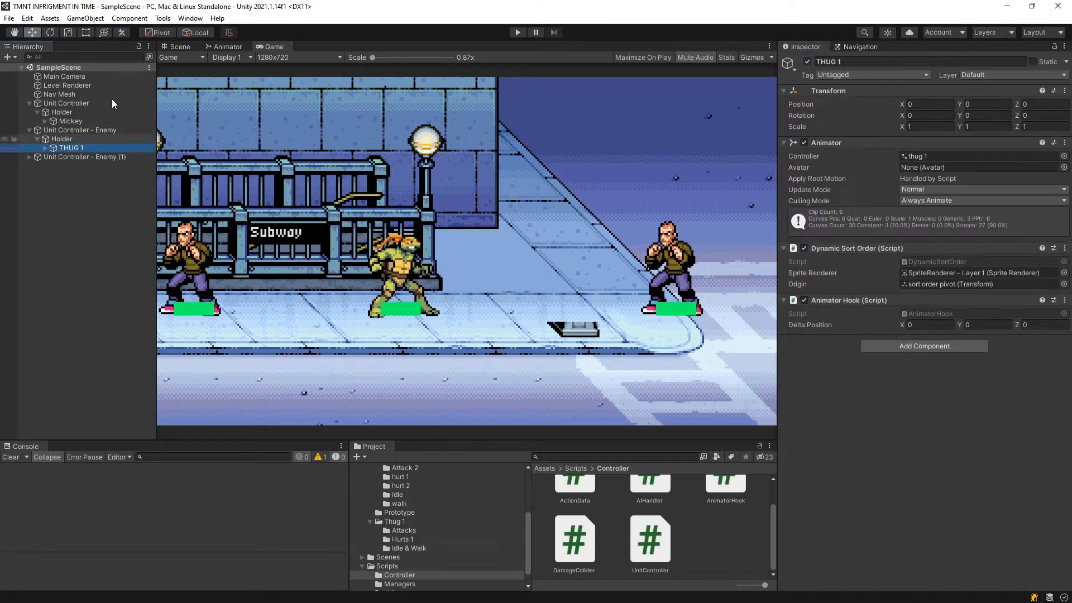
Add an isDead Bool parameter to the thug animator controller
{"action": "left_click", "coordinate": [226, 47]}
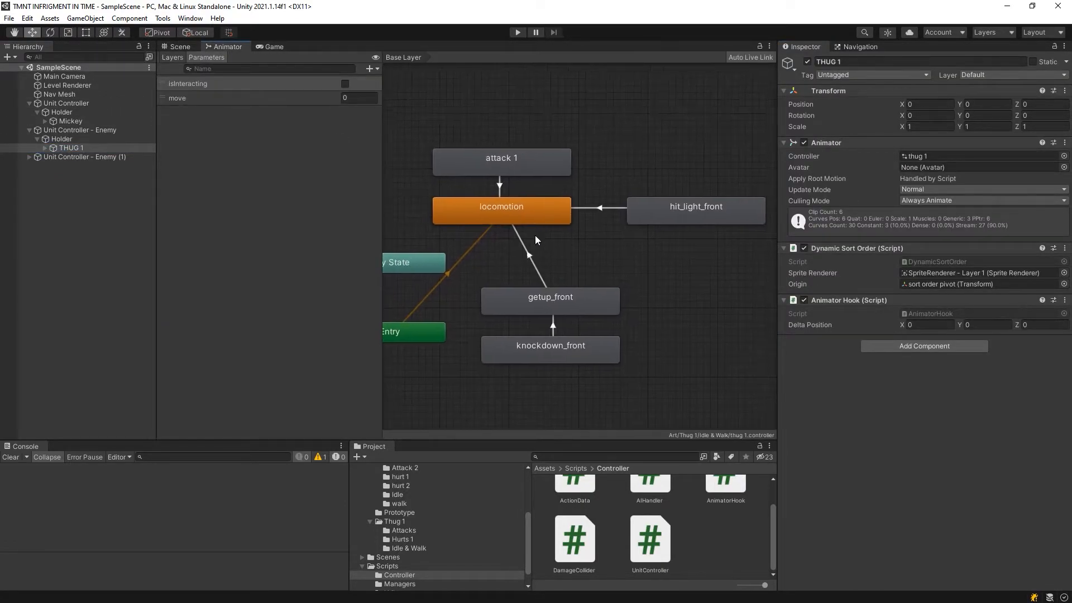
{"action": "left_click", "coordinate": [552, 324]}
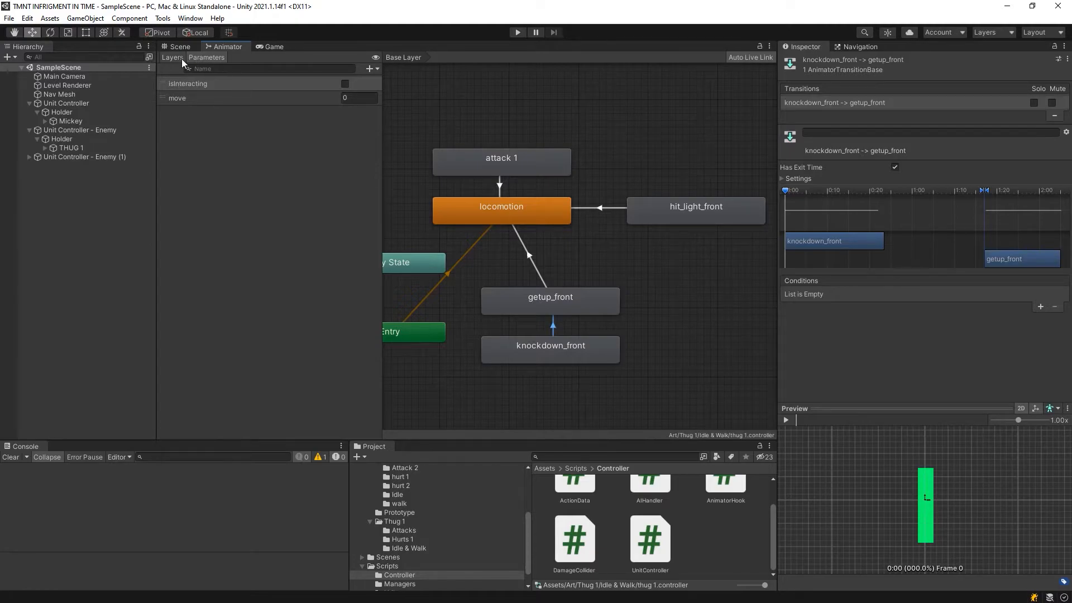
{"action": "left_click", "coordinate": [372, 68]}
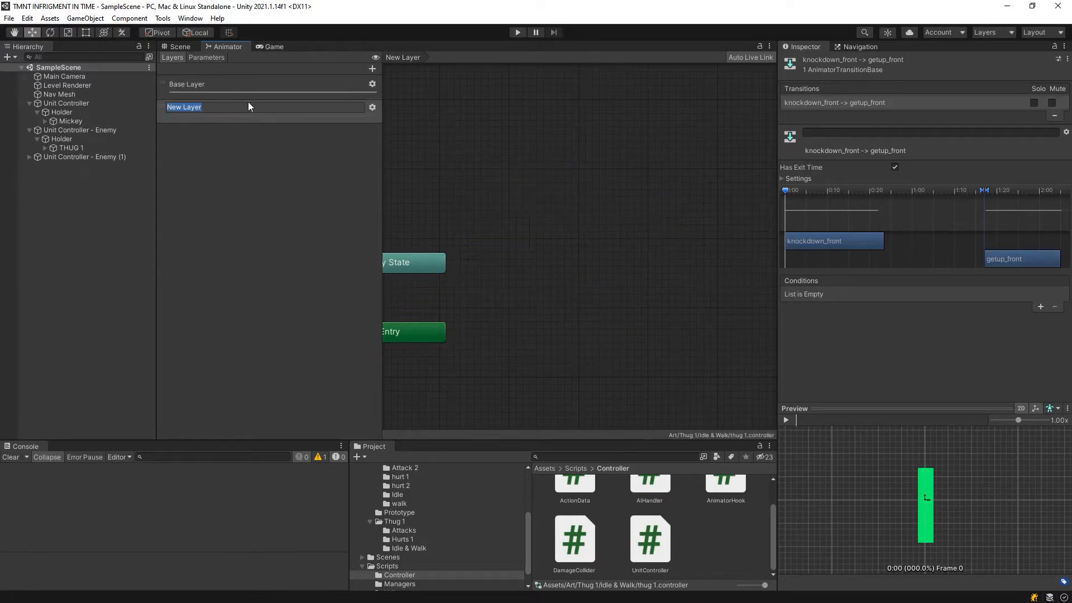
{"action": "type", "text": "isDead"}
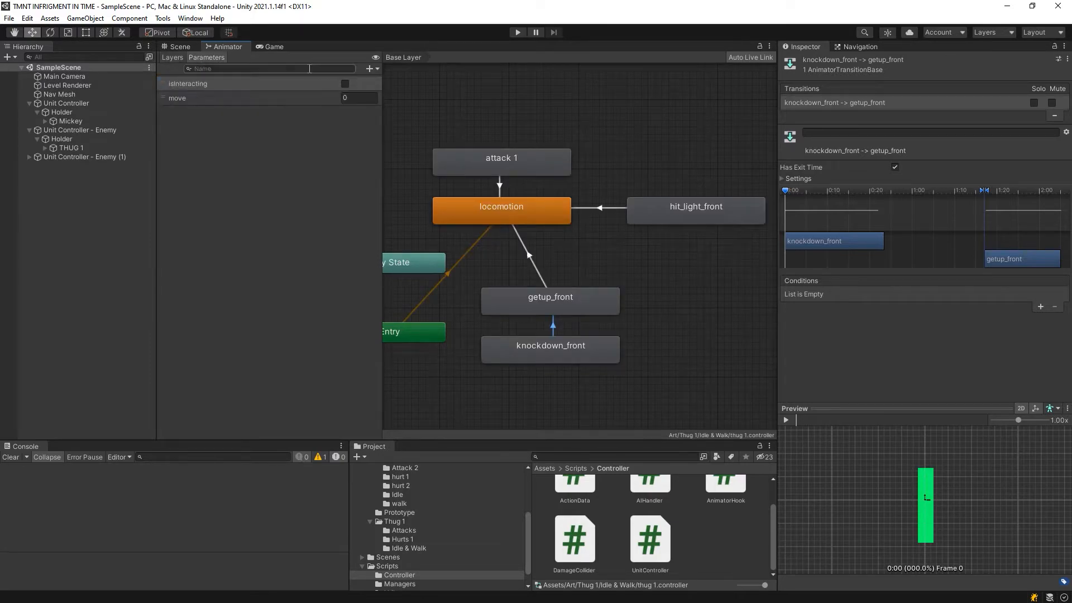
{"action": "left_click", "coordinate": [371, 68]}
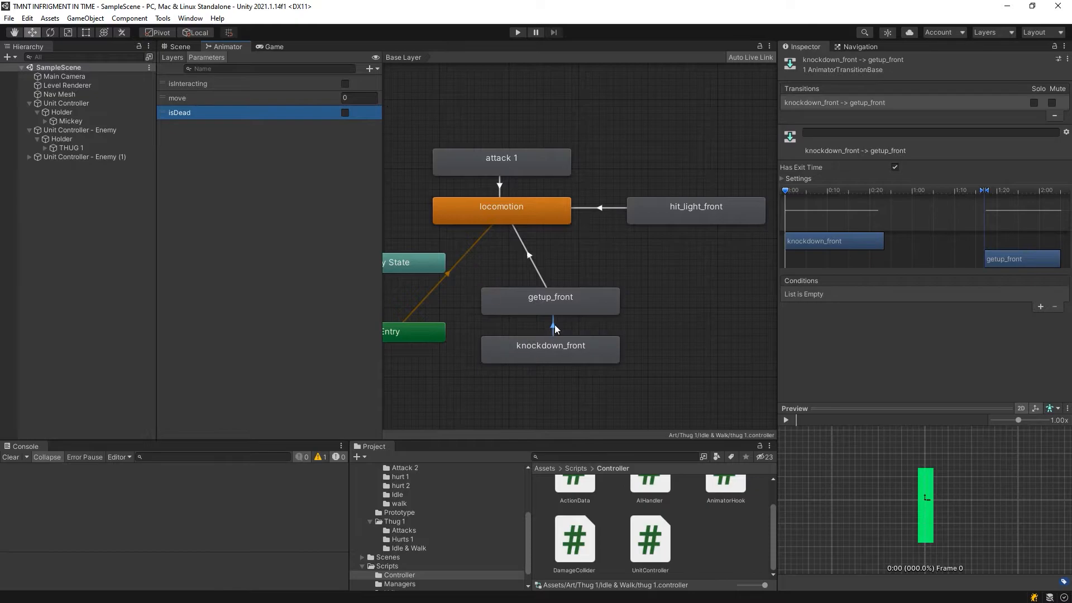
Add an isDead condition to the knockdown_front→getup_front transition and return to the Game view
{"action": "left_click", "coordinate": [1039, 308]}
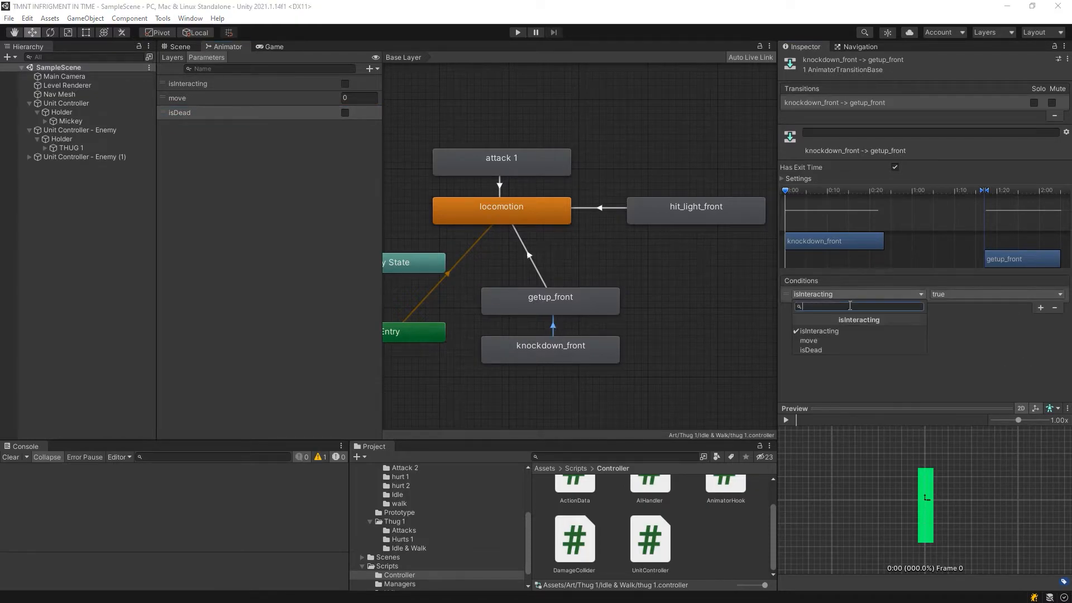
{"action": "left_click", "coordinate": [810, 349]}
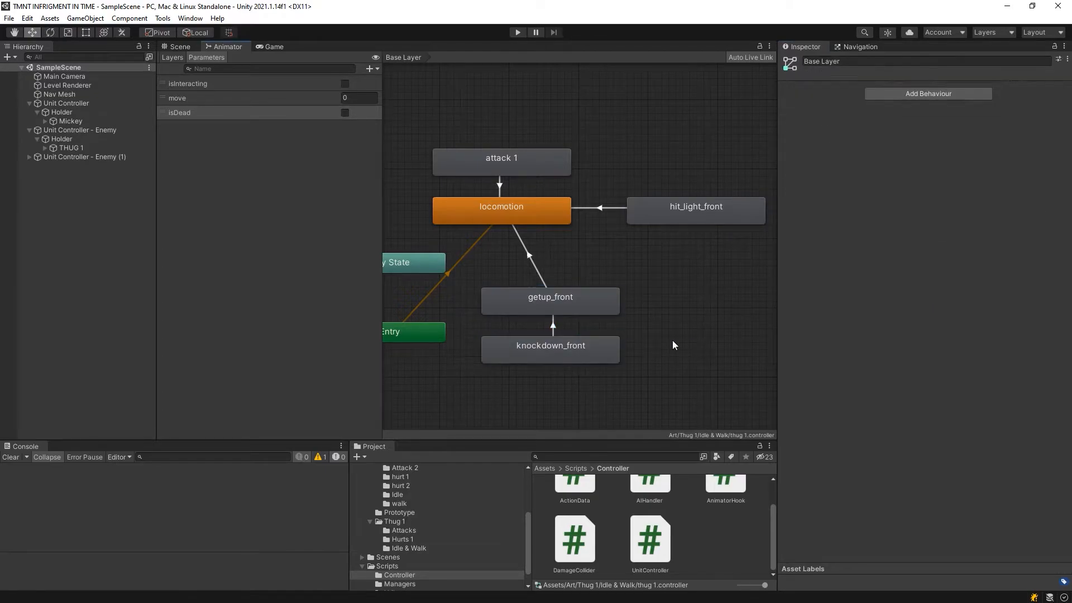
{"action": "mouse_move", "coordinate": [247, 234]}
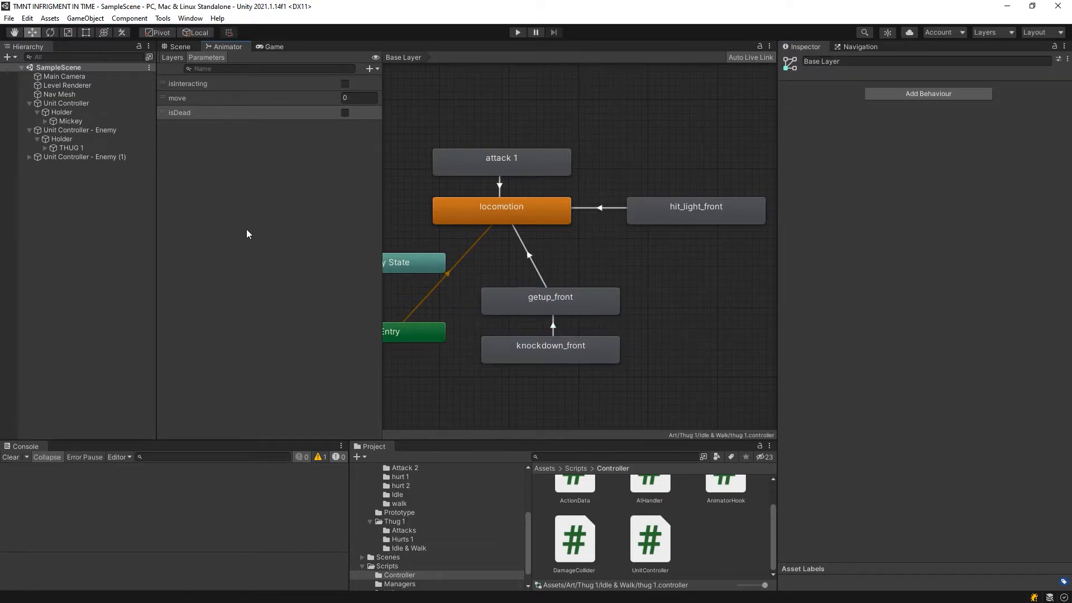
{"action": "left_click", "coordinate": [272, 47]}
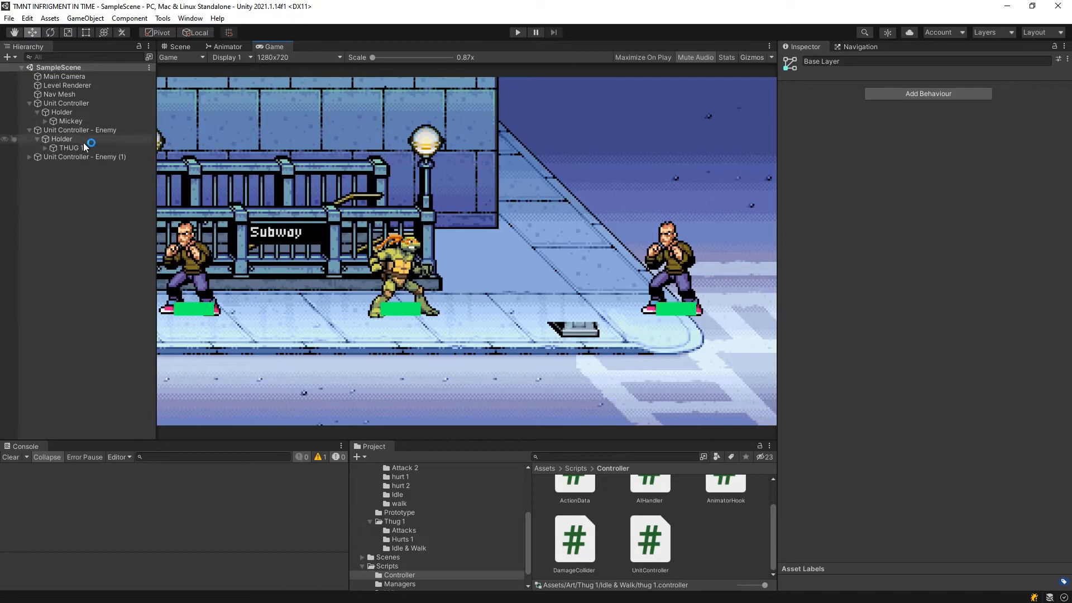
Set attack 1 Damage to 10 on the player and both enemy unit controllers
{"action": "left_click", "coordinate": [65, 103]}
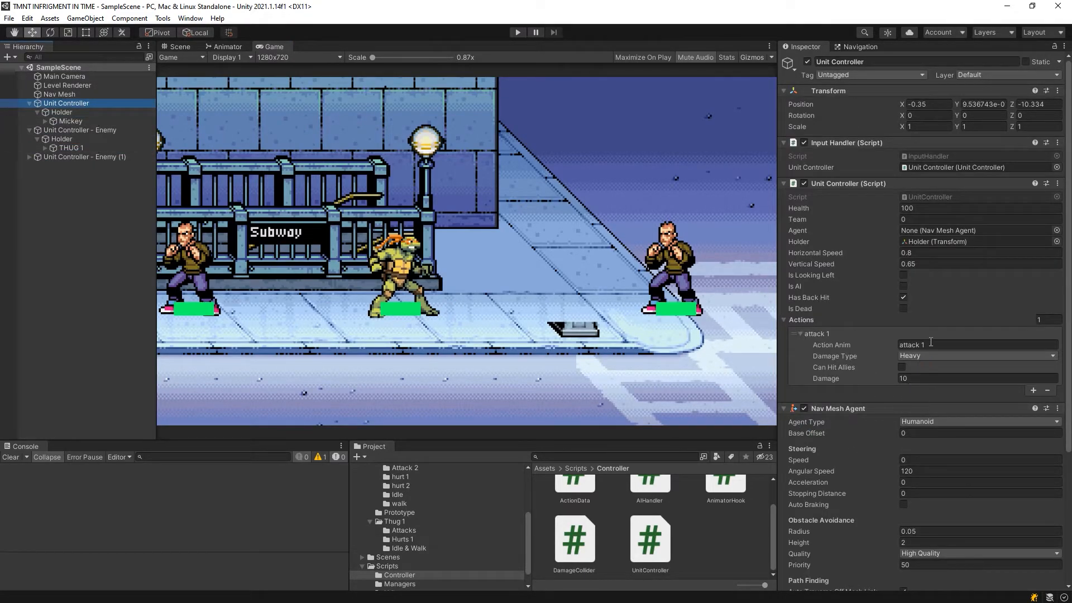
{"action": "left_click", "coordinate": [969, 378]}
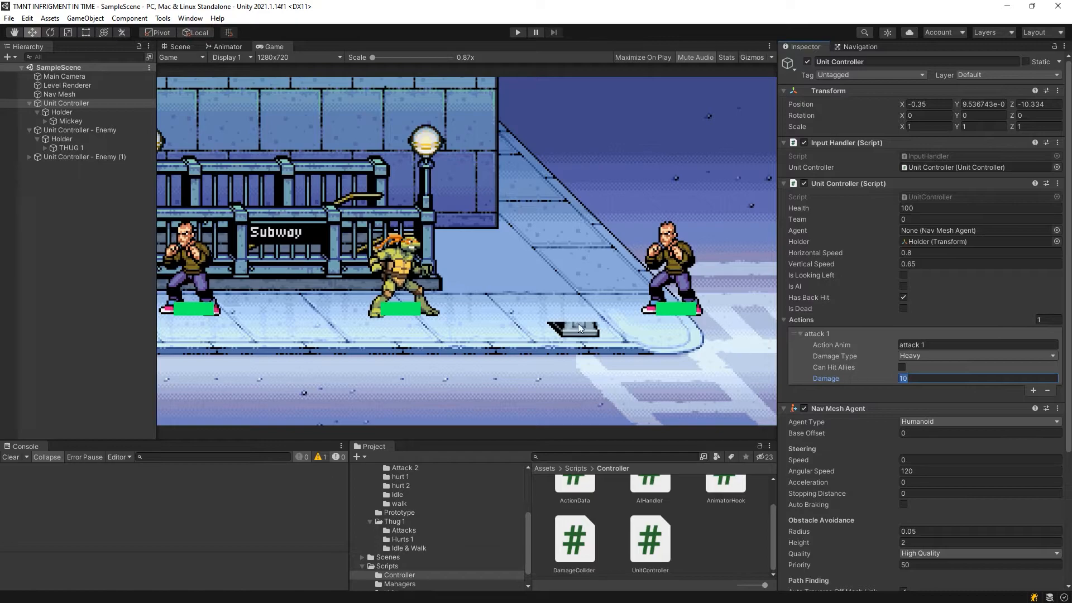
{"action": "left_click", "coordinate": [81, 130]}
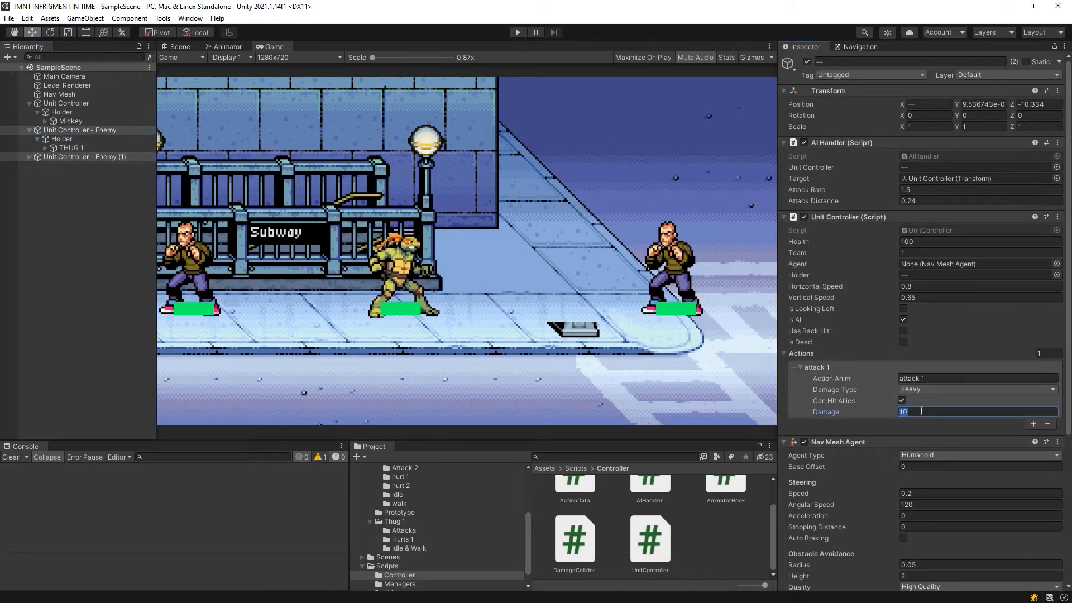
{"action": "type", "text": "0"}
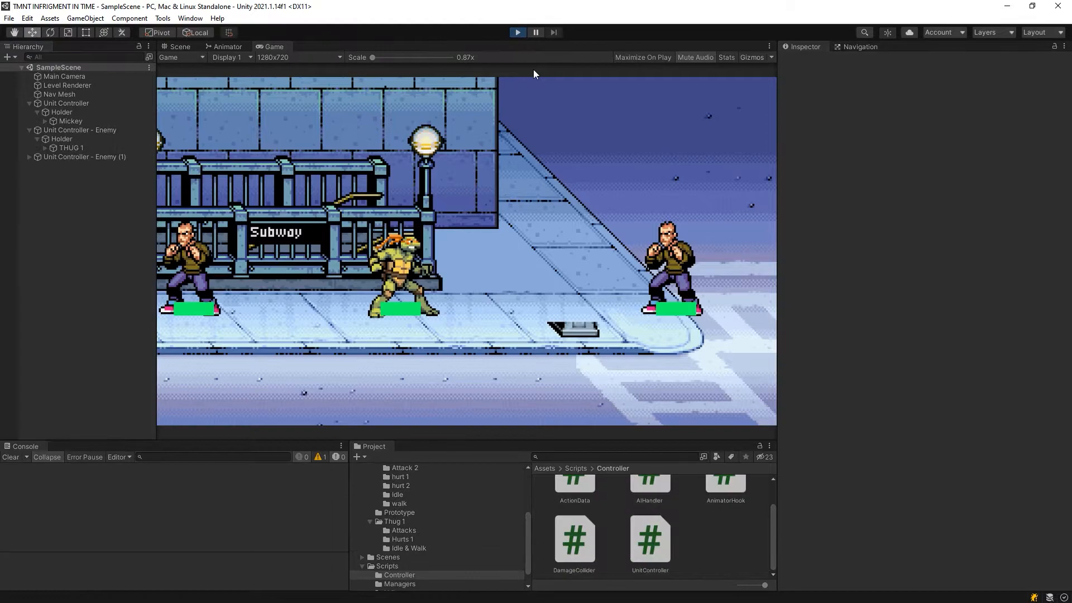
{"action": "mouse_move", "coordinate": [522, 196]}
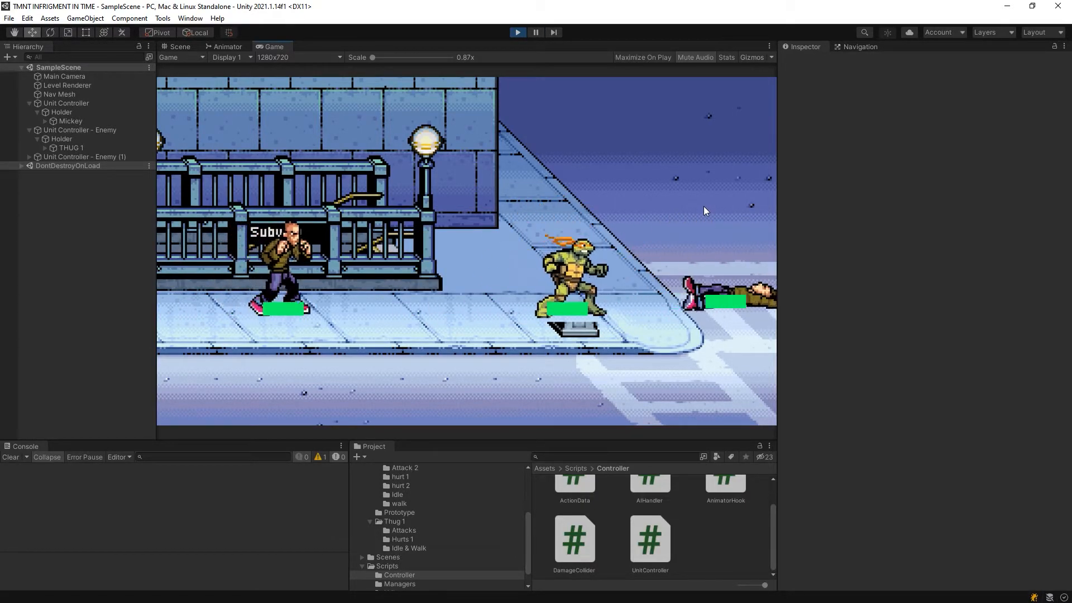
Playtest the fight, confirm an enemy reaches -10 health with Is Dead flagged, then stop Play
{"action": "left_click", "coordinate": [517, 32]}
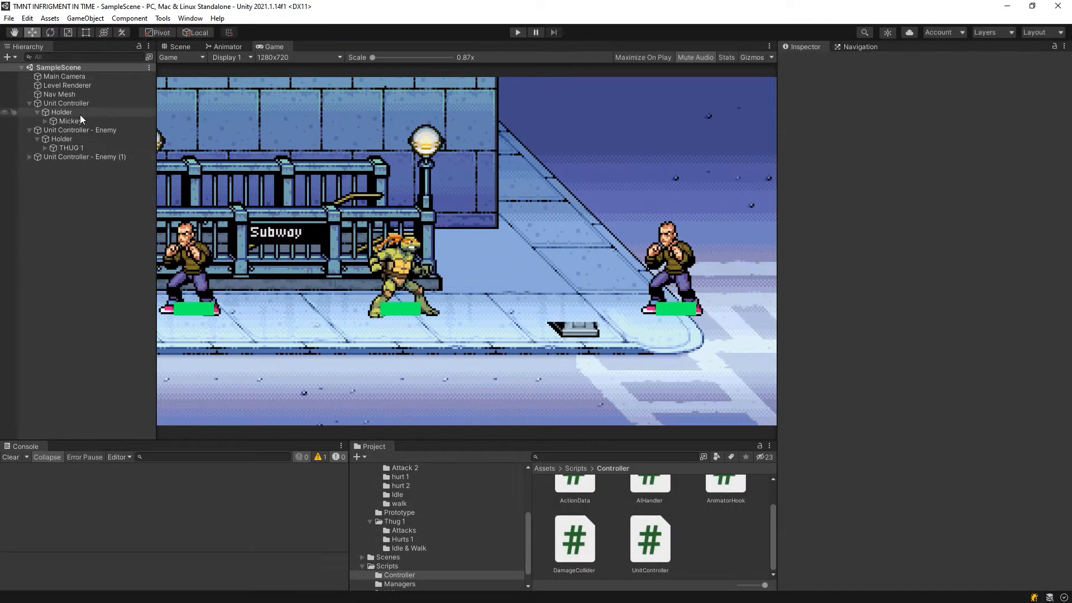
{"action": "left_click", "coordinate": [66, 103]}
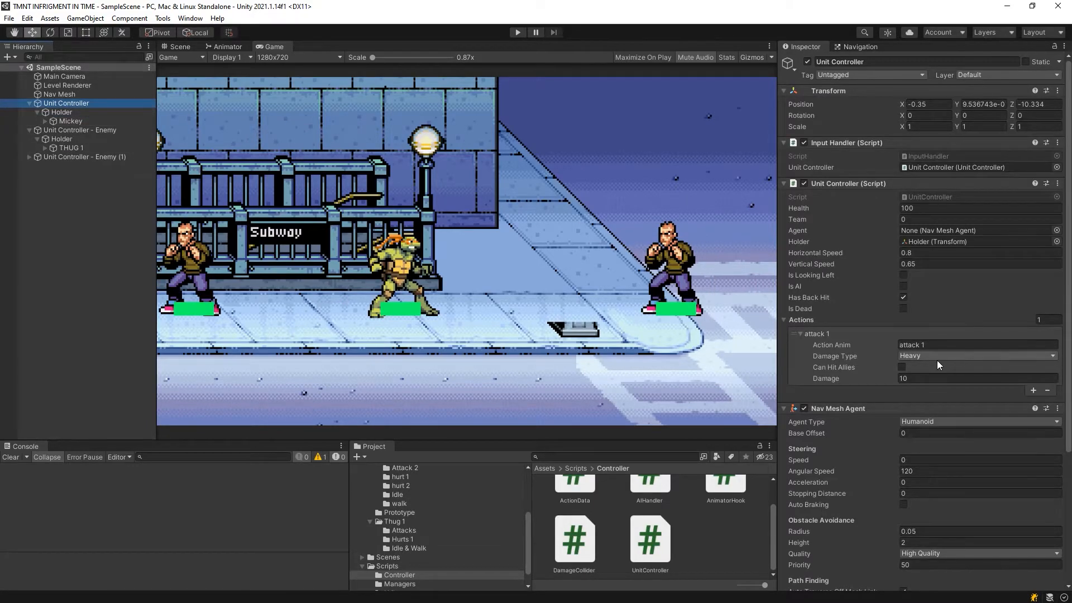
{"action": "left_click", "coordinate": [975, 355]}
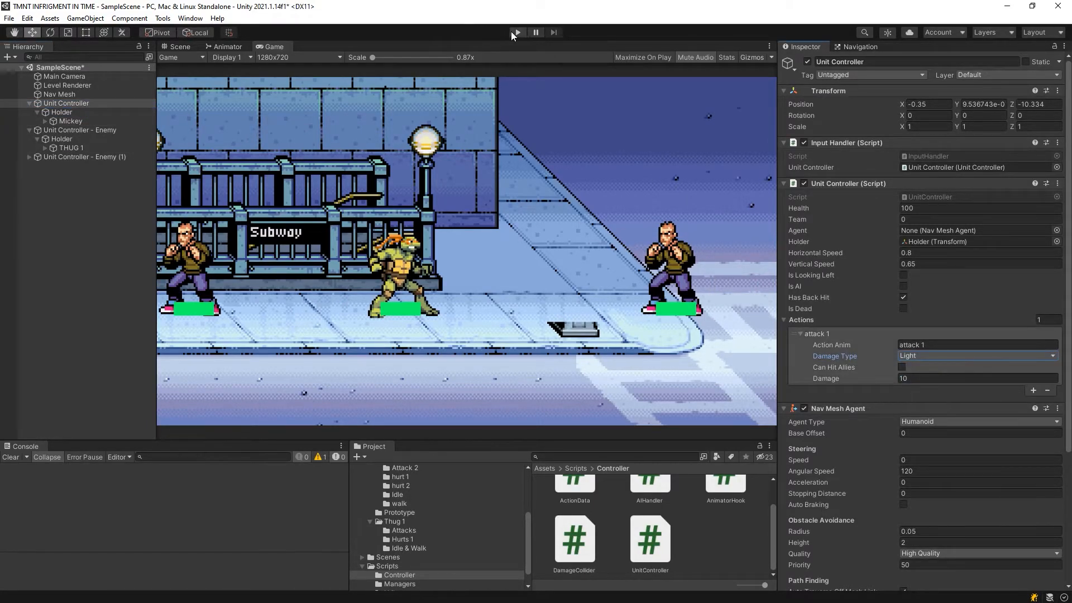
{"action": "left_click", "coordinate": [516, 31]}
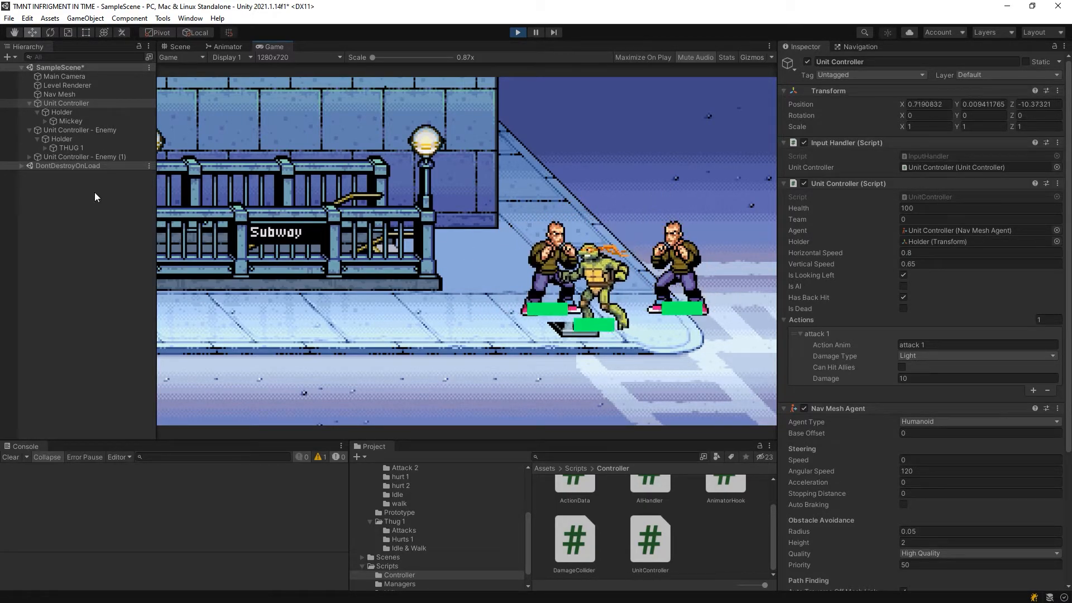
{"action": "left_click", "coordinate": [80, 130]}
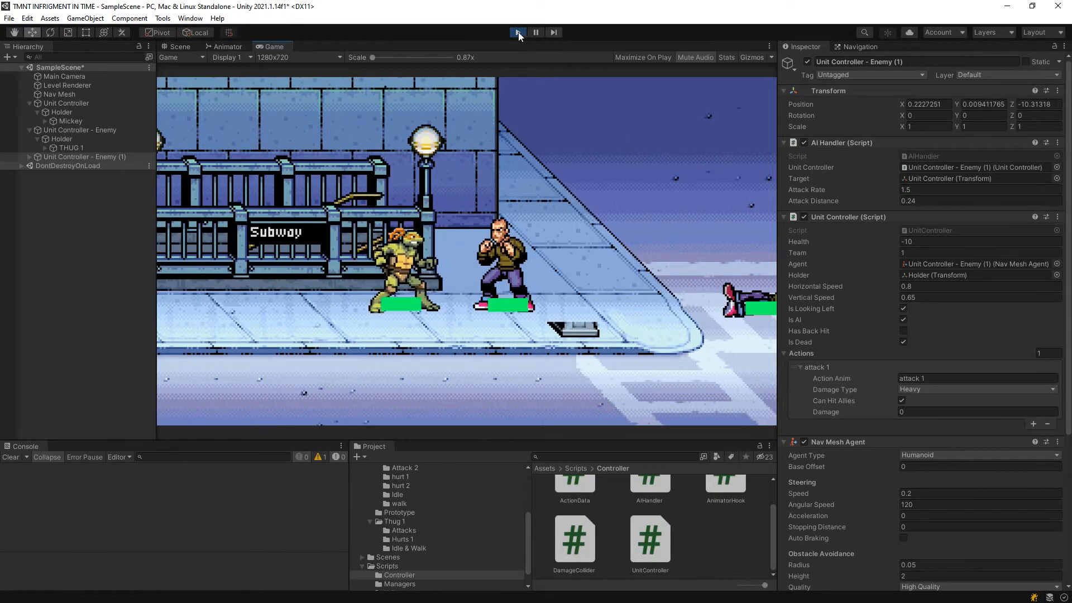
{"action": "left_click", "coordinate": [535, 32]}
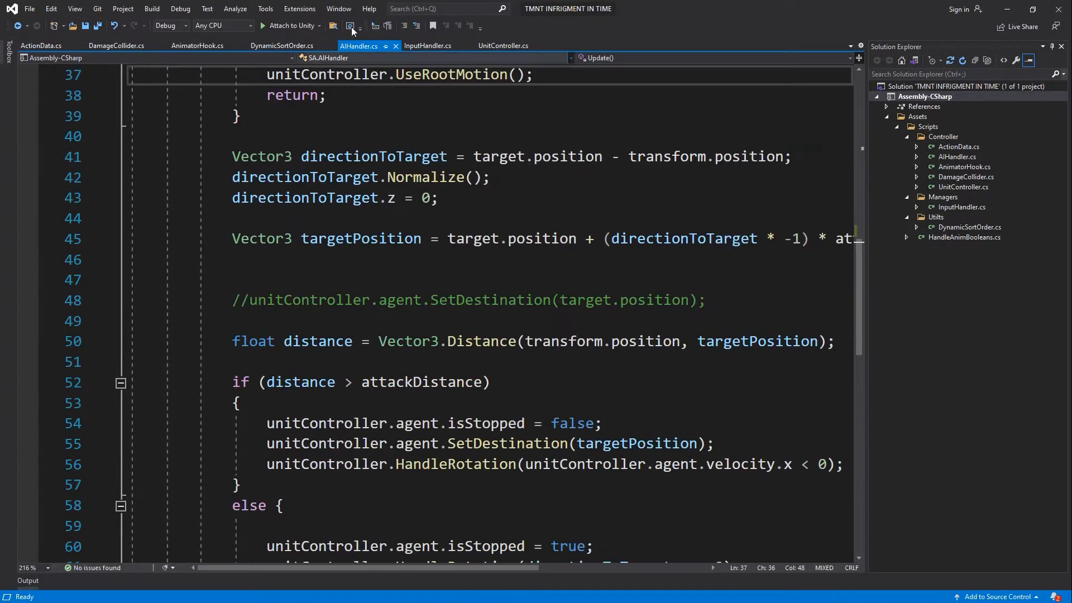
Set a breakpoint on OnHit's 'if (health <= 0)' check in UnitController.cs
{"action": "left_click", "coordinate": [503, 46]}
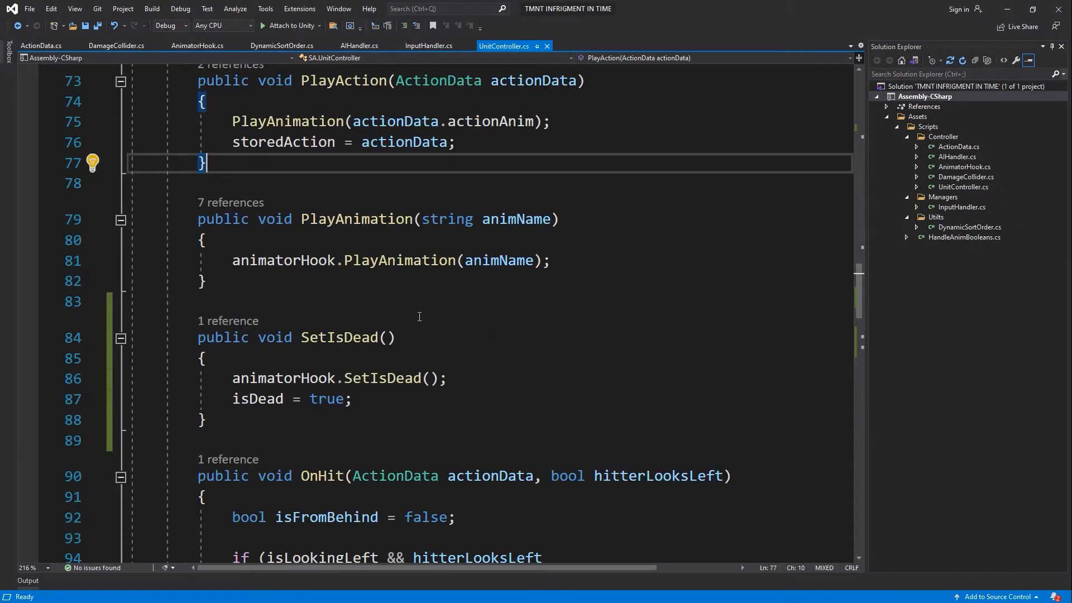
{"action": "scroll", "scroll_direction": "down", "scroll_amount": 3}
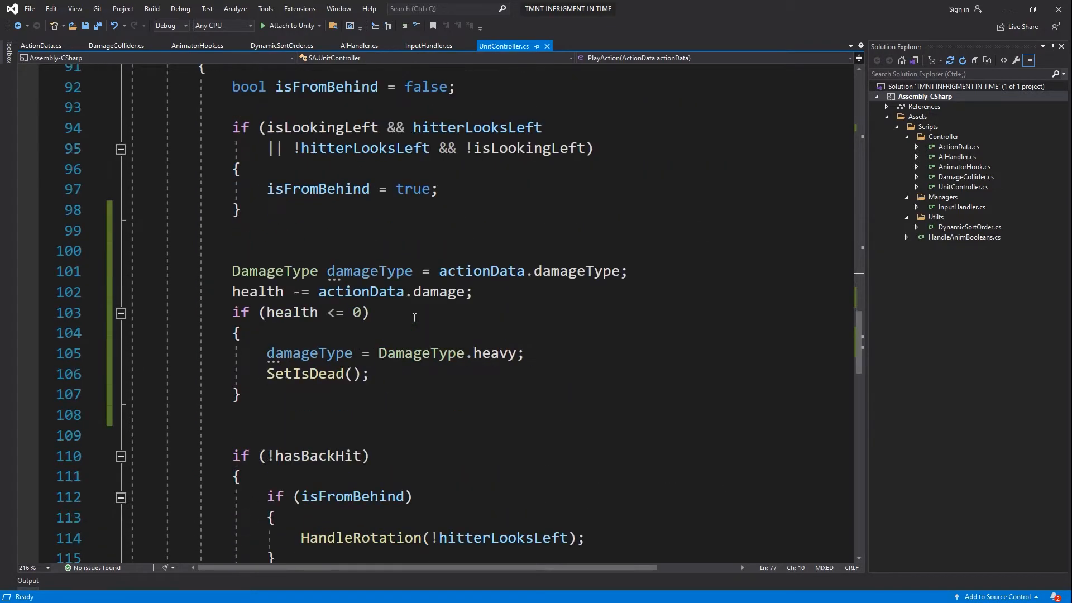
{"action": "double_click", "coordinate": [291, 312]}
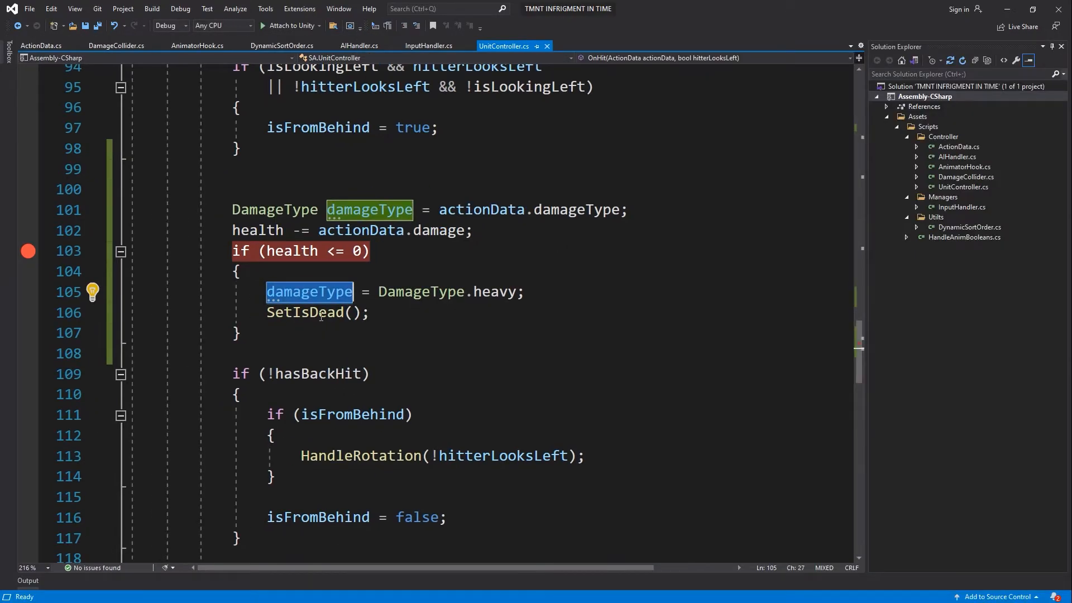
Finish OnHit's death handling and playtest until both thugs lie knocked down
{"action": "scroll", "scroll_direction": "down", "scroll_amount": 3}
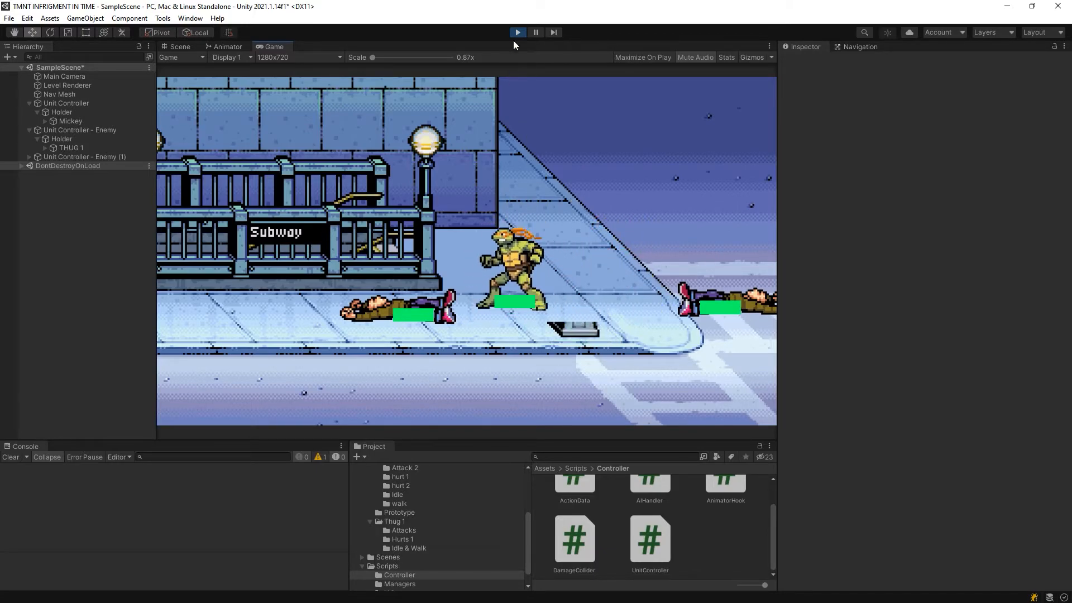
Stop the playtest and add a Bool parameter isDead to Mickey's animator
{"action": "left_click", "coordinate": [517, 32]}
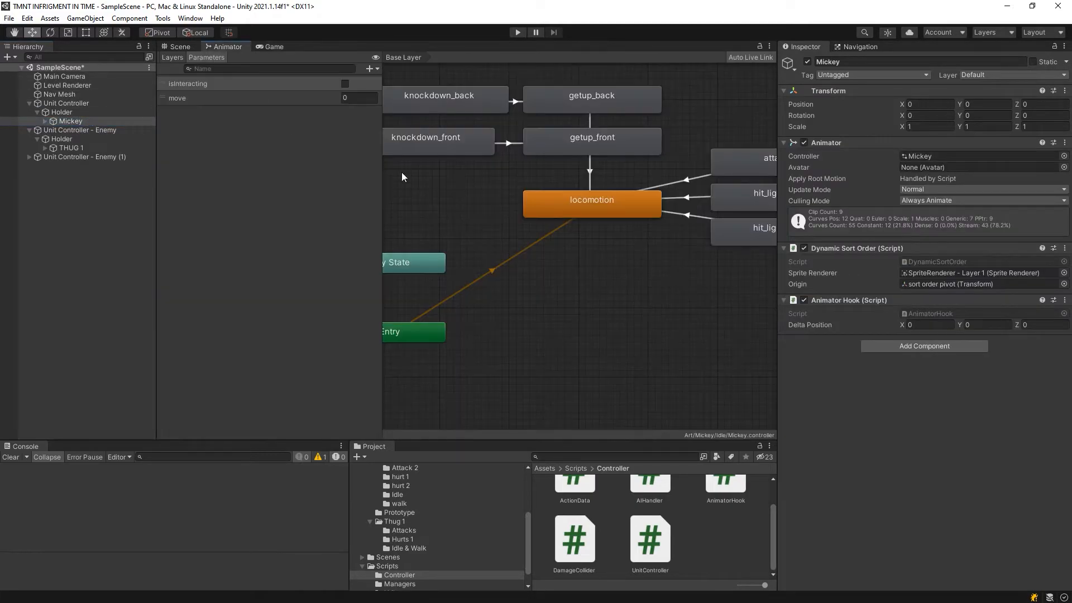
{"action": "left_click", "coordinate": [534, 147]}
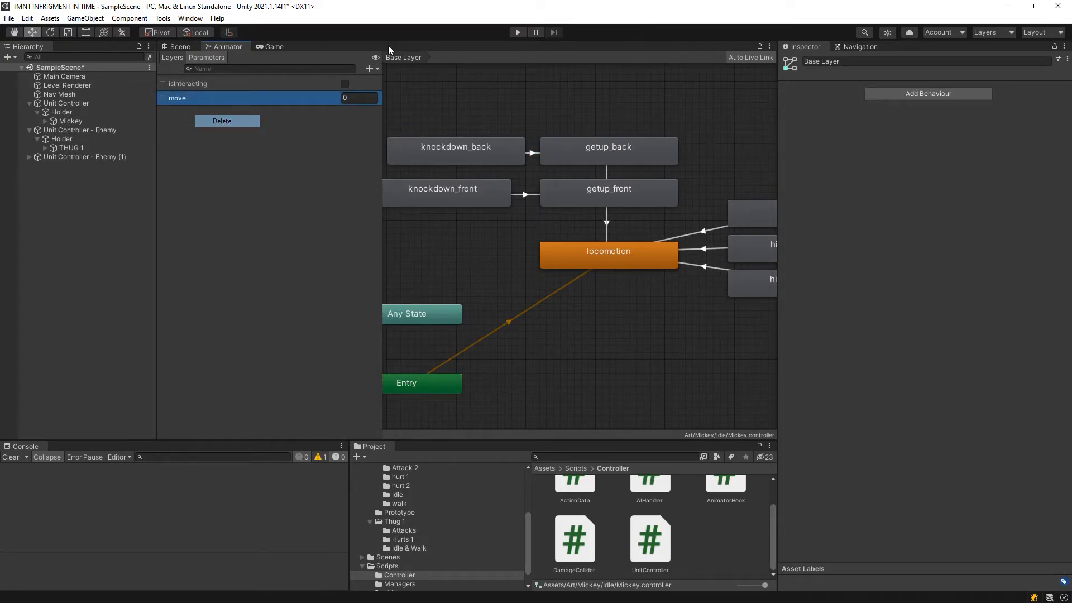
{"action": "type", "text": "isDead"}
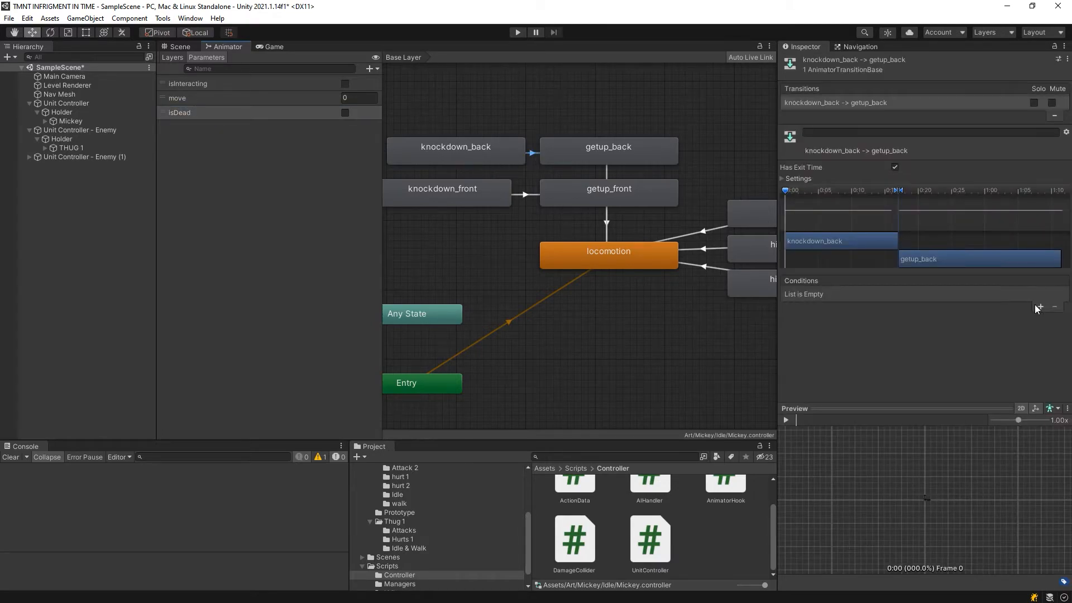
Require isDead = false on the knockdown_back→getup_back transition, then move to the front get-up transition
{"action": "left_click", "coordinate": [1038, 308]}
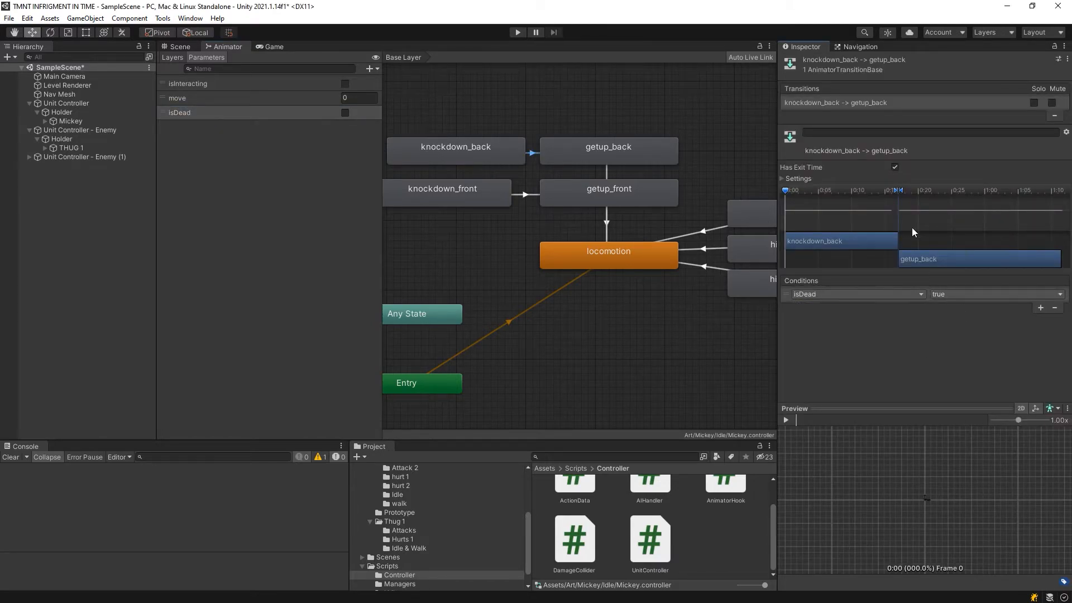
{"action": "left_click", "coordinate": [995, 293]}
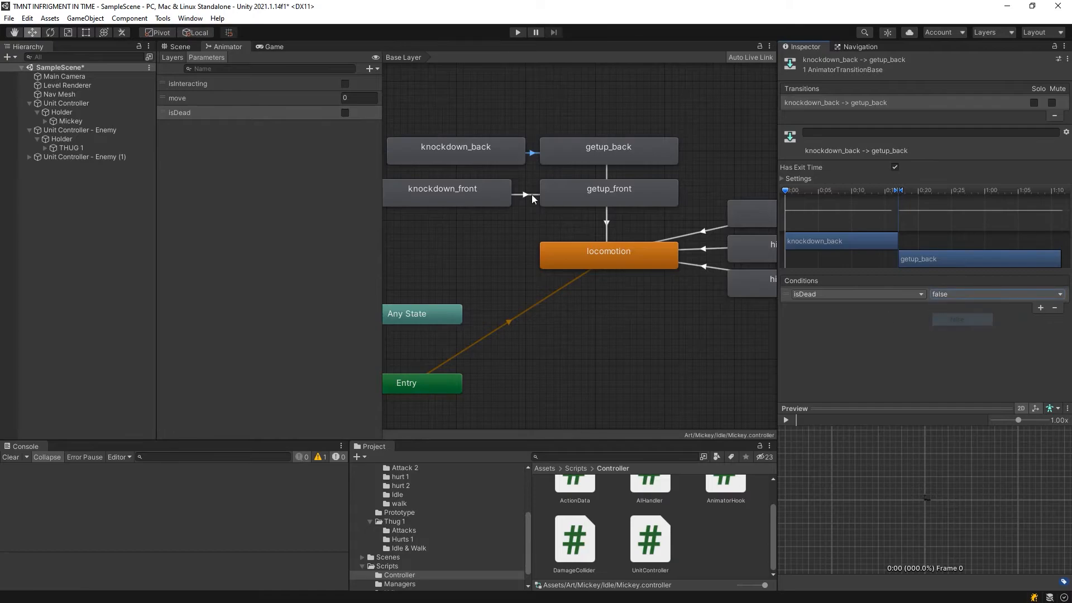
{"action": "left_click", "coordinate": [524, 194]}
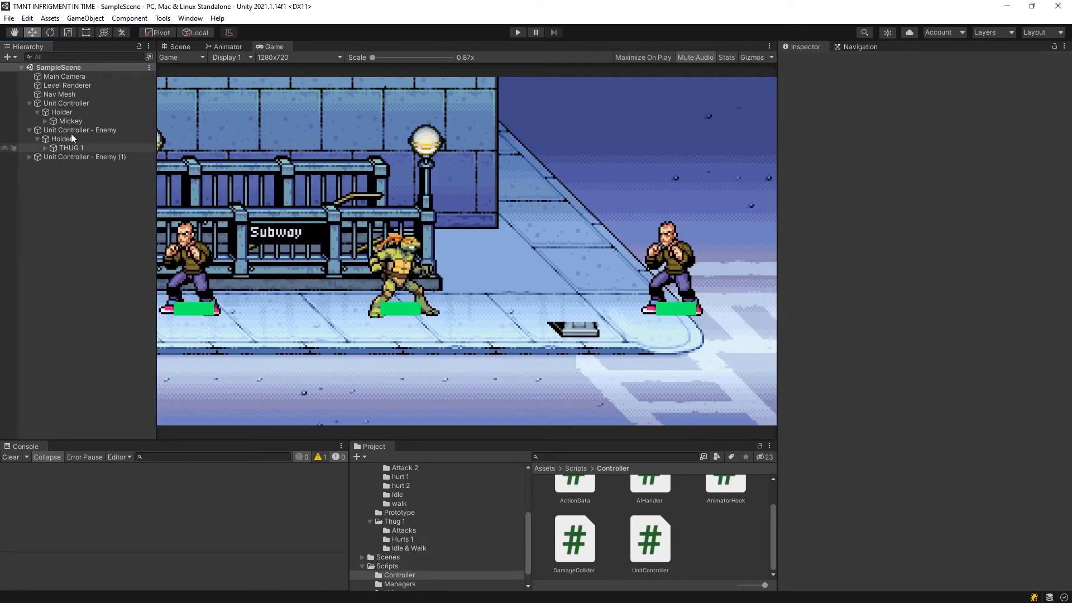
Select THUG 1's knockdown_front clip, jump to frame 0 and start recording keyframes
{"action": "left_click", "coordinate": [190, 18]}
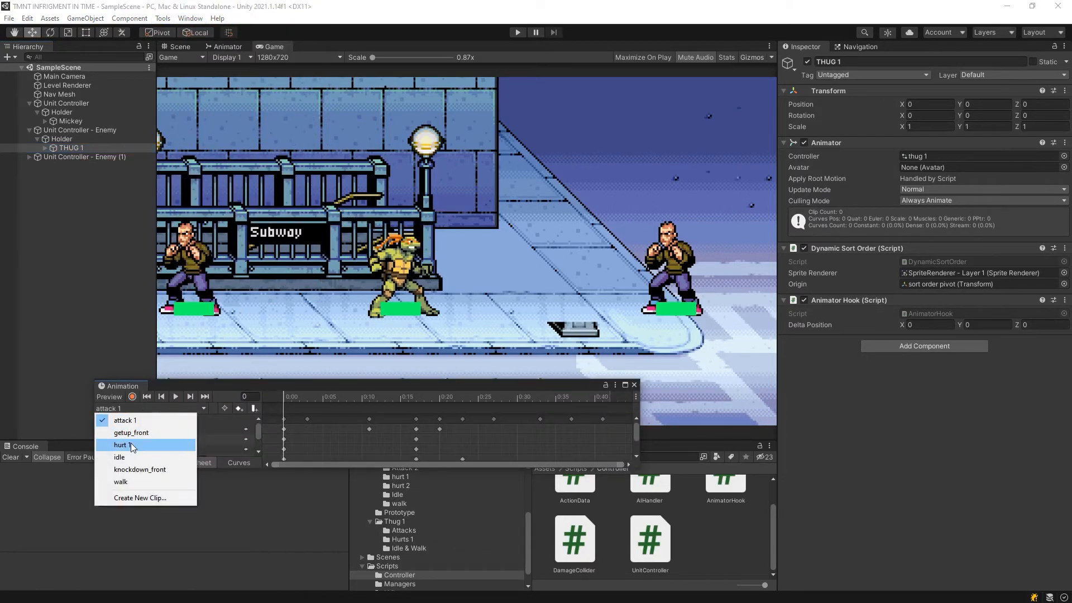
{"action": "left_click", "coordinate": [139, 469]}
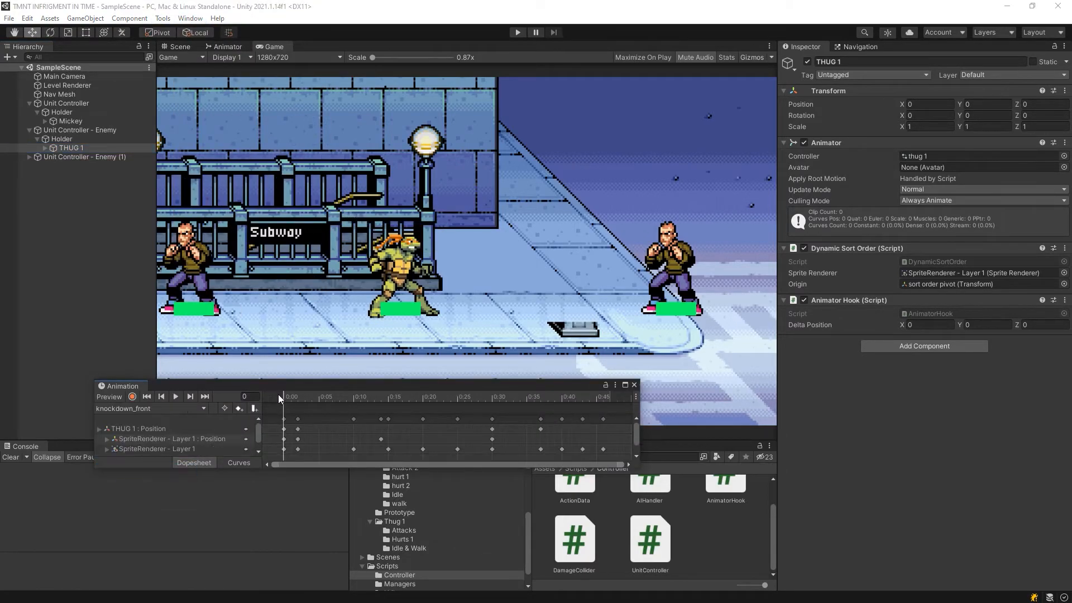
{"action": "left_click", "coordinate": [175, 396]}
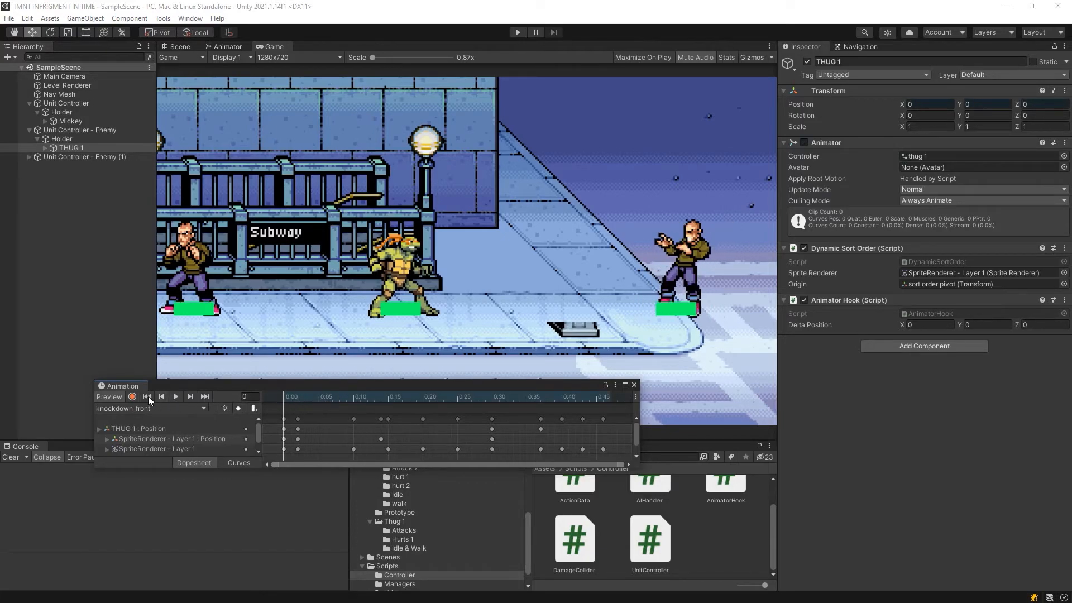
{"action": "left_click", "coordinate": [133, 397]}
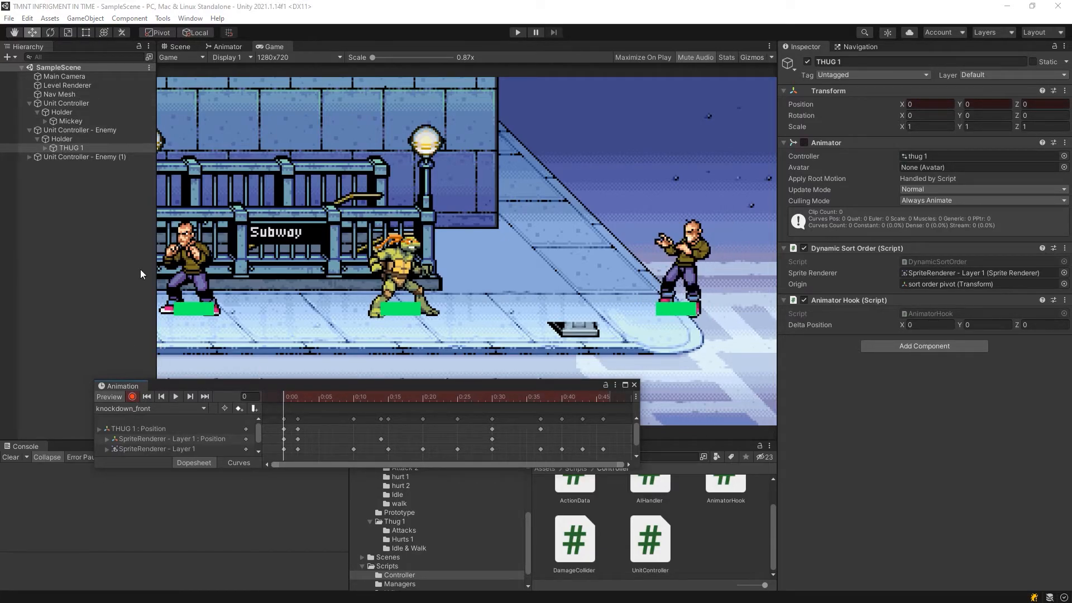
Key the Hurt-BOX child disabled and scrub the timeline to preview the knockdown
{"action": "left_click", "coordinate": [84, 165]}
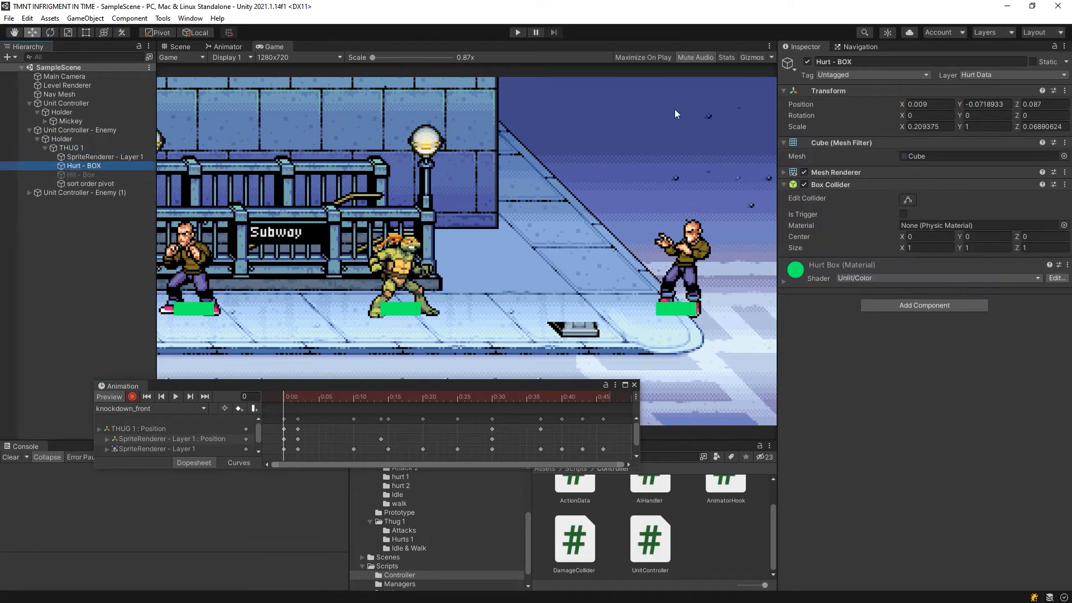
{"action": "left_click", "coordinate": [176, 396]}
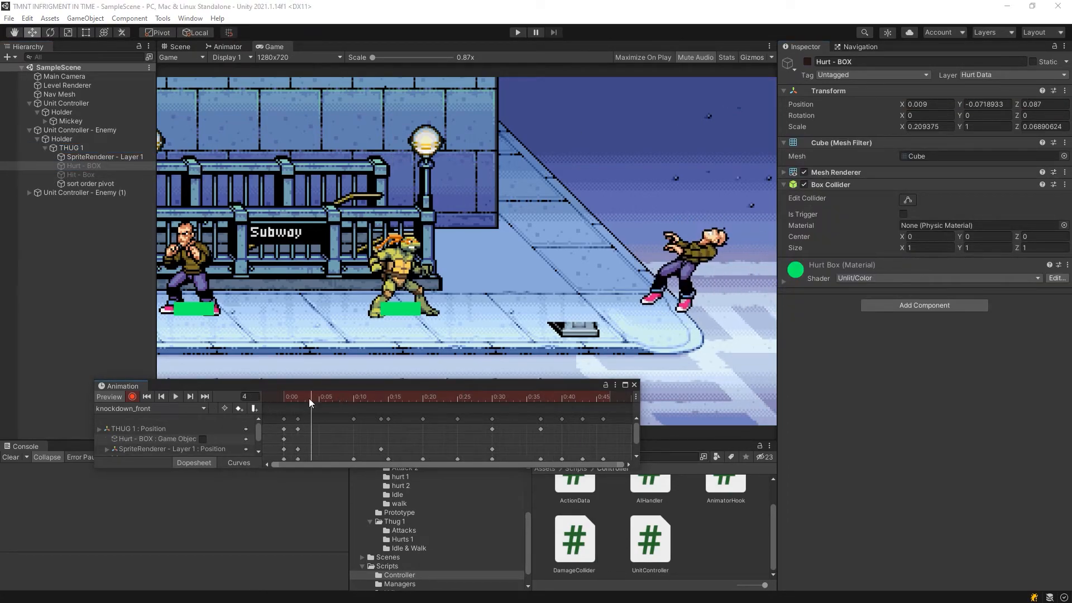
{"action": "left_click_drag", "start_coordinate": [310, 403], "coordinate": [374, 403]}
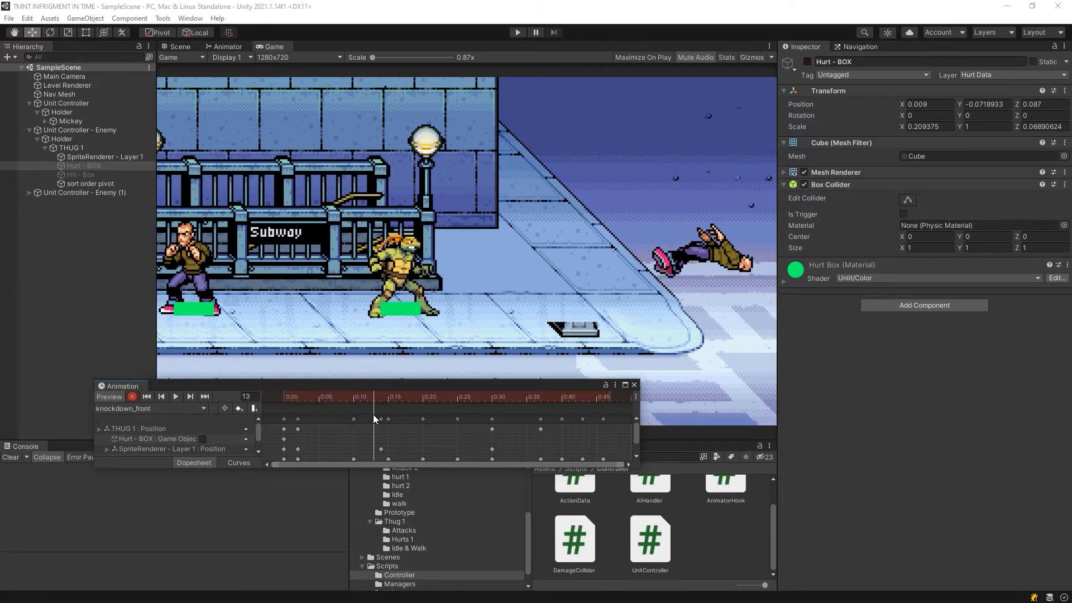
{"action": "left_click", "coordinate": [561, 397]}
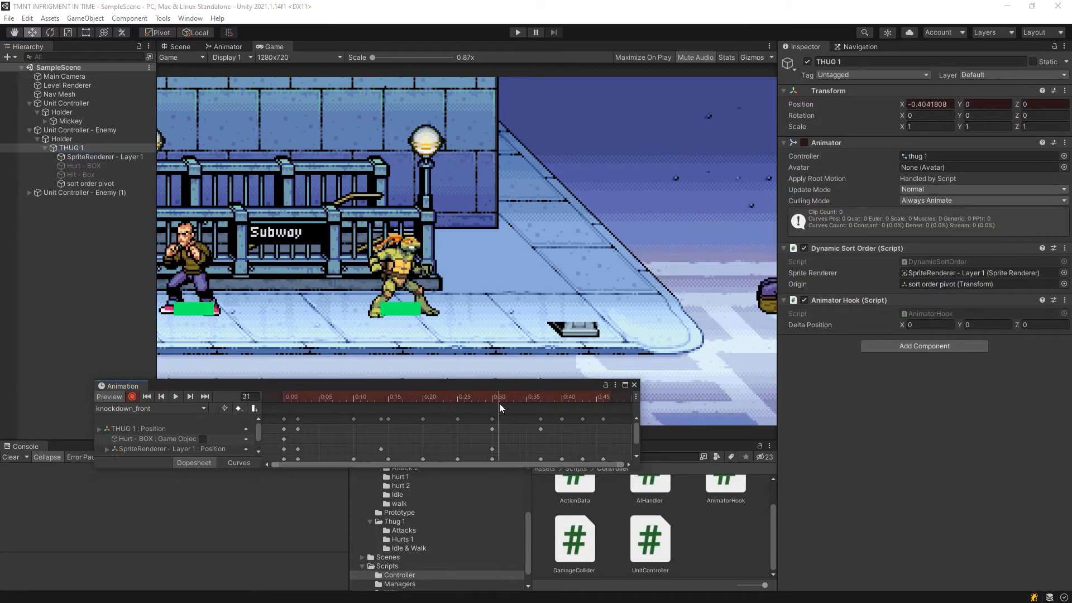
{"action": "left_click_drag", "start_coordinate": [499, 396], "coordinate": [258, 409]}
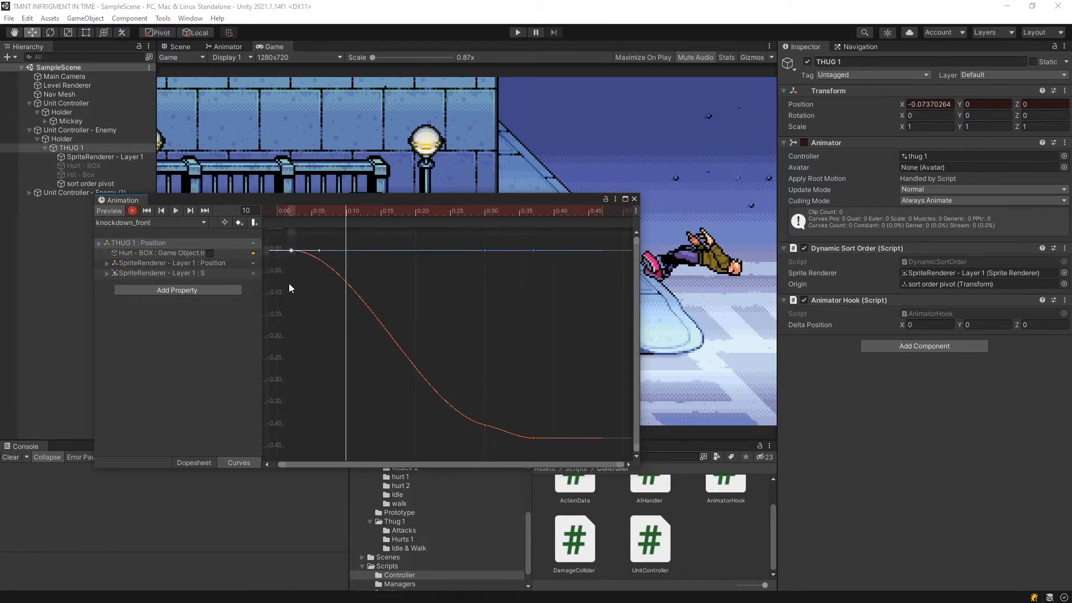
Move the landing key earlier and reshape the fall curve for a faster drop
{"action": "left_click", "coordinate": [483, 425]}
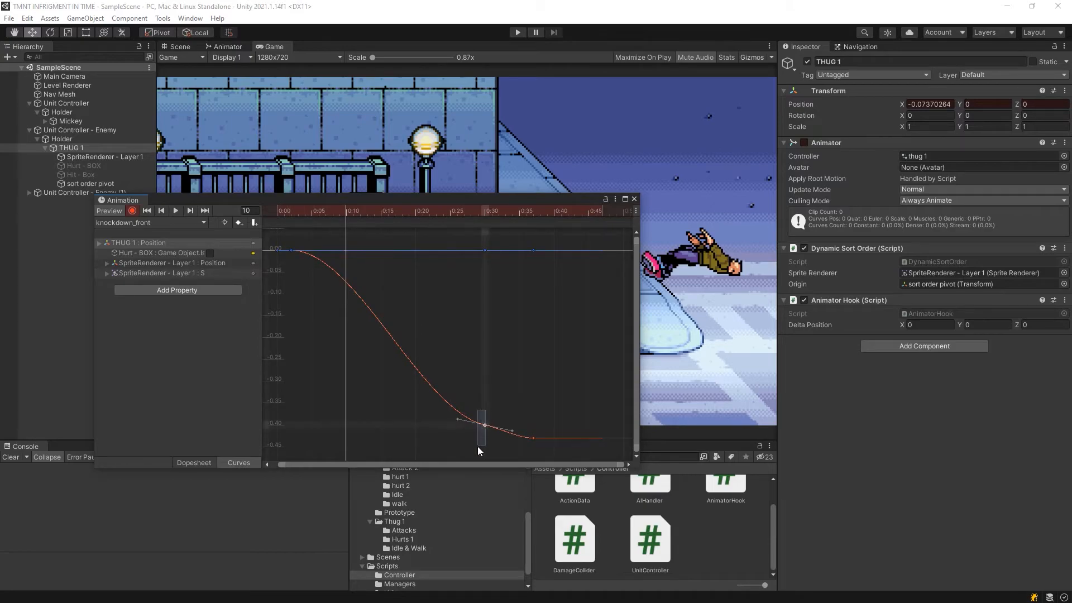
{"action": "left_click_drag", "start_coordinate": [484, 424], "coordinate": [492, 429]}
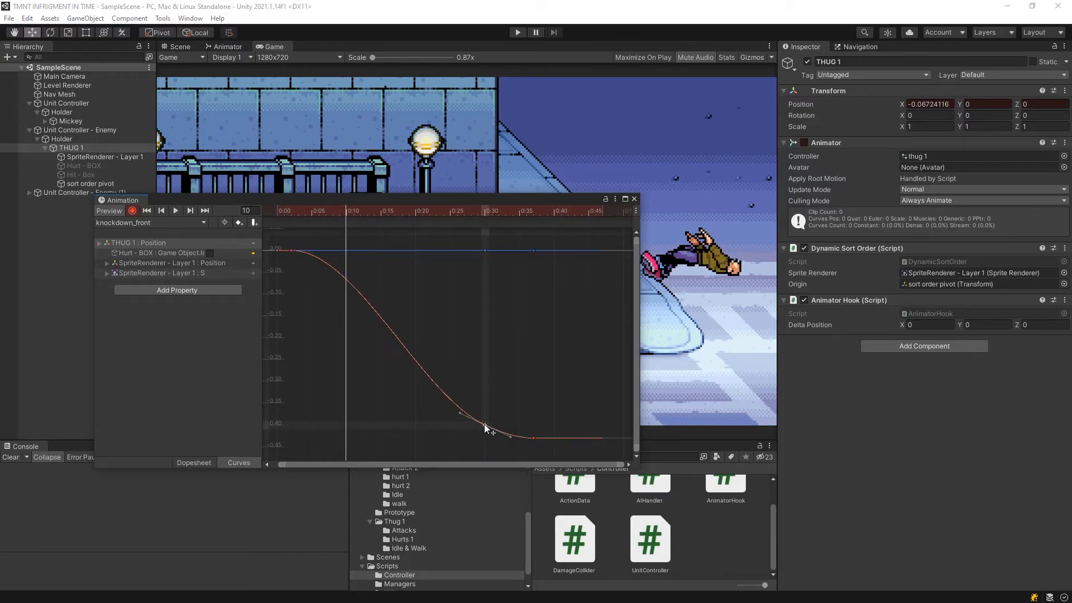
{"action": "left_click_drag", "start_coordinate": [509, 435], "coordinate": [406, 422]}
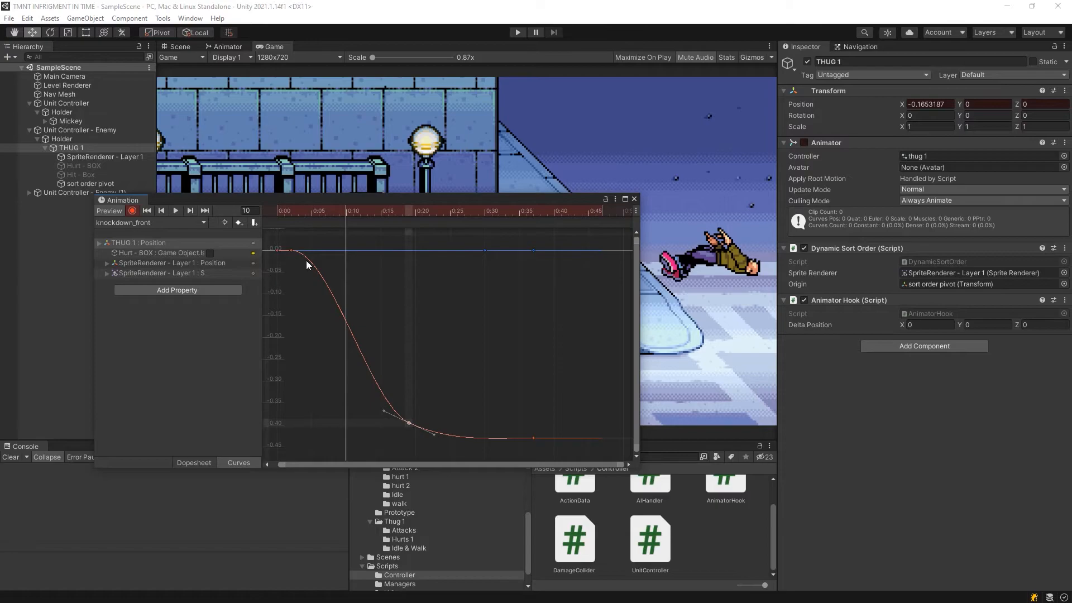
{"action": "left_click_drag", "start_coordinate": [306, 265], "coordinate": [318, 268]}
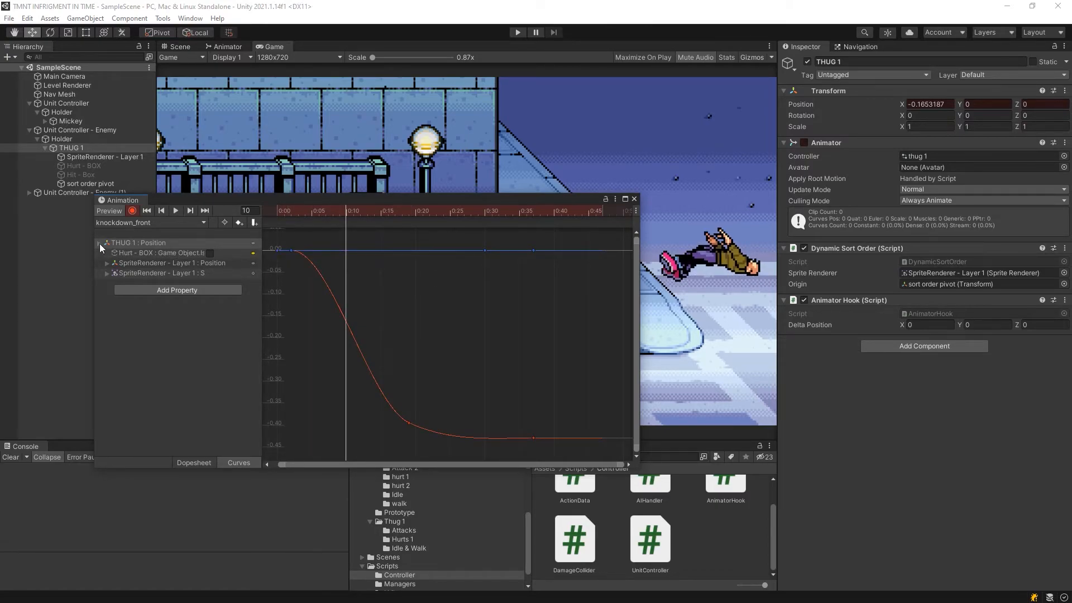
Set the first key's right tangent to Linear and reposition the end key of the slide curve
{"action": "left_click", "coordinate": [99, 248]}
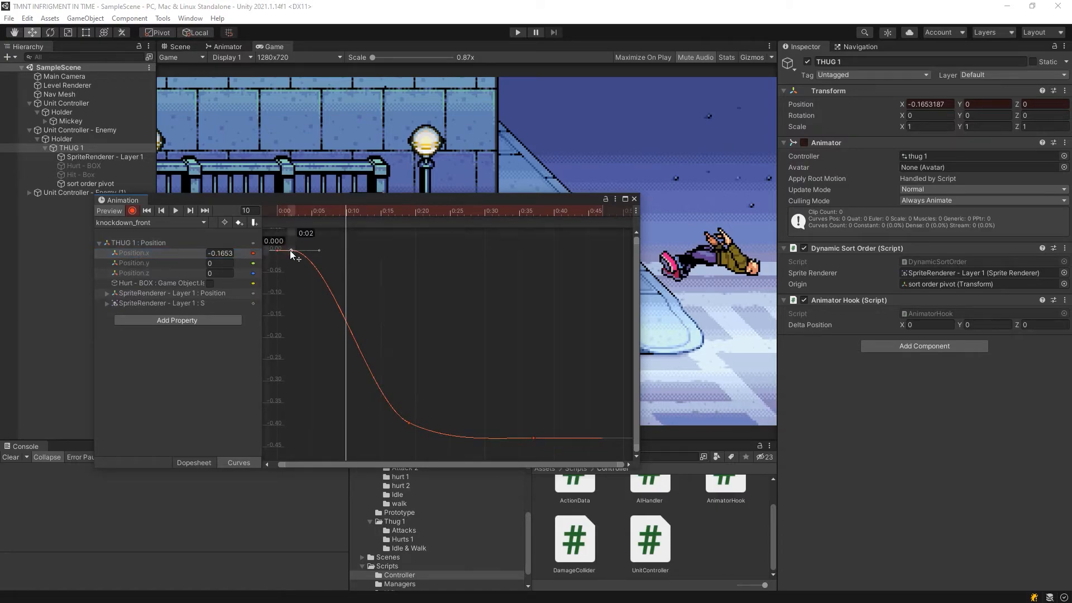
{"action": "left_click_drag", "start_coordinate": [290, 249], "coordinate": [291, 245]}
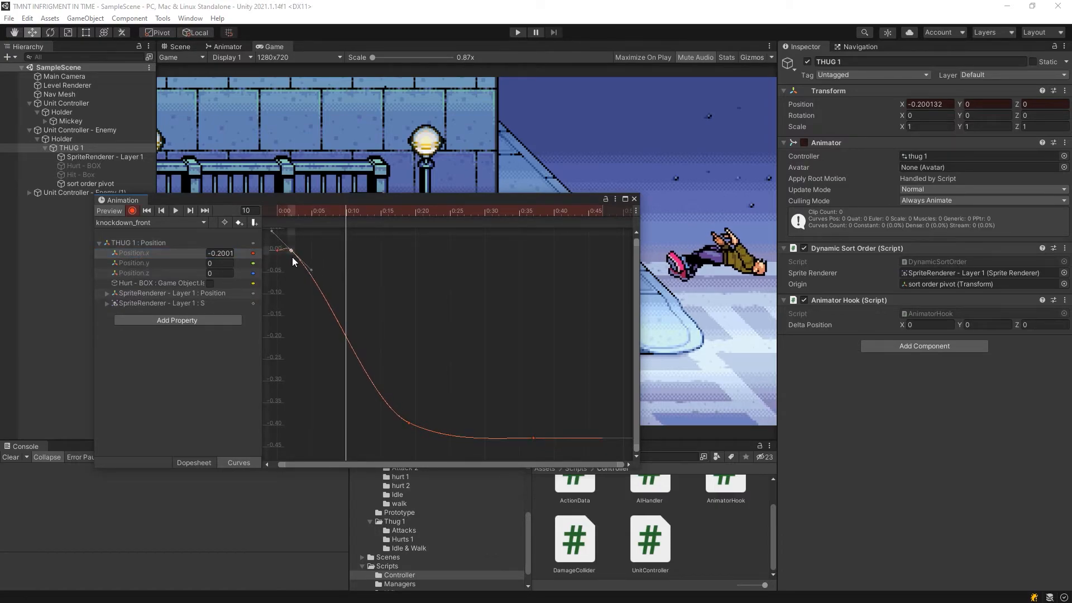
{"action": "right_click", "coordinate": [292, 249]}
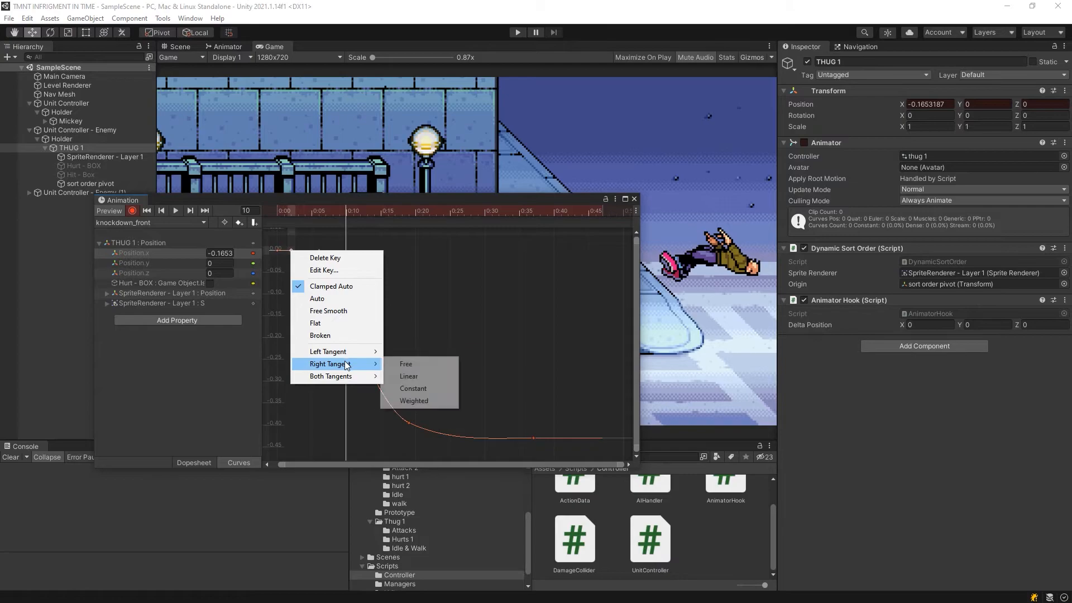
{"action": "mouse_move", "coordinate": [406, 364]}
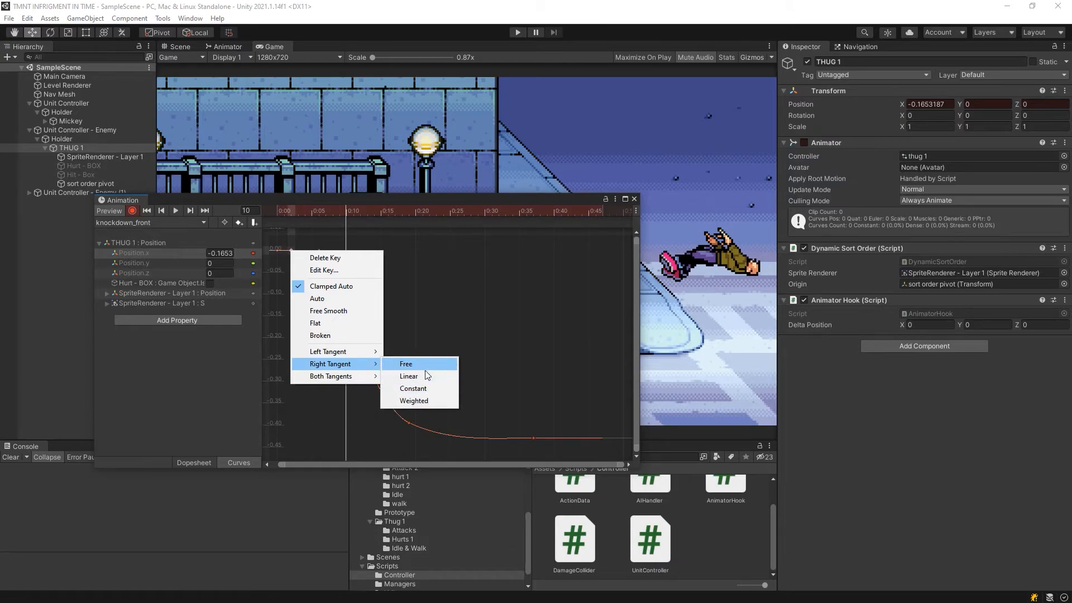
{"action": "mouse_move", "coordinate": [408, 376]}
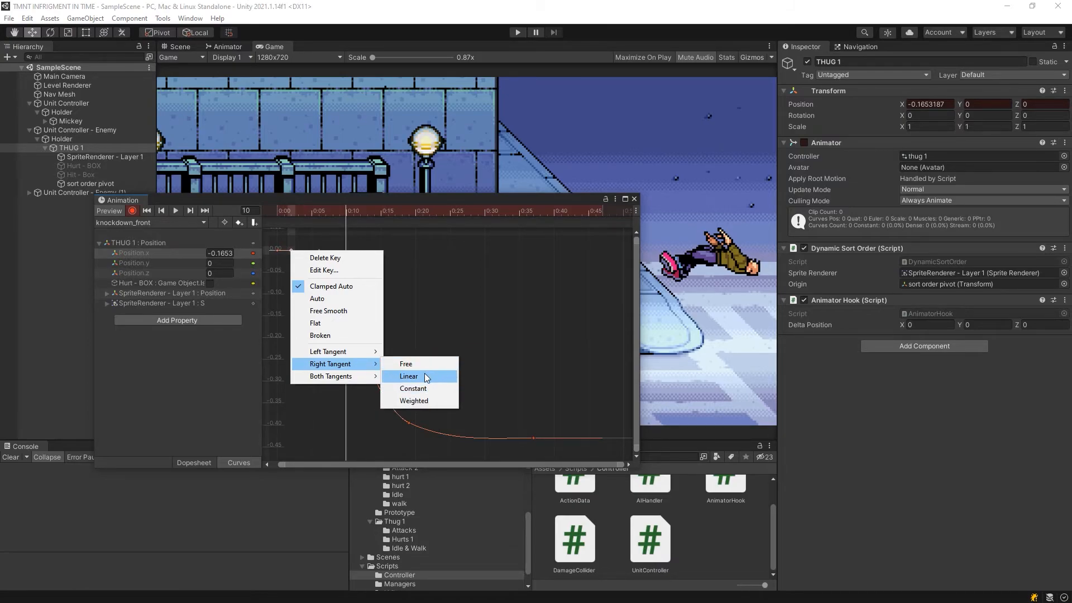
{"action": "left_click", "coordinate": [408, 376]}
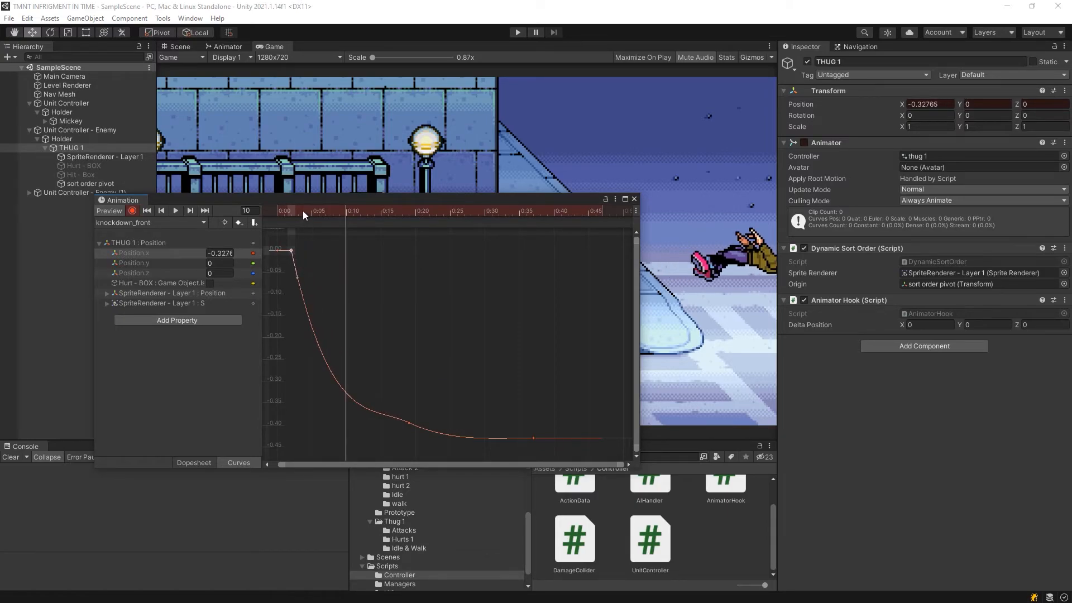
{"action": "right_click", "coordinate": [386, 412]}
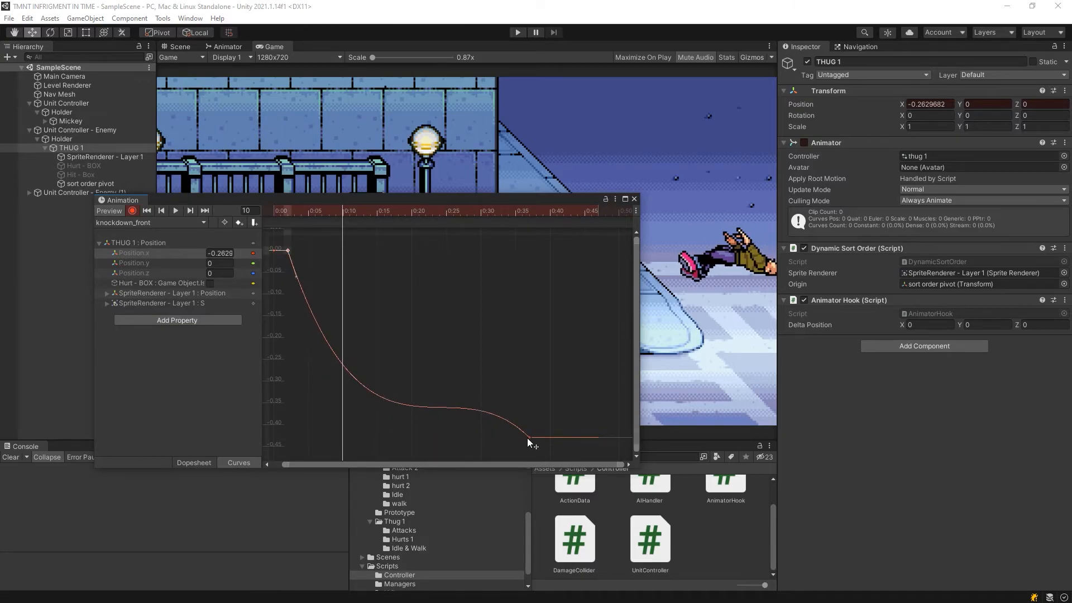
{"action": "left_click_drag", "start_coordinate": [529, 439], "coordinate": [499, 440]}
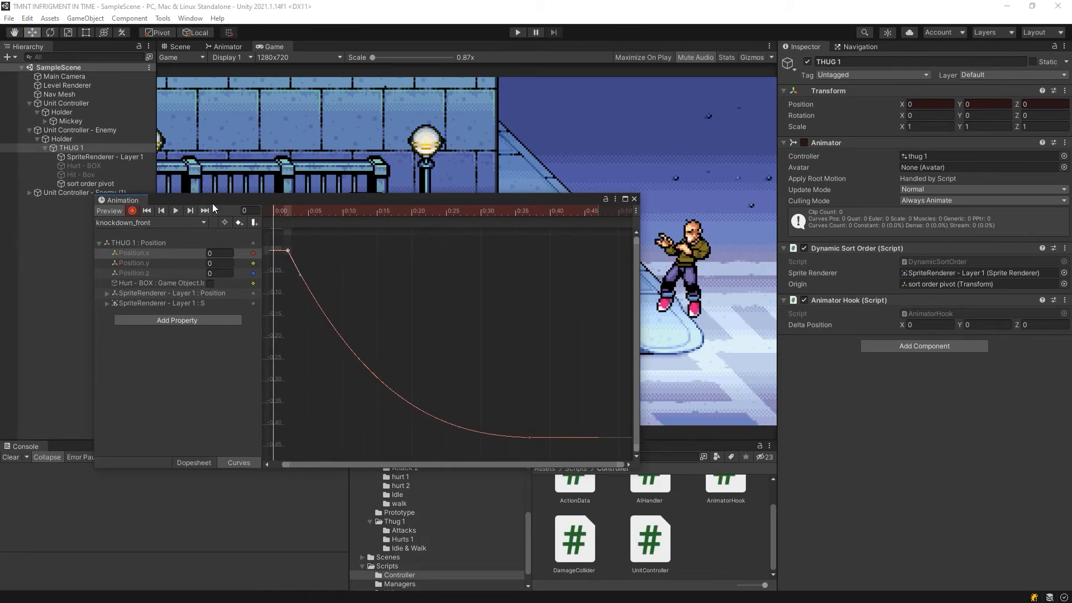
Make the end key Broken with a Free left tangent
{"action": "left_click", "coordinate": [174, 210]}
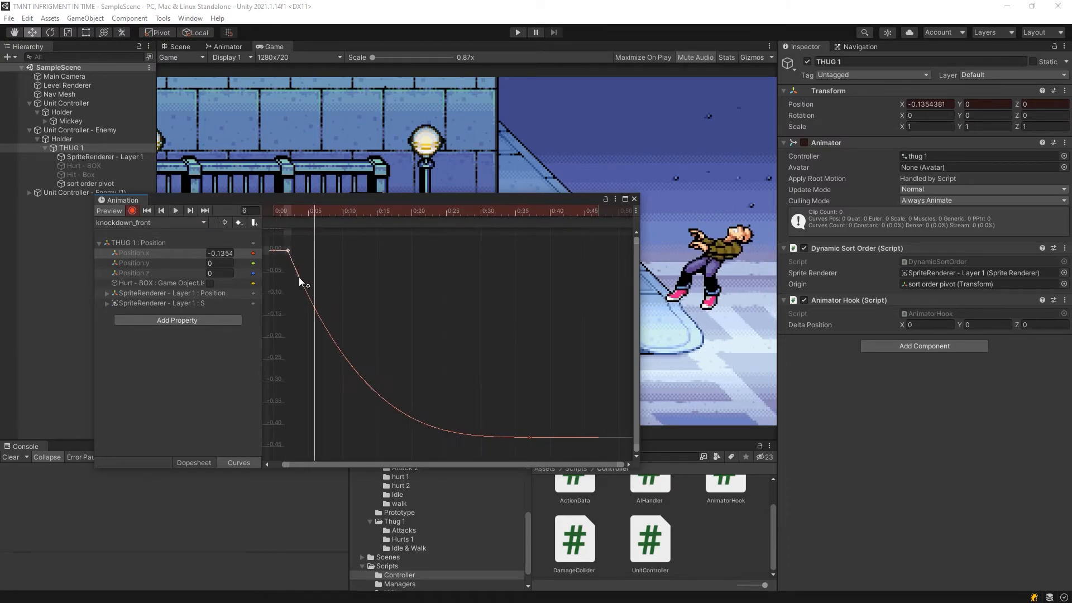
{"action": "right_click", "coordinate": [529, 437]}
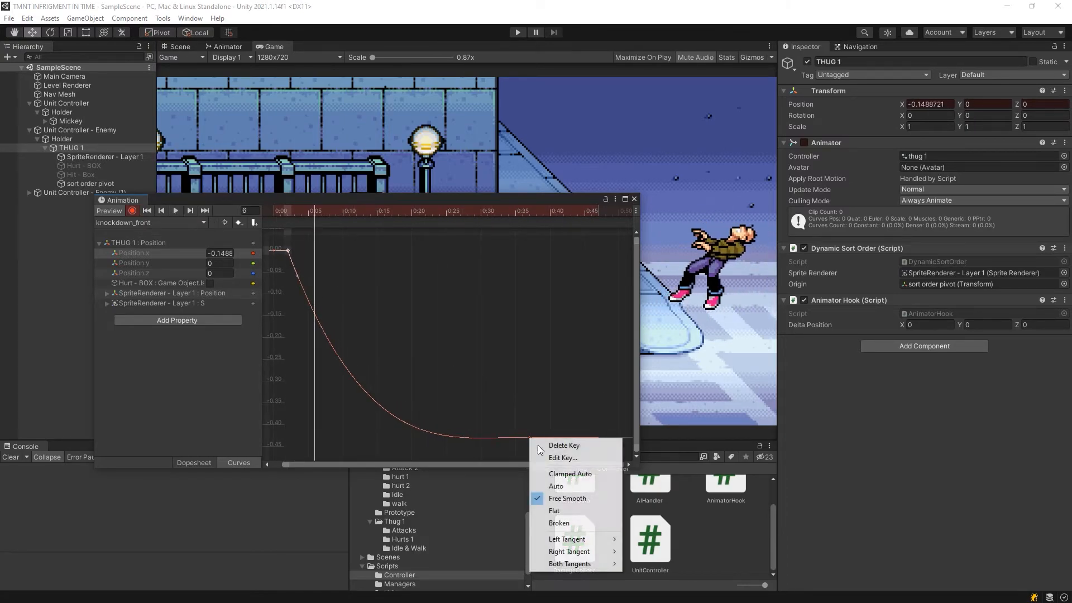
{"action": "mouse_move", "coordinate": [579, 513]}
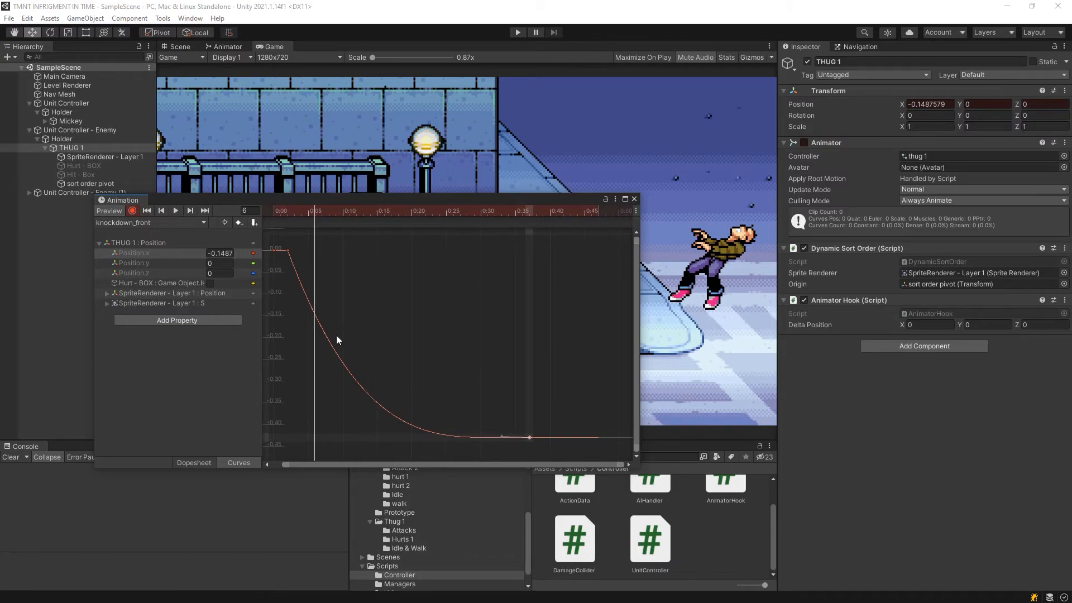
{"action": "right_click", "coordinate": [529, 436]}
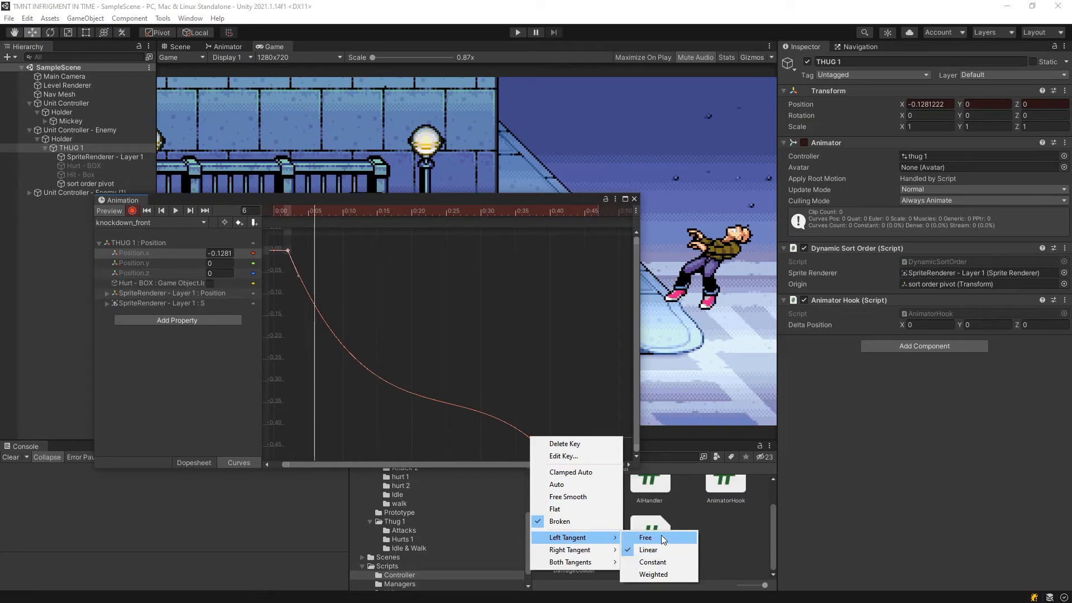
{"action": "left_click", "coordinate": [647, 550]}
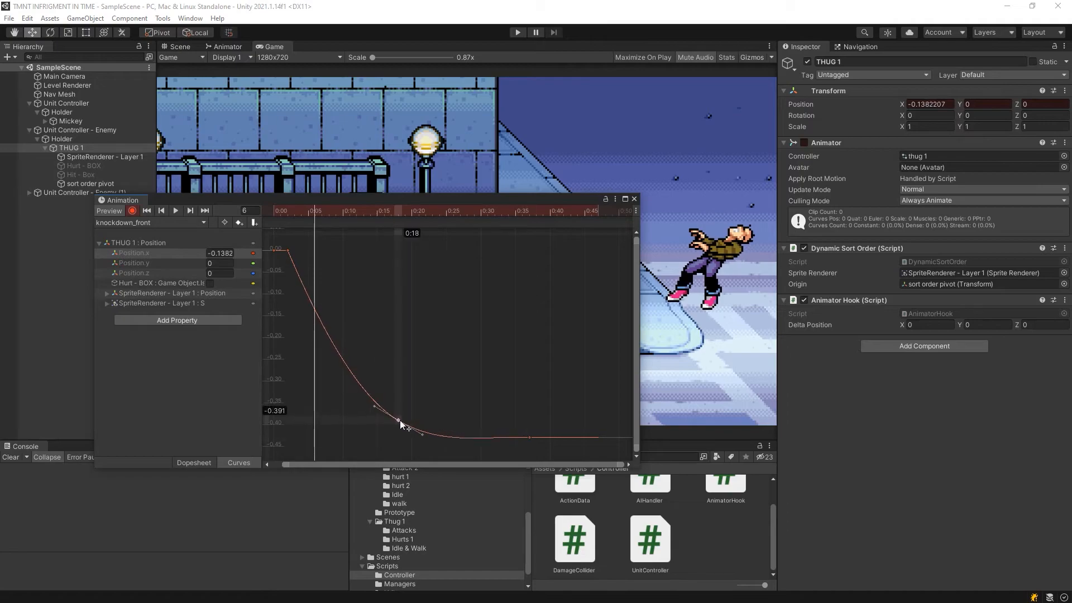
Set the middle key Linear then Auto, steepen its slope and preview the slide easing to a stop
{"action": "right_click", "coordinate": [398, 419]}
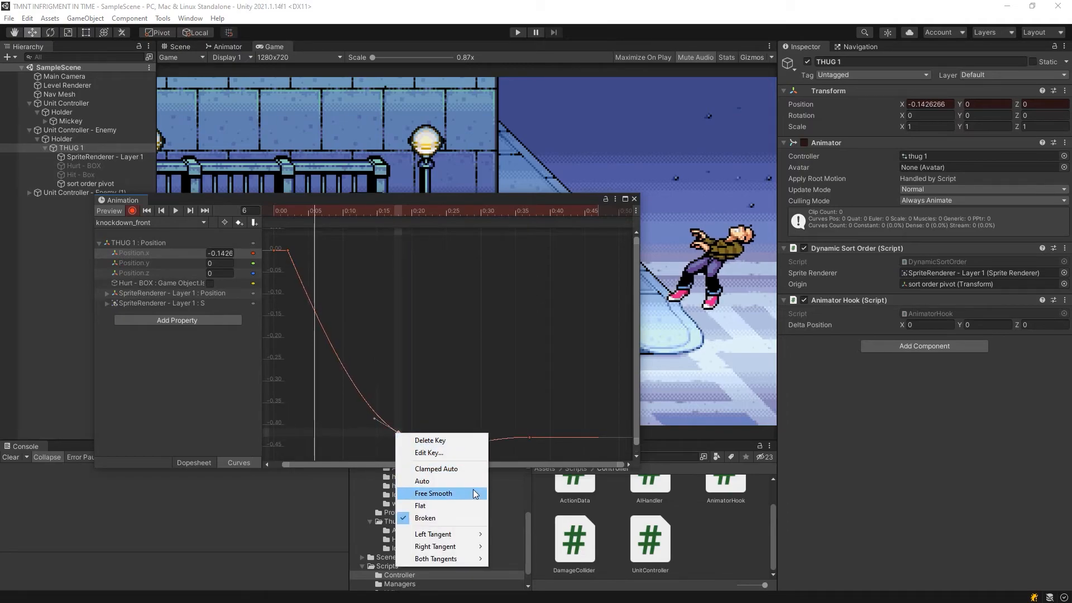
{"action": "mouse_move", "coordinate": [433, 533]}
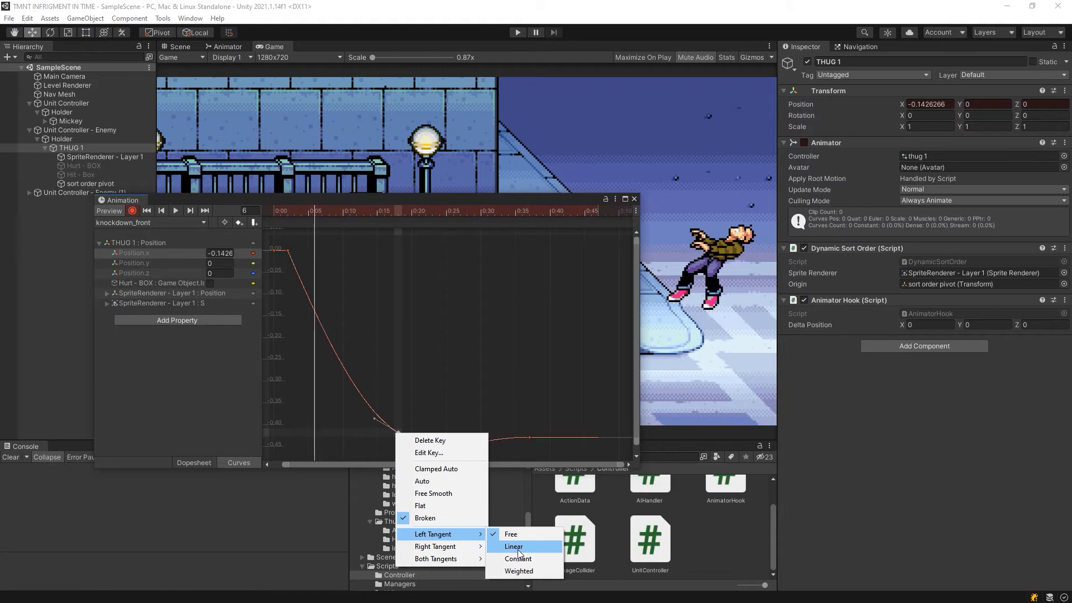
{"action": "left_click", "coordinate": [513, 545]}
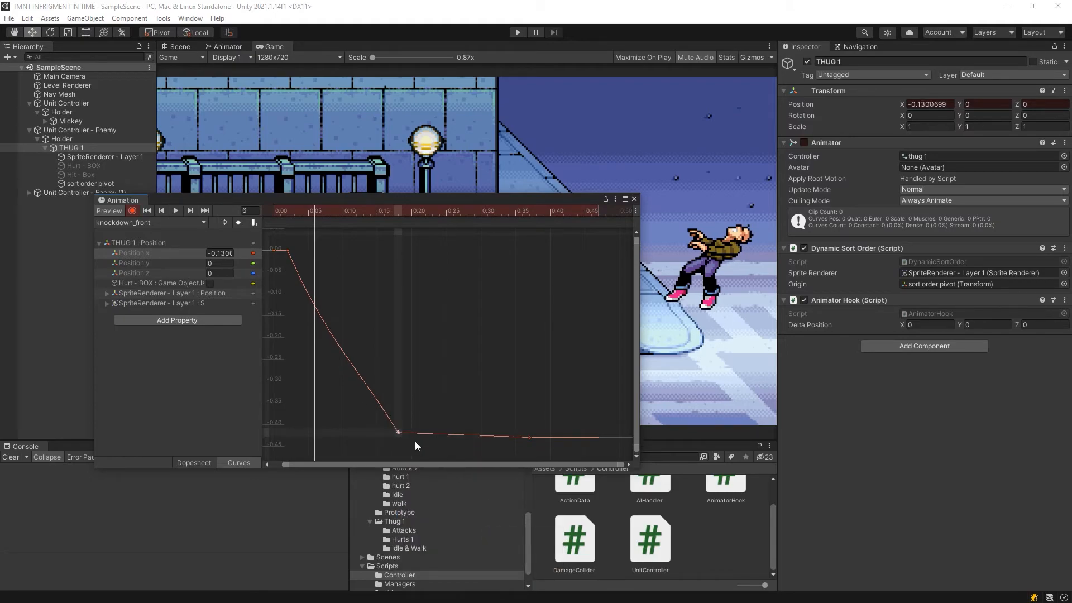
{"action": "right_click", "coordinate": [400, 432]}
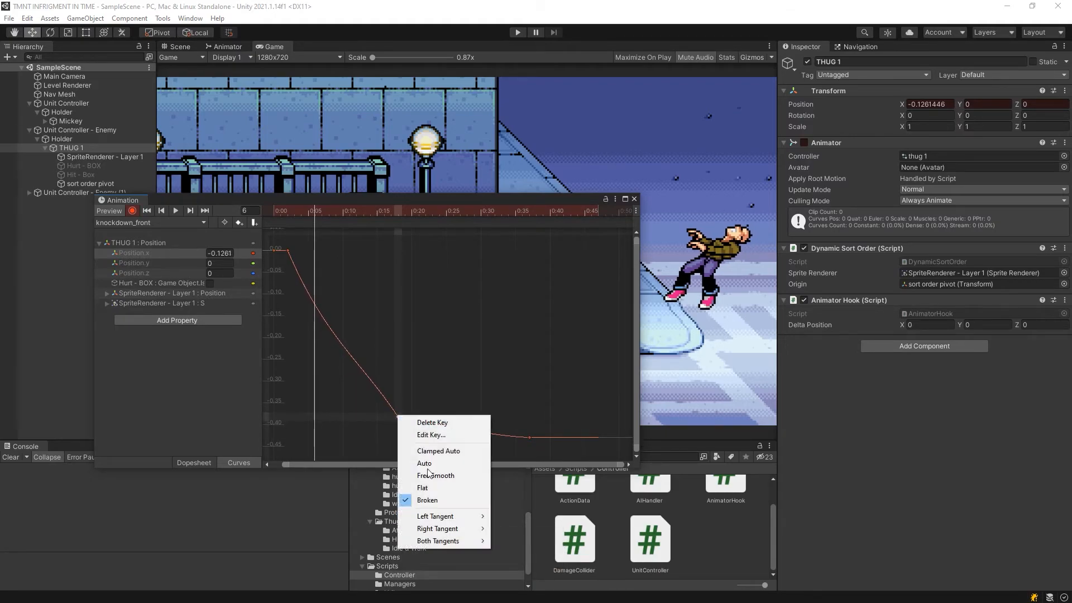
{"action": "left_click", "coordinate": [435, 476]}
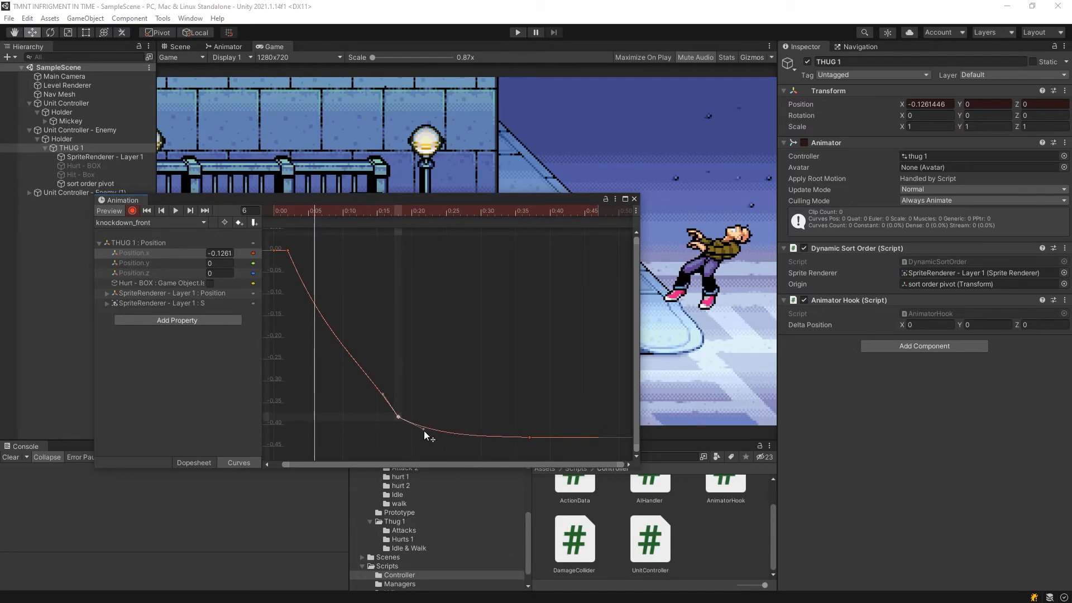
{"action": "left_click_drag", "start_coordinate": [397, 416], "coordinate": [383, 408]}
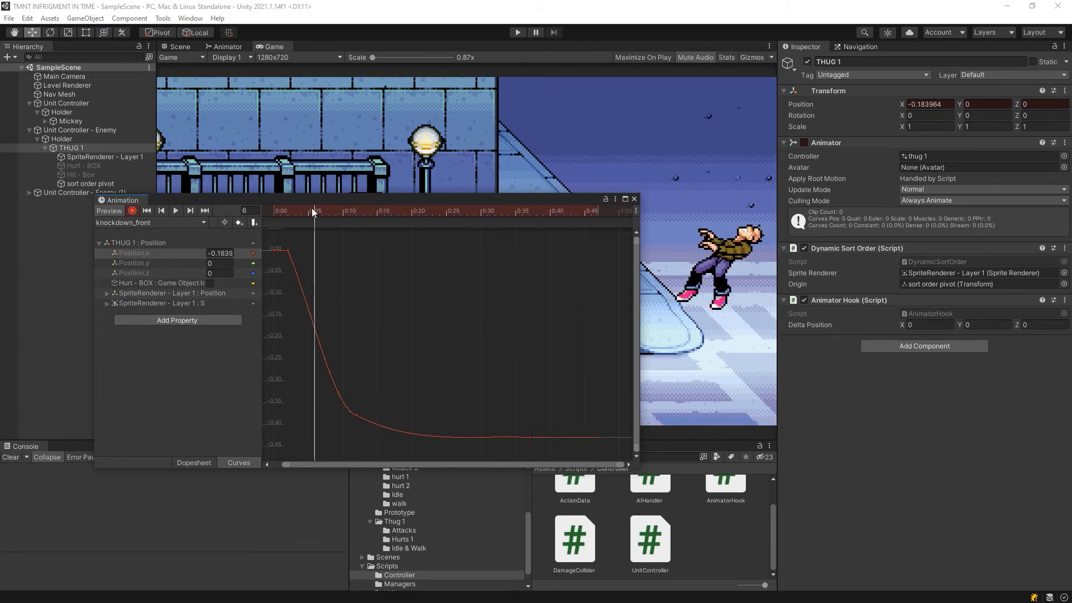
{"action": "left_click", "coordinate": [175, 209]}
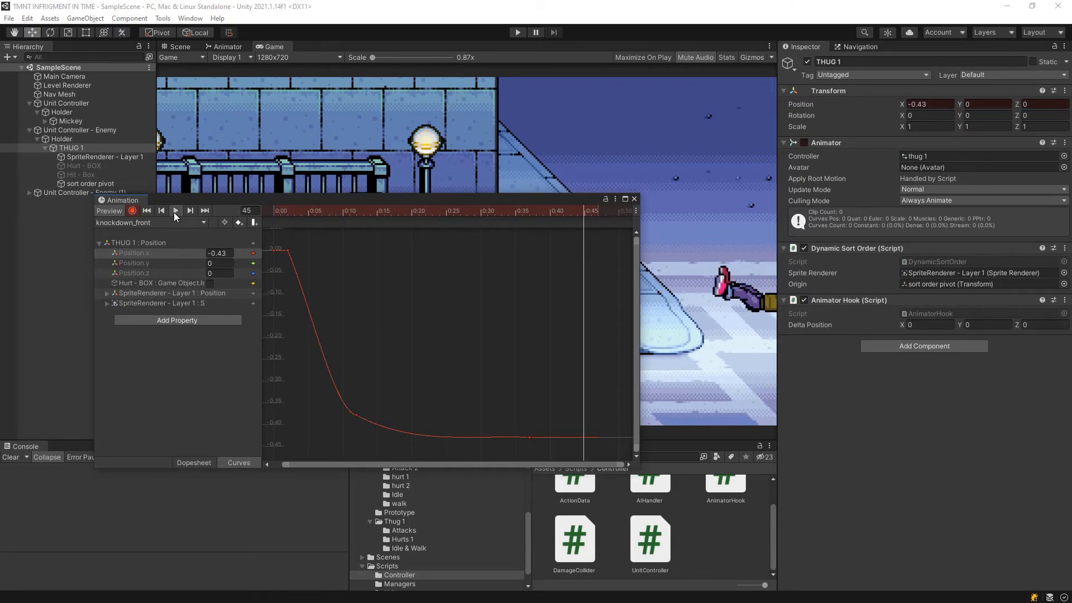
{"action": "left_click_drag", "start_coordinate": [579, 211], "coordinate": [445, 211]}
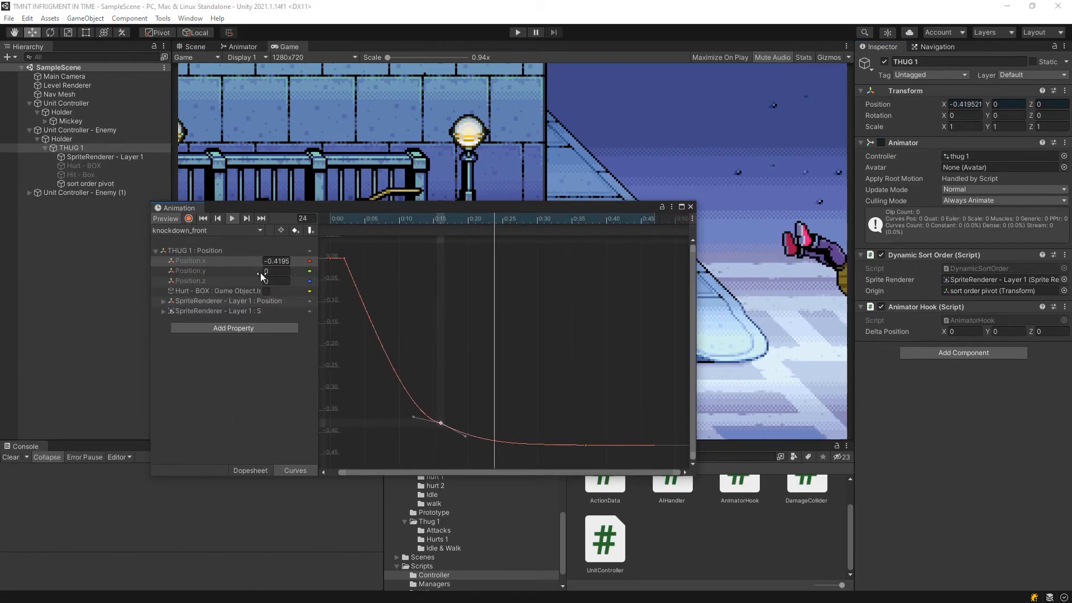
Close the Animation window and deselect THUG 1 to show the full subway scene
{"action": "left_click", "coordinate": [688, 206]}
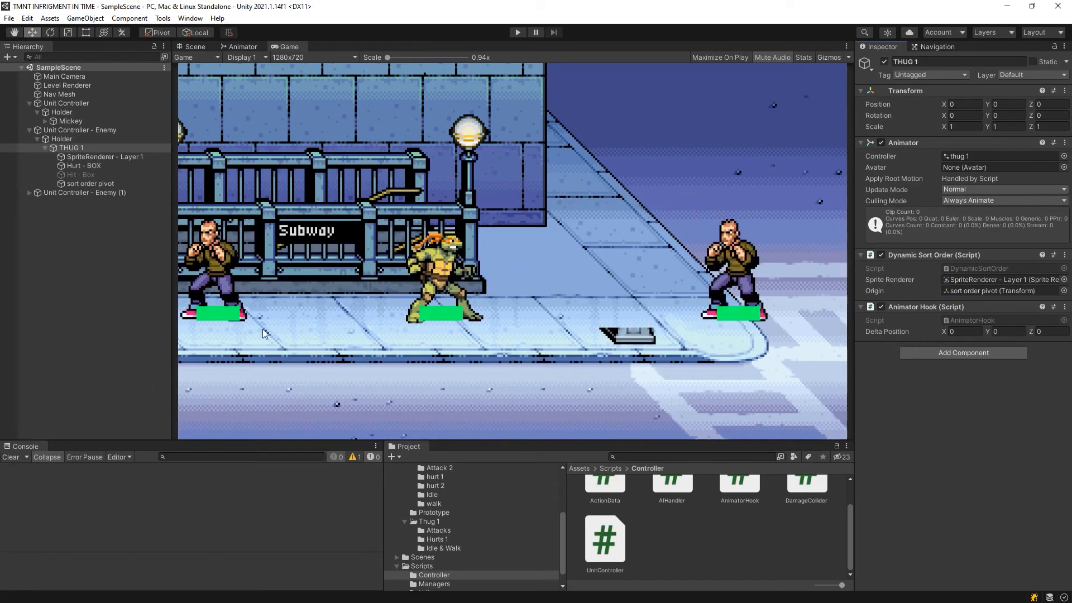
{"action": "left_click", "coordinate": [50, 147]}
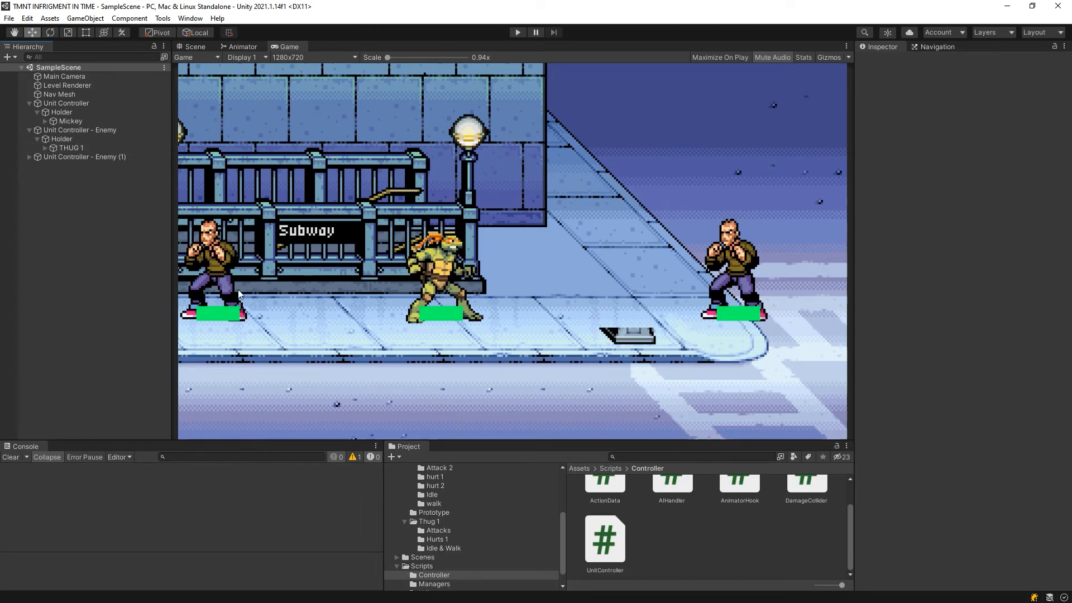
{"action": "mouse_move", "coordinate": [618, 250]}
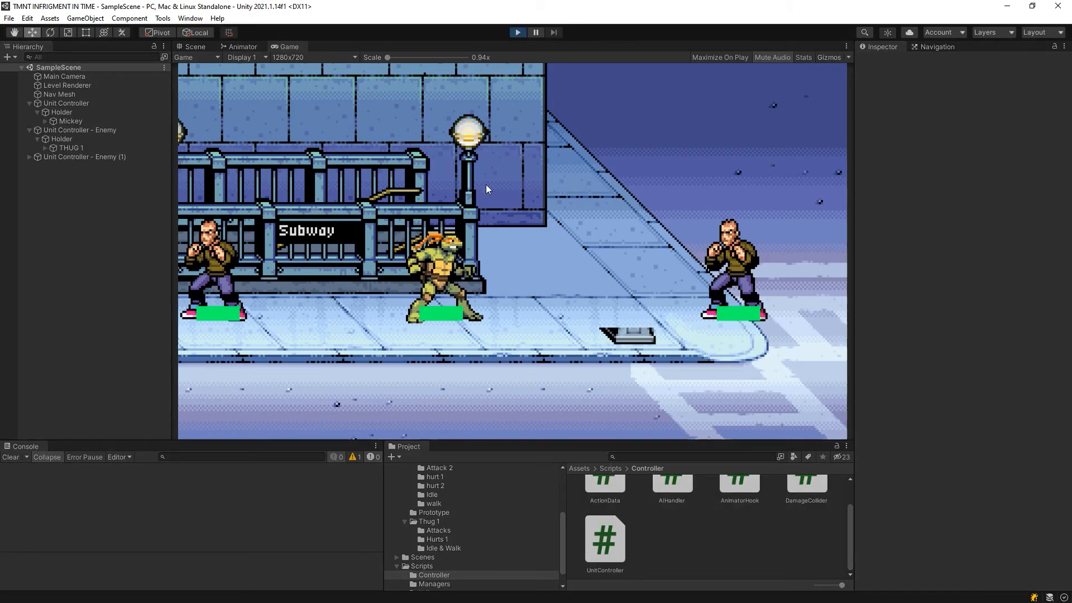
{"action": "mouse_move", "coordinate": [539, 292]}
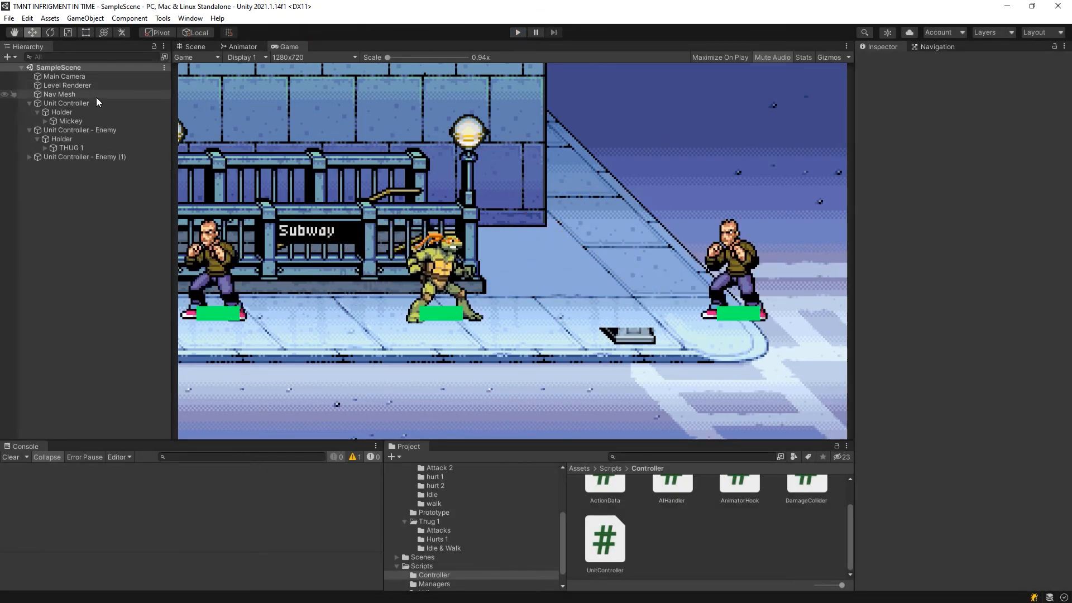
Select both Unit Controller - Enemy objects to show their shared 40-health, heavy-attack settings
{"action": "left_click", "coordinate": [66, 103]}
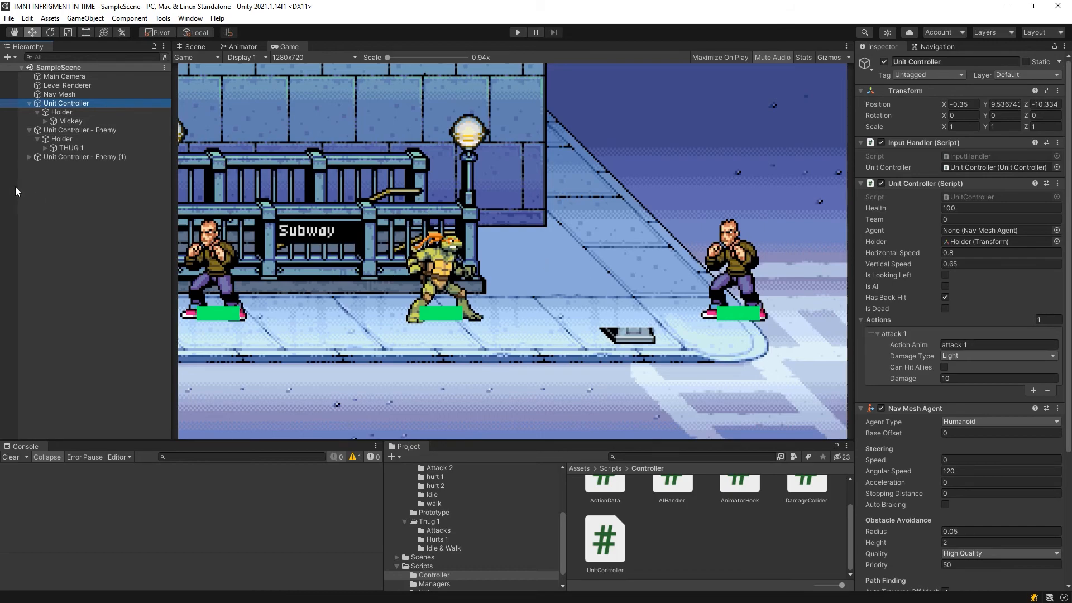
{"action": "left_click", "coordinate": [85, 156]}
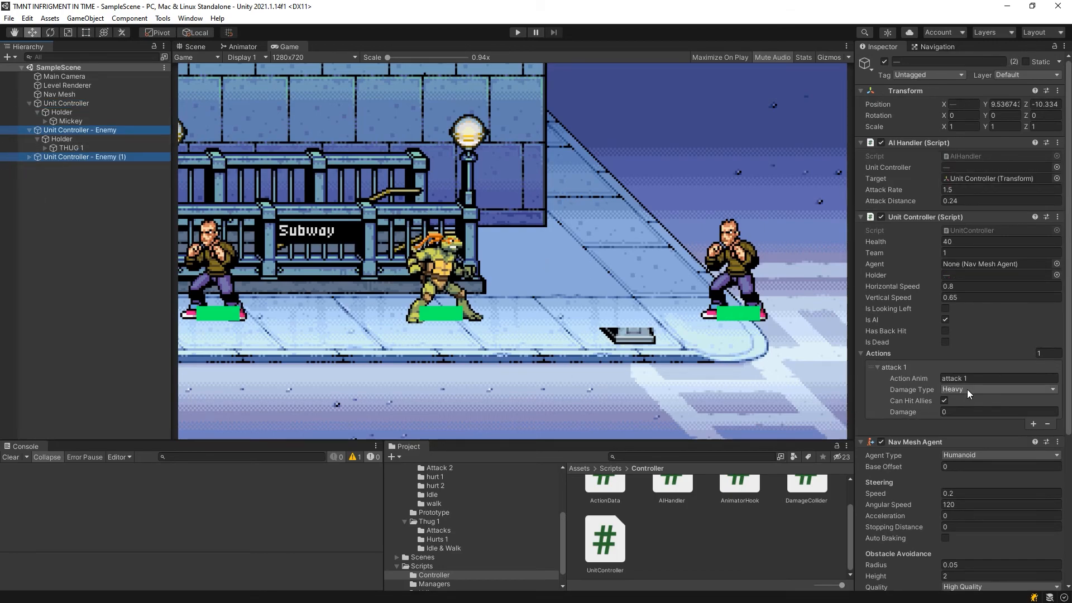